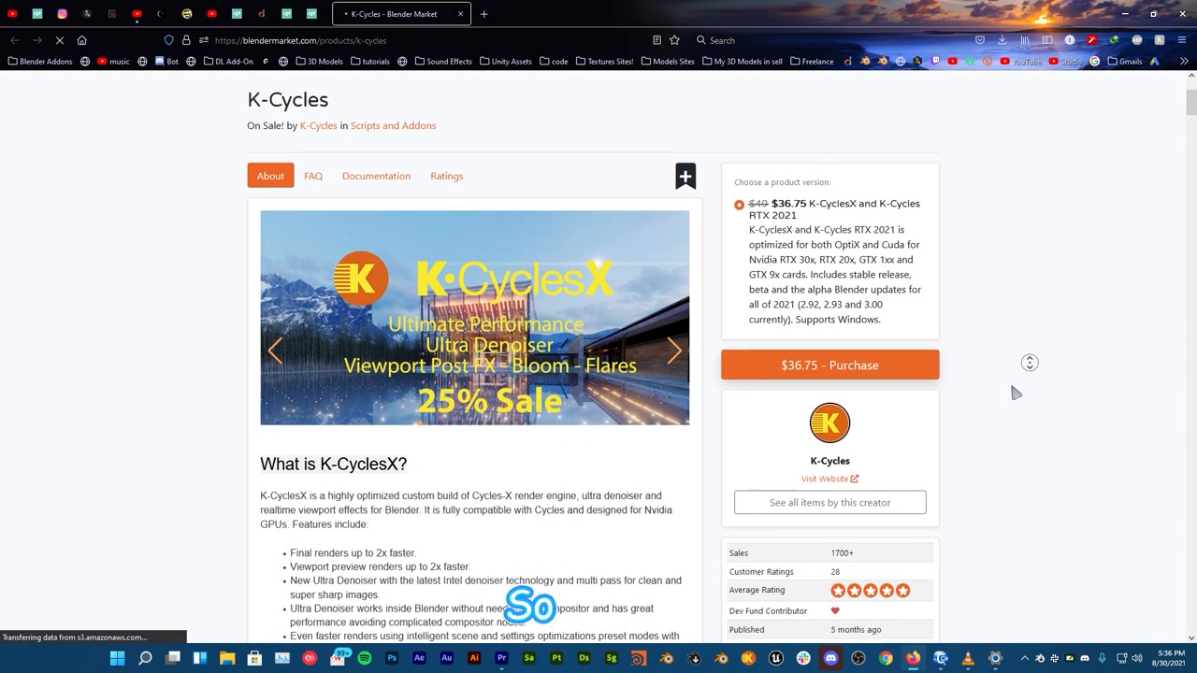
Show About Blender, identifying the build as 3.0.0 Alpha on the cycles-x branch.
scroll("down", 3)
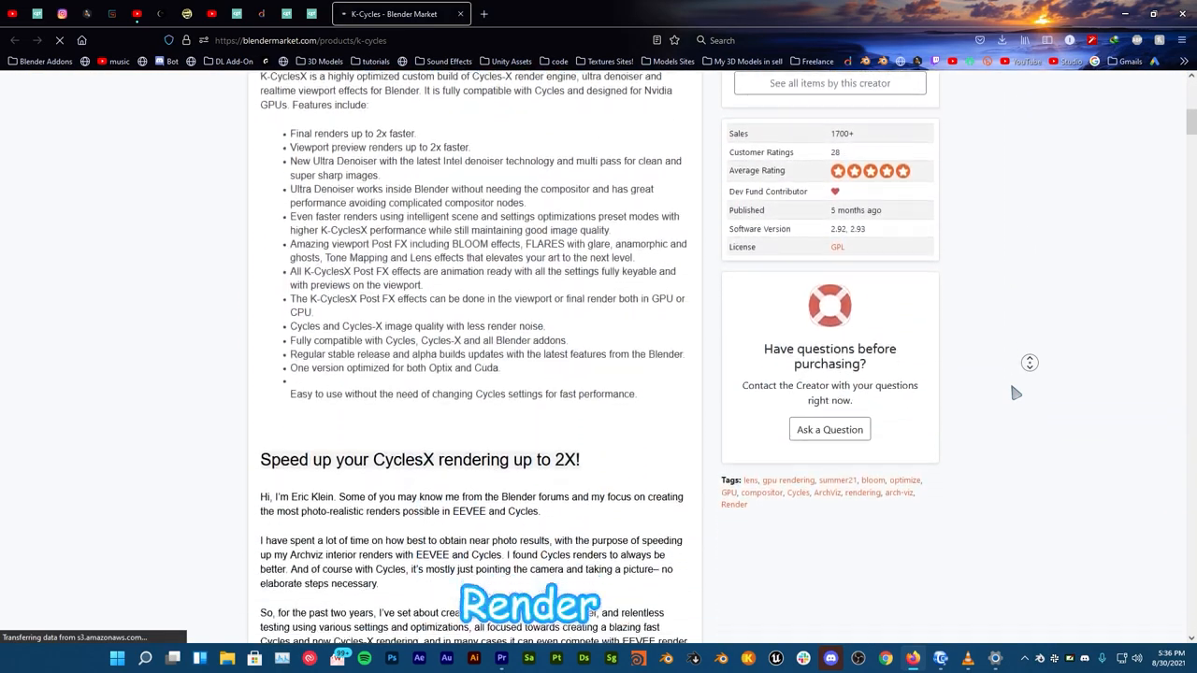
scroll("down", 3)
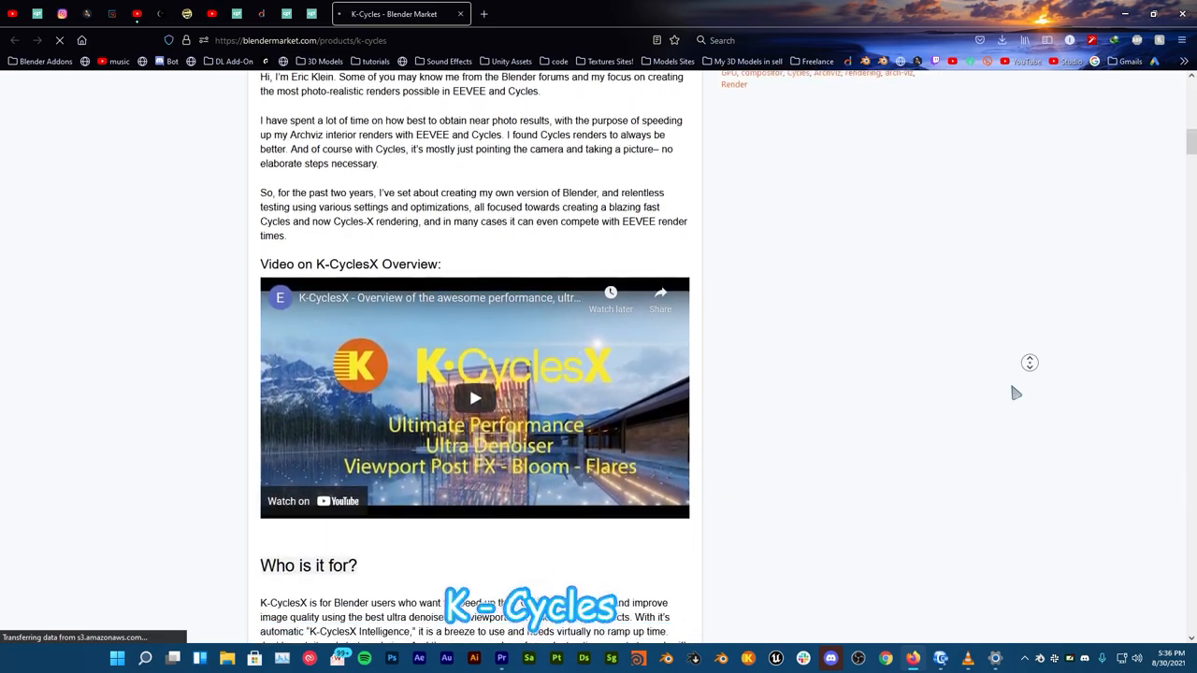
scroll("down", 3)
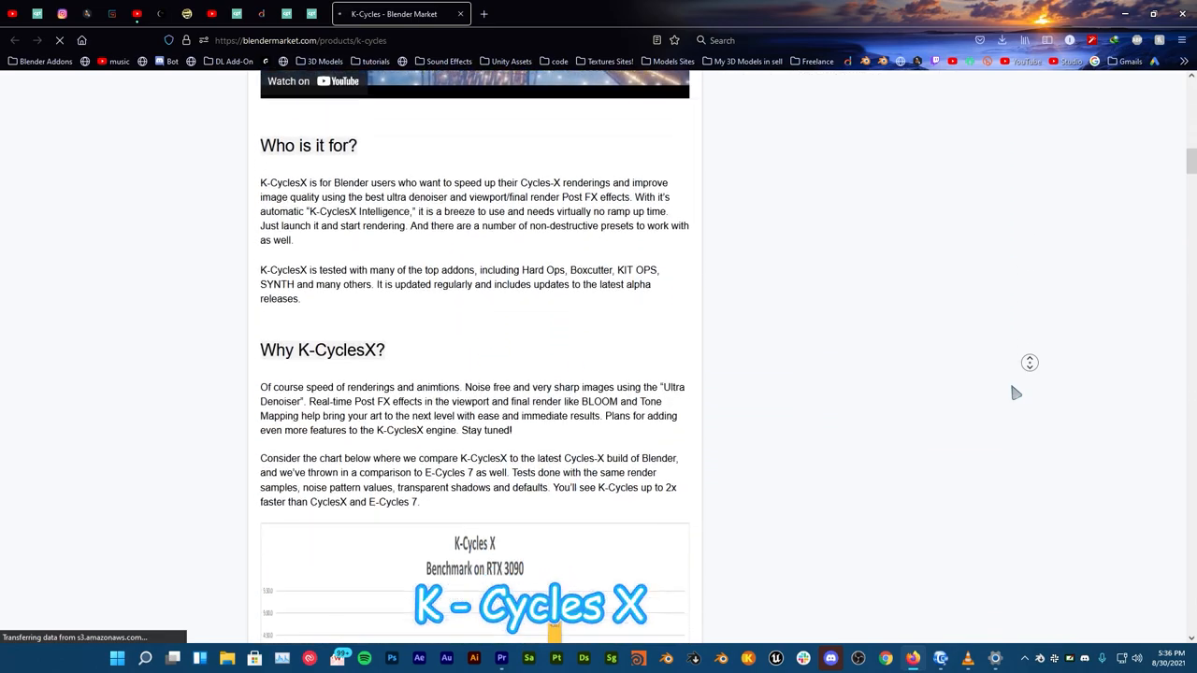
scroll("down", 3)
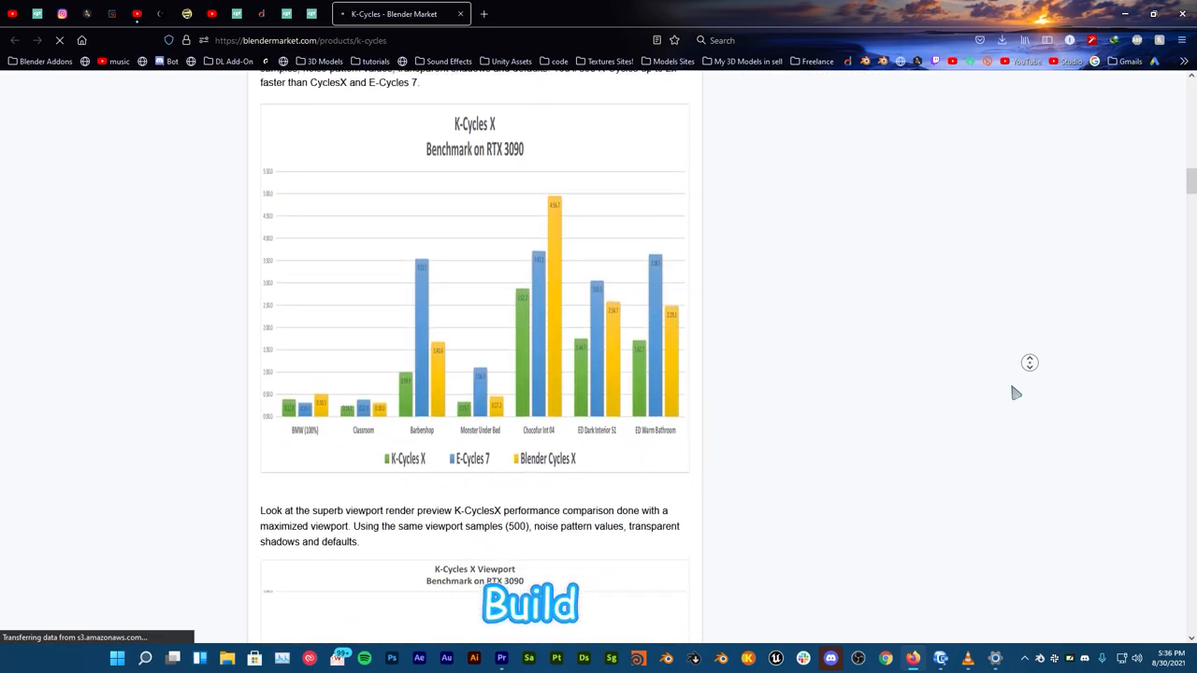
scroll("down", 3)
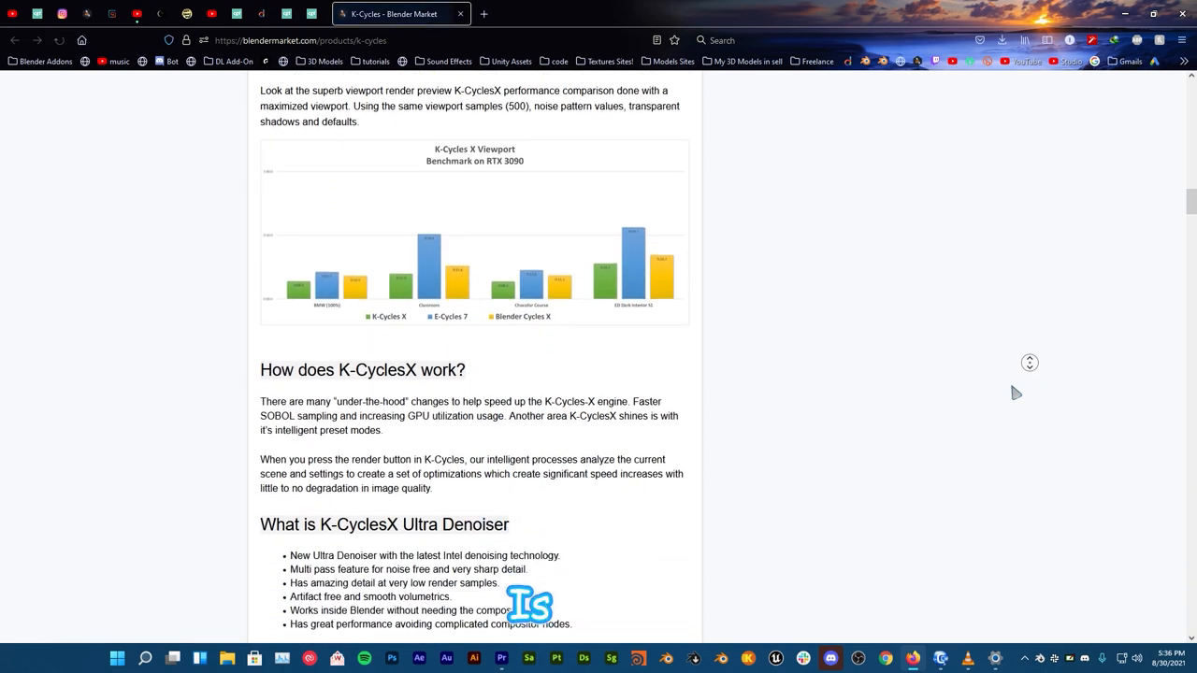
scroll("down", 3)
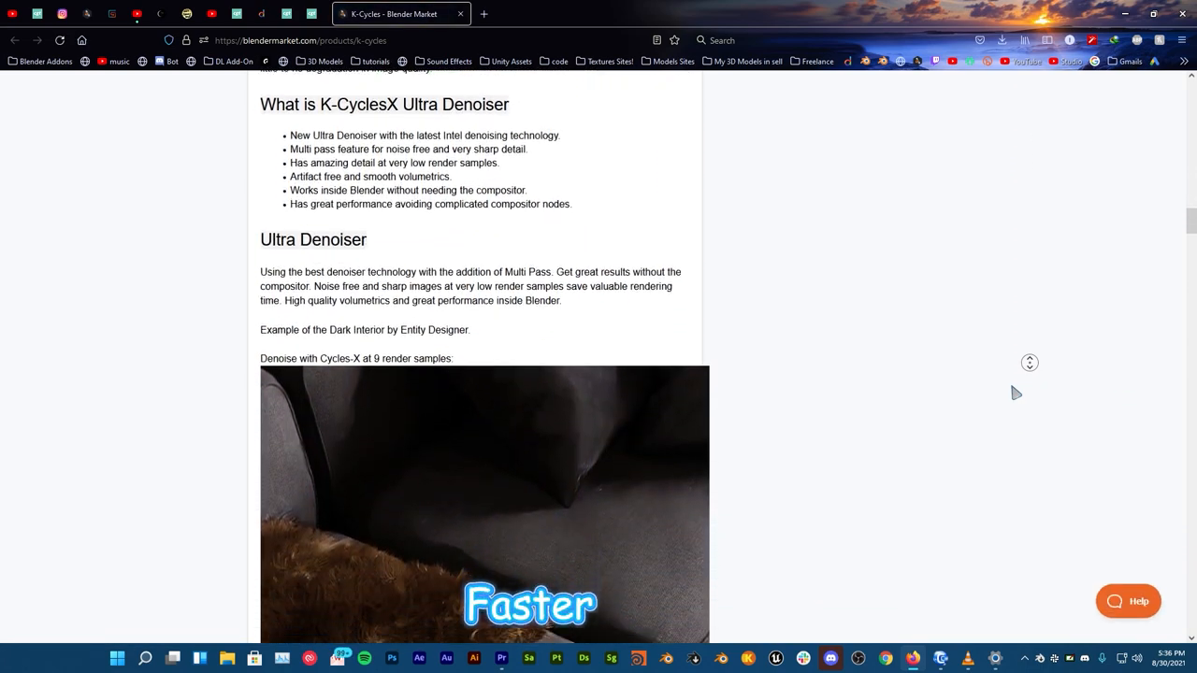
scroll("down", 3)
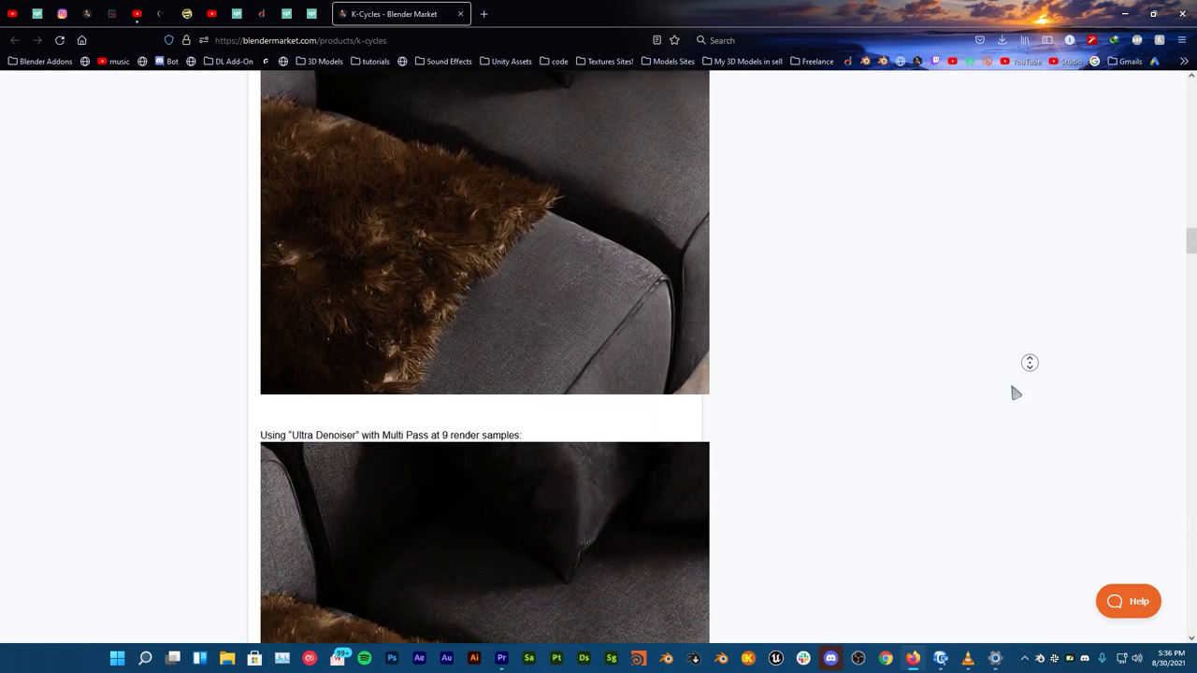
scroll("down", 3)
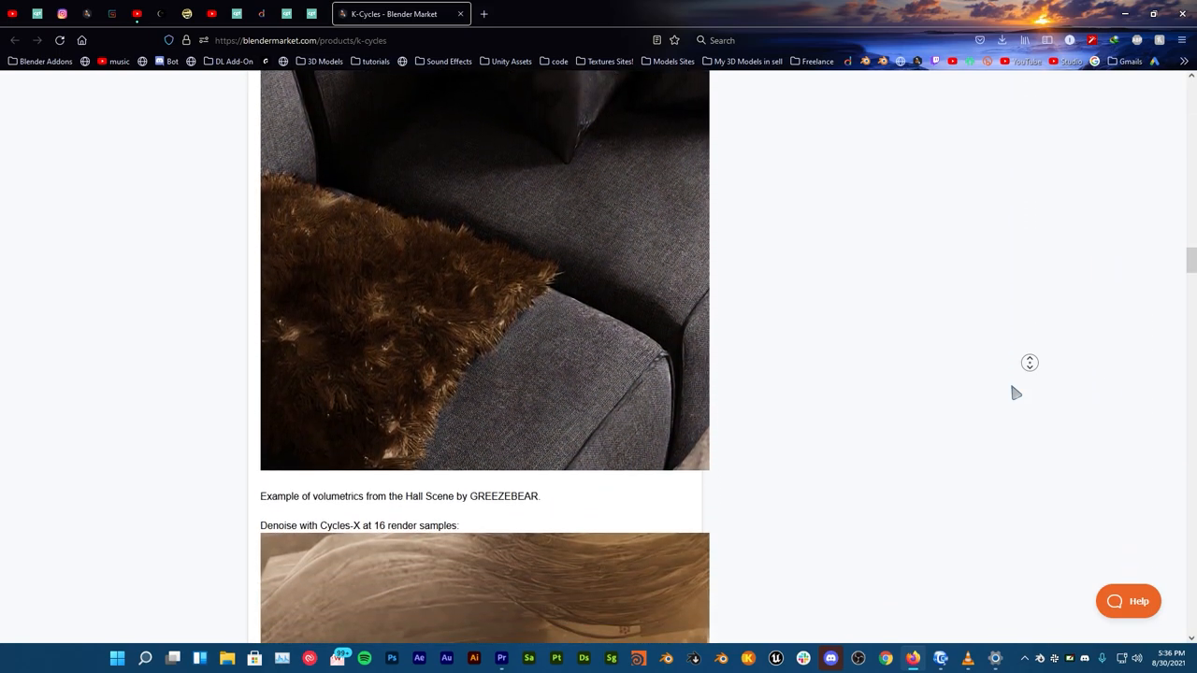
scroll("down", 3)
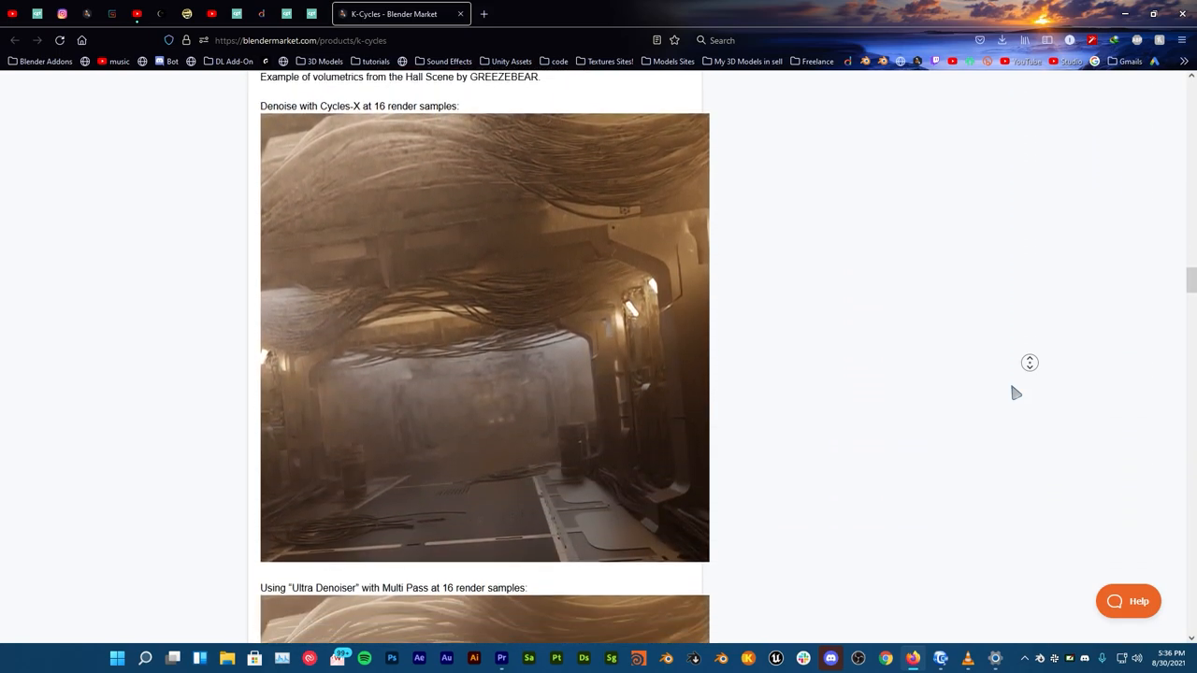
scroll("down", 3)
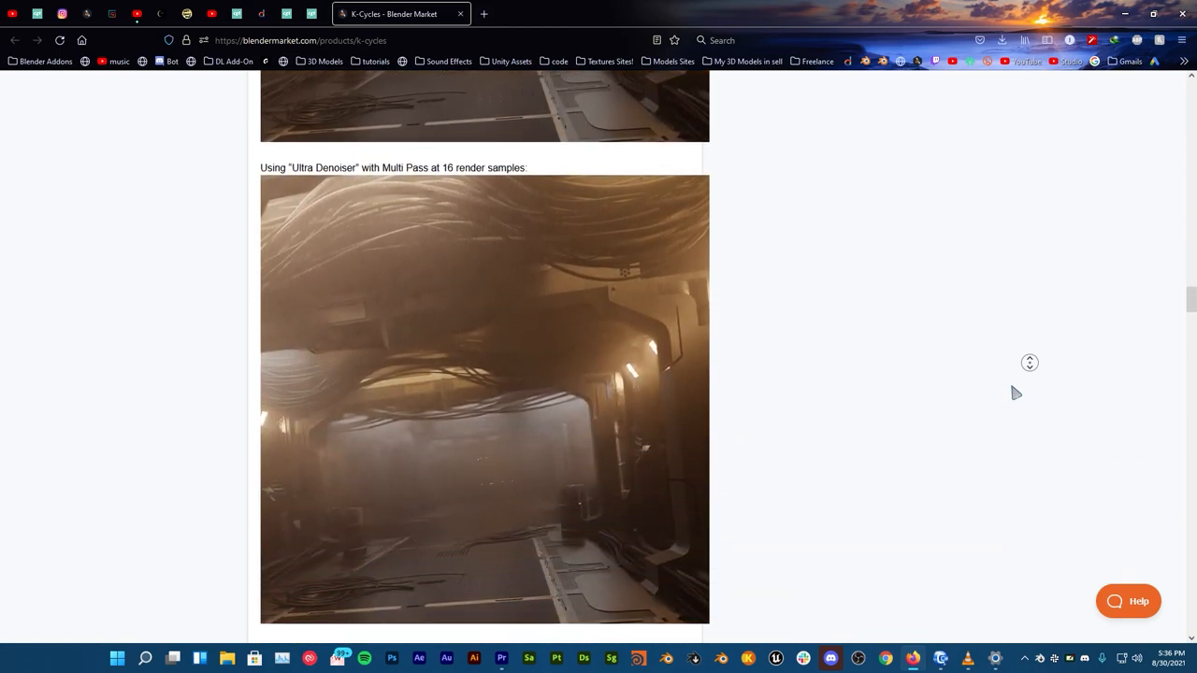
scroll("down", 3)
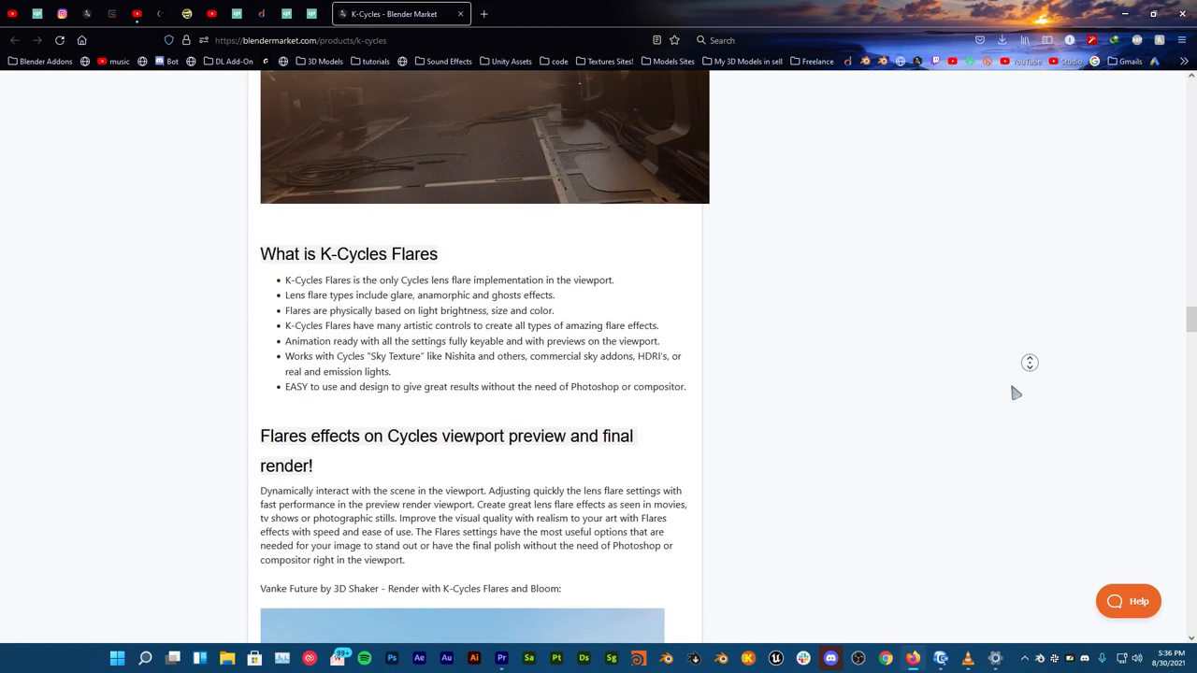
scroll("down", 3)
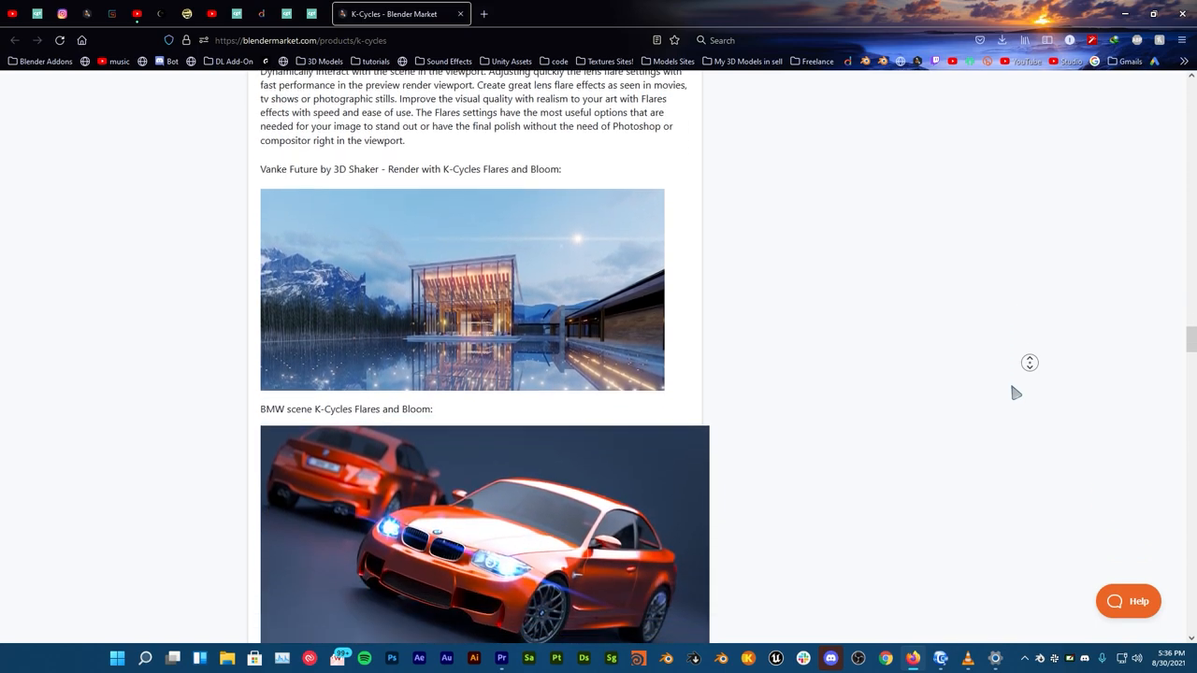
scroll("down", 3)
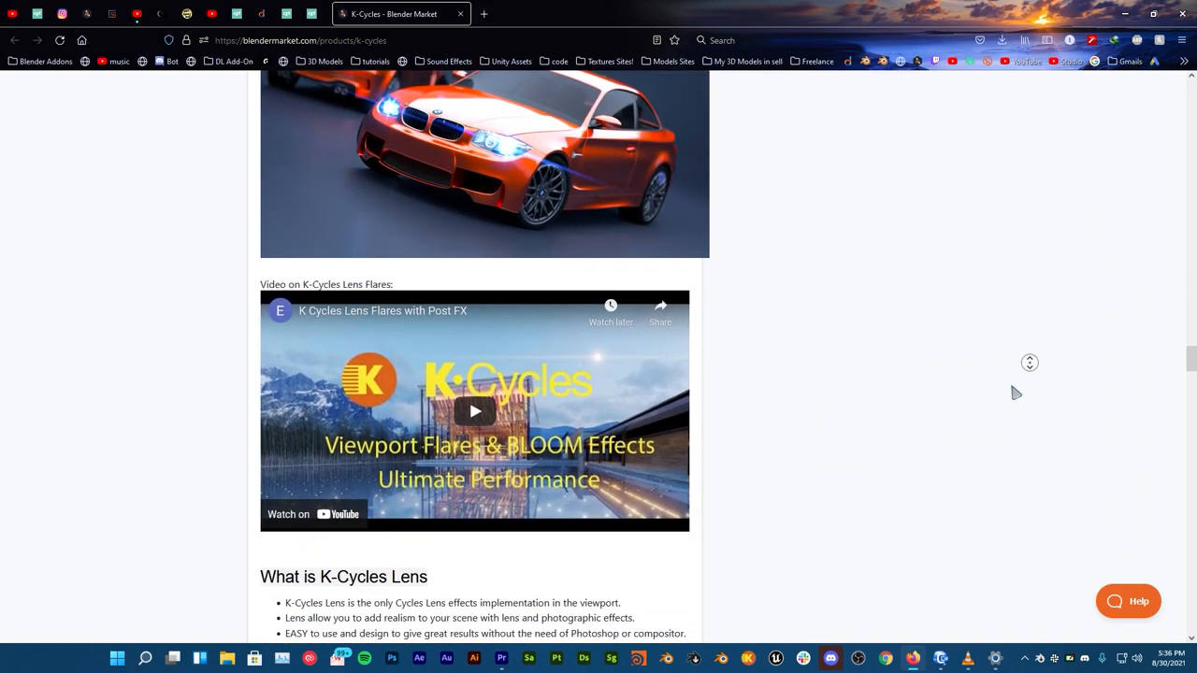
scroll("down", 3)
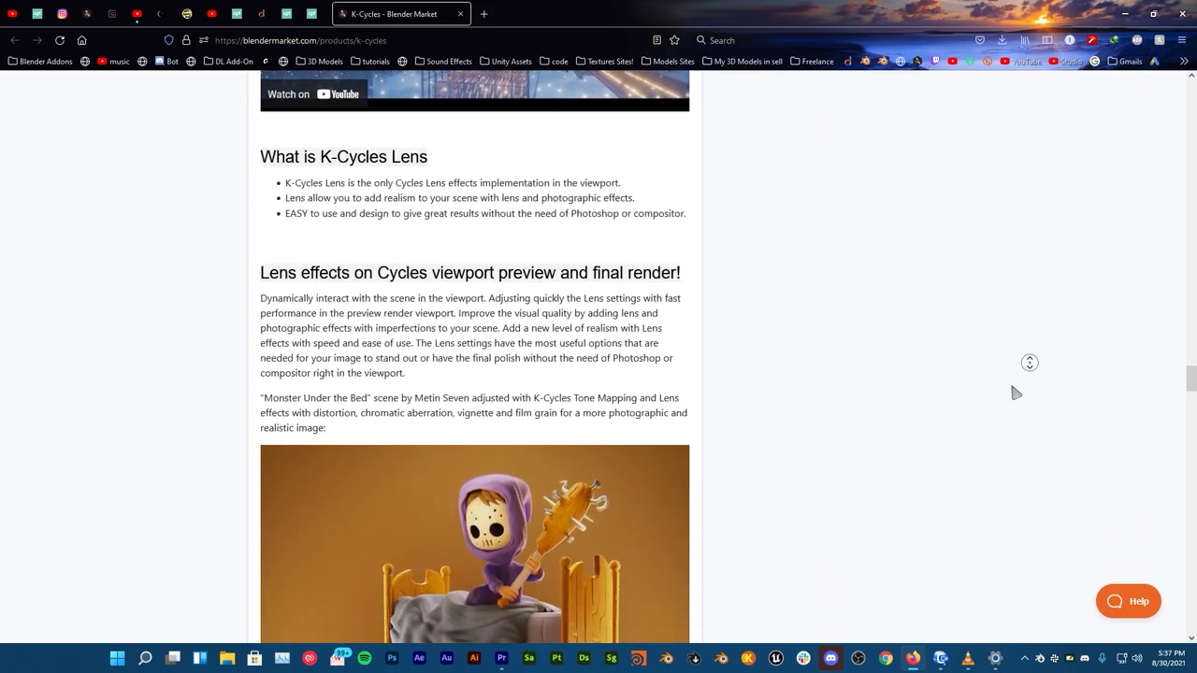
scroll("down", 3)
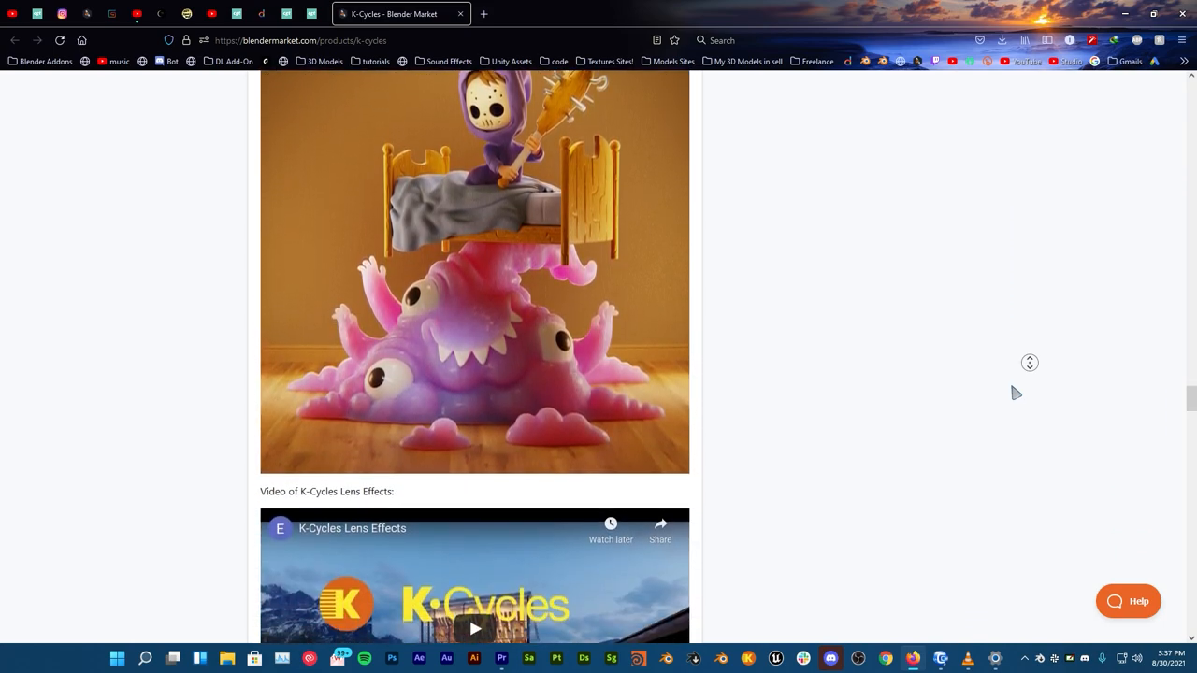
scroll("down", 3)
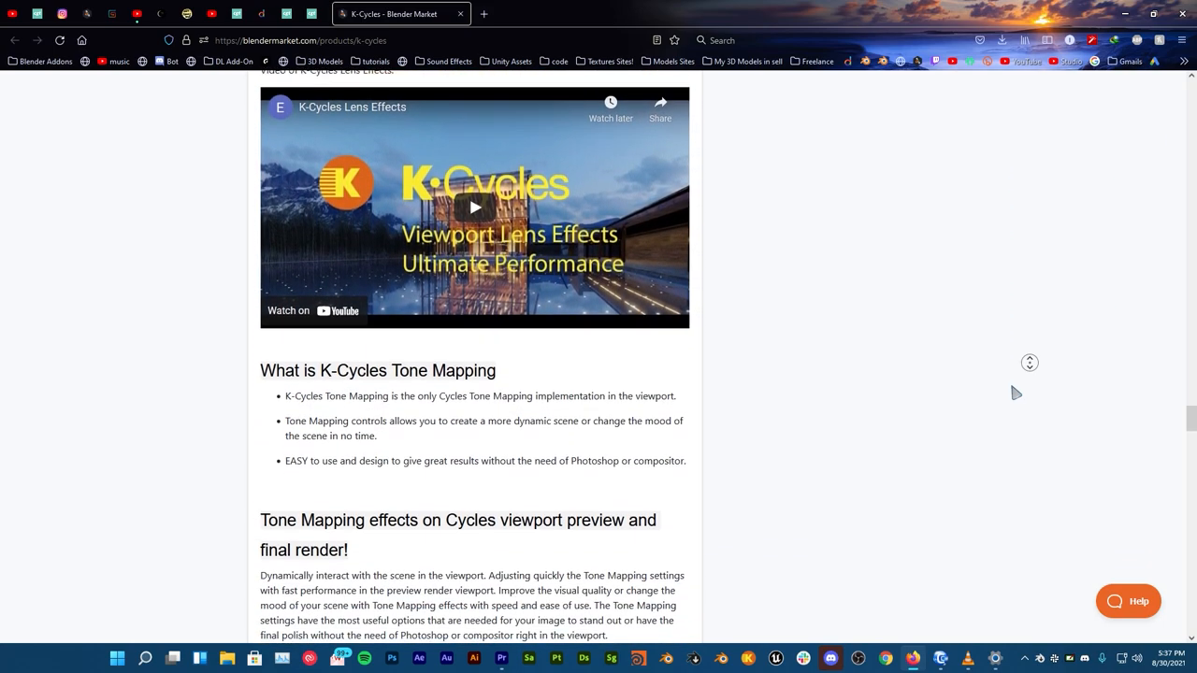
scroll("down", 3)
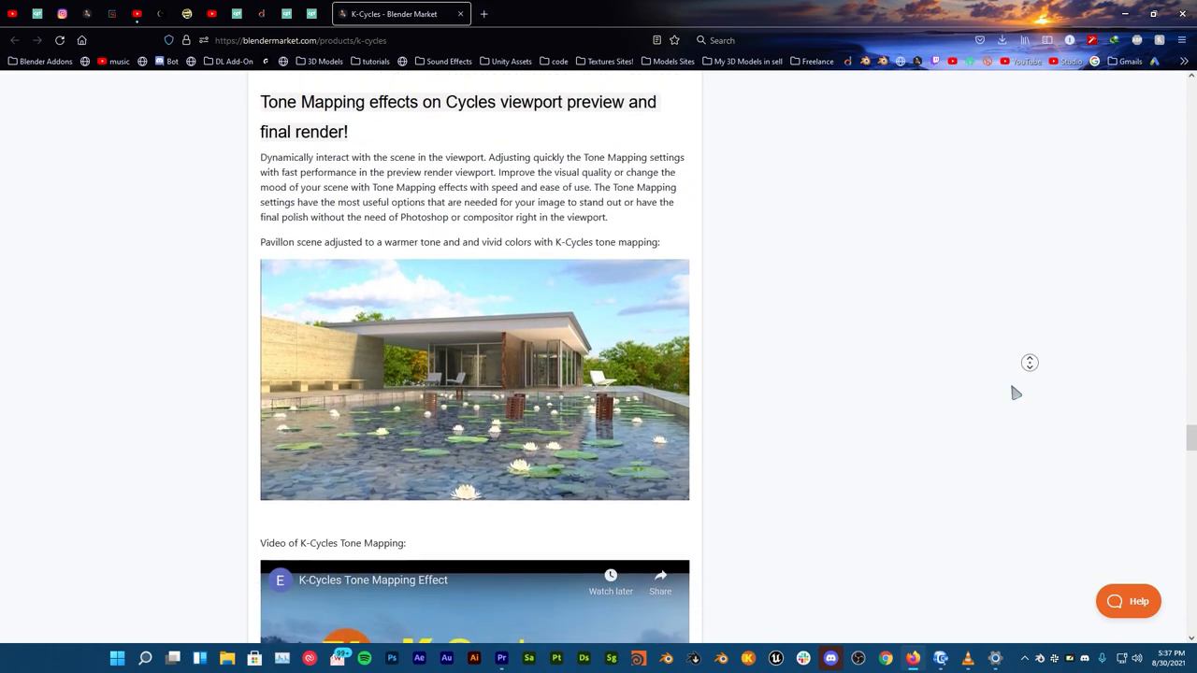
scroll("down", 3)
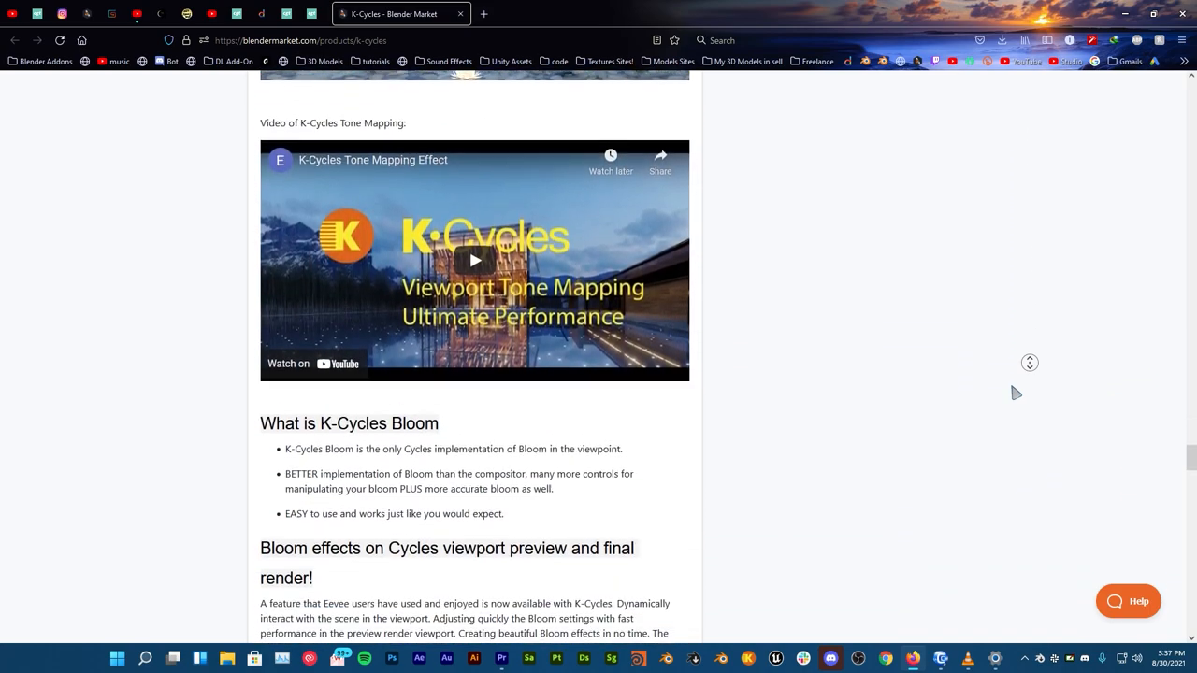
scroll("down", 3)
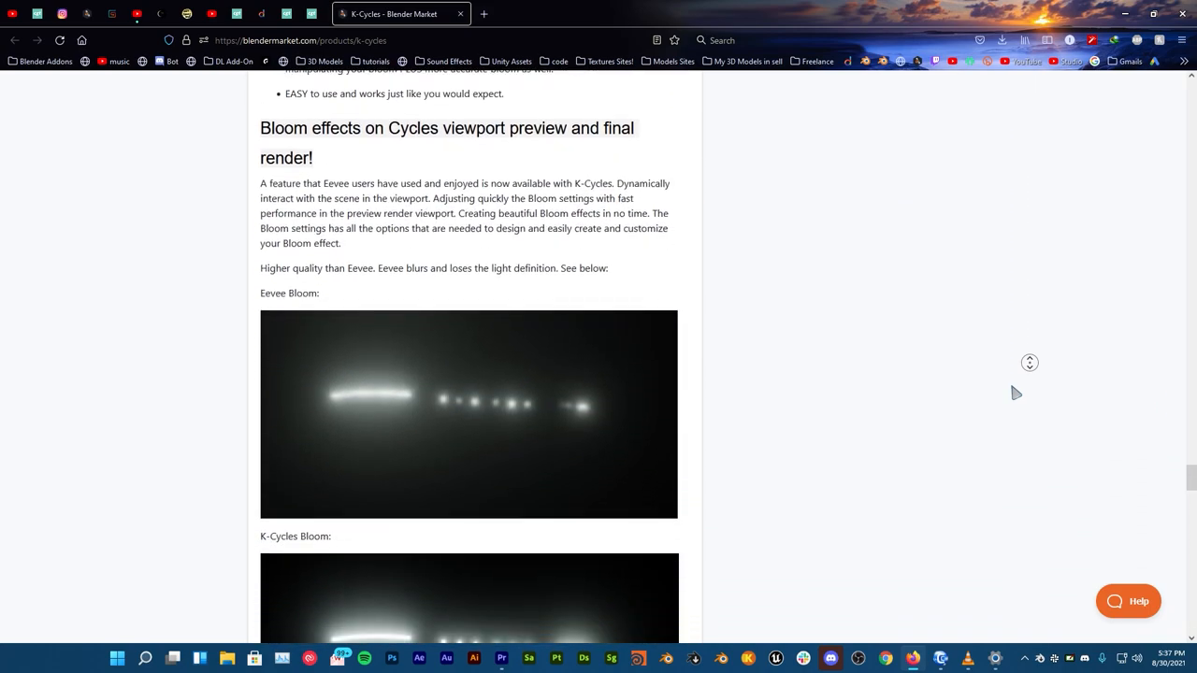
scroll("down", 3)
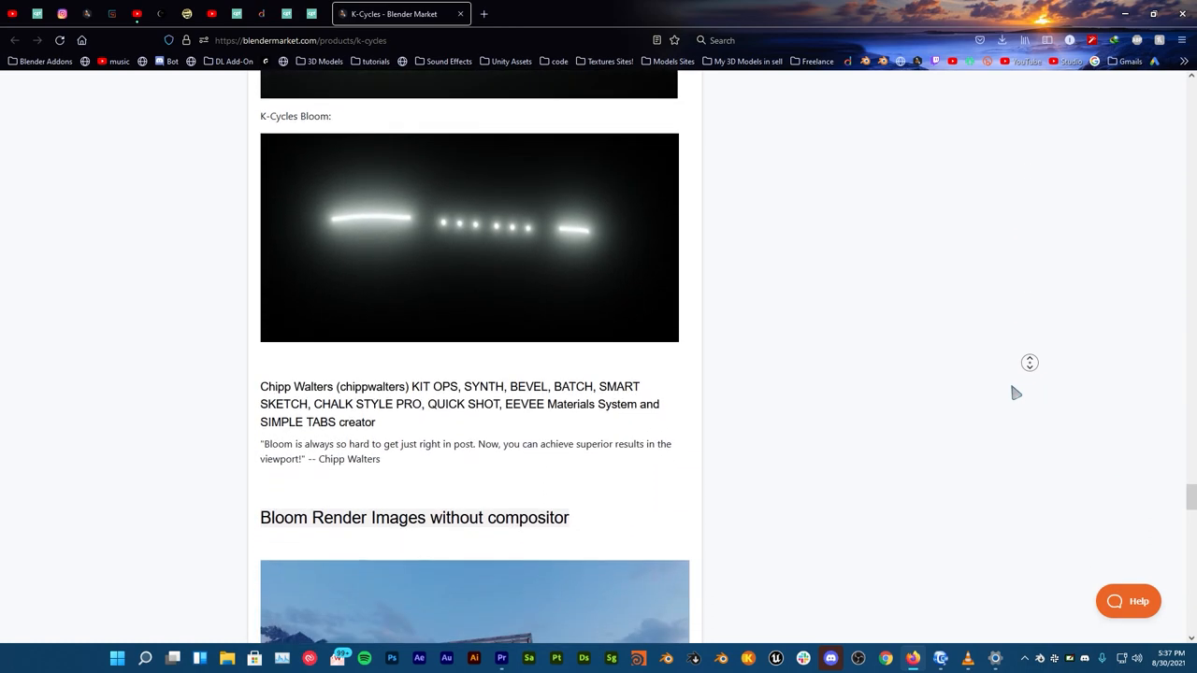
scroll("down", 3)
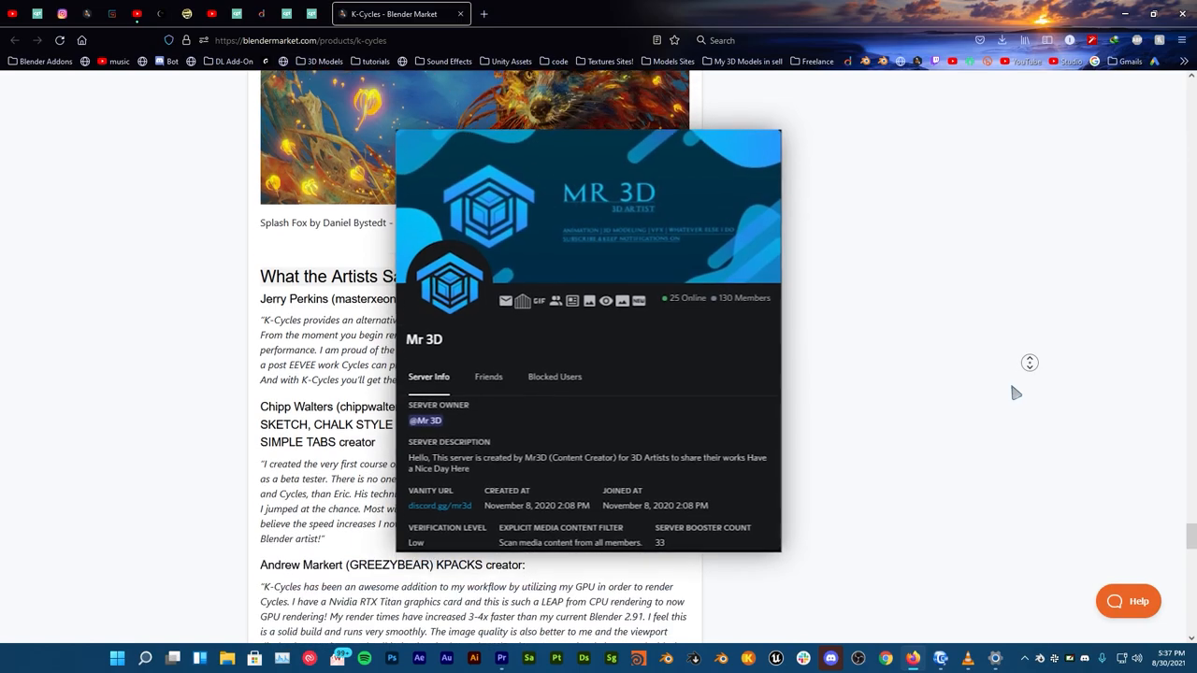
scroll("down", 3)
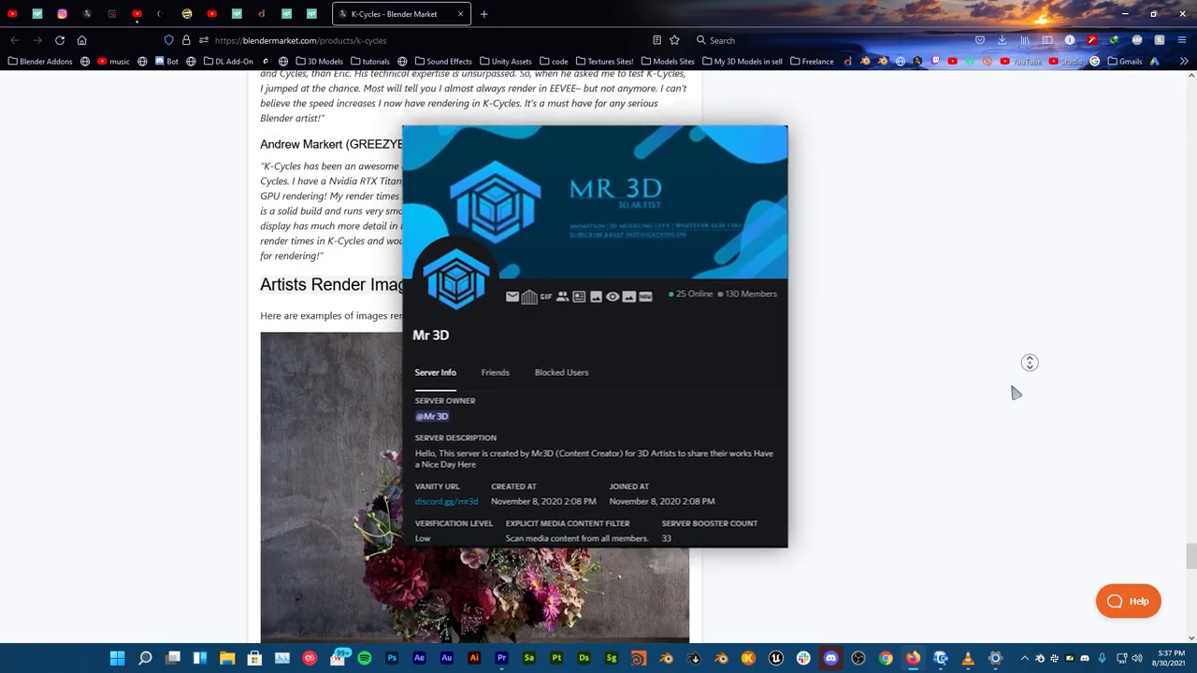
scroll("down", 3)
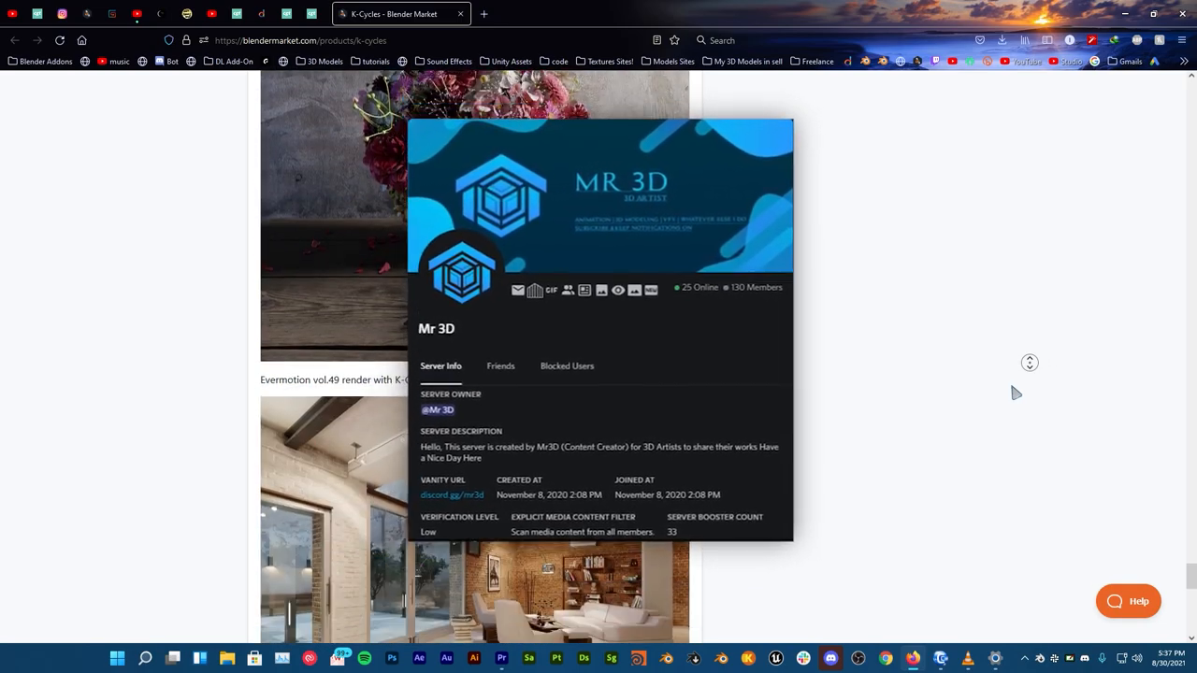
scroll("down", 3)
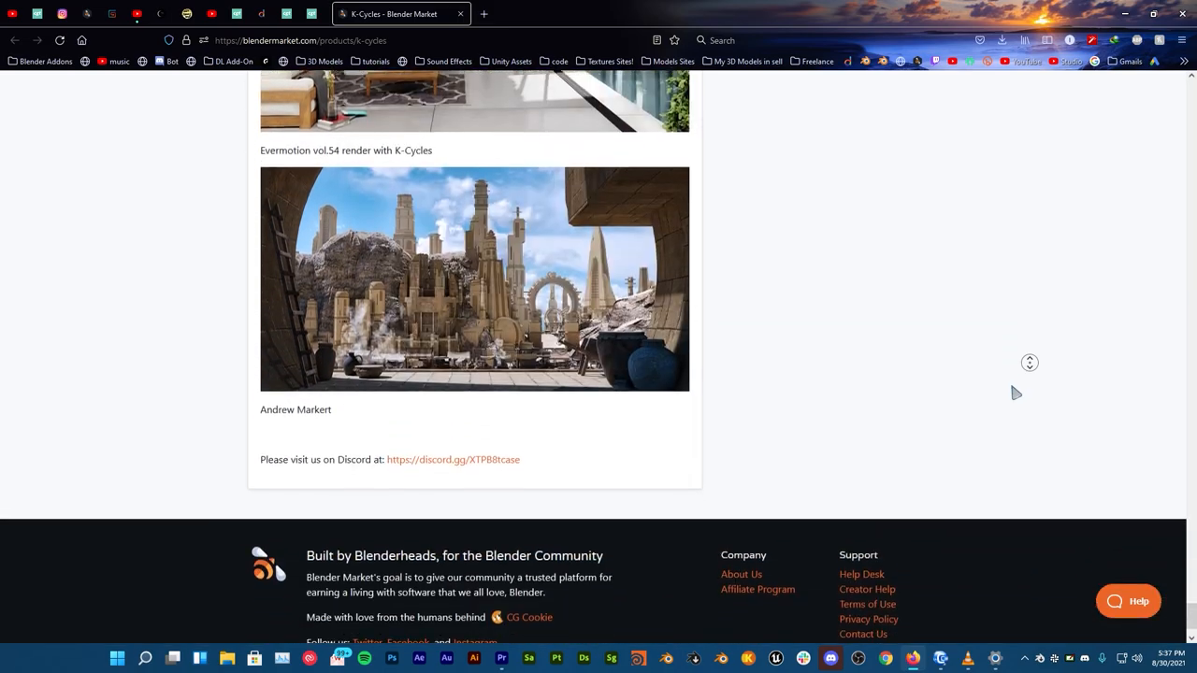
scroll("up", 3)
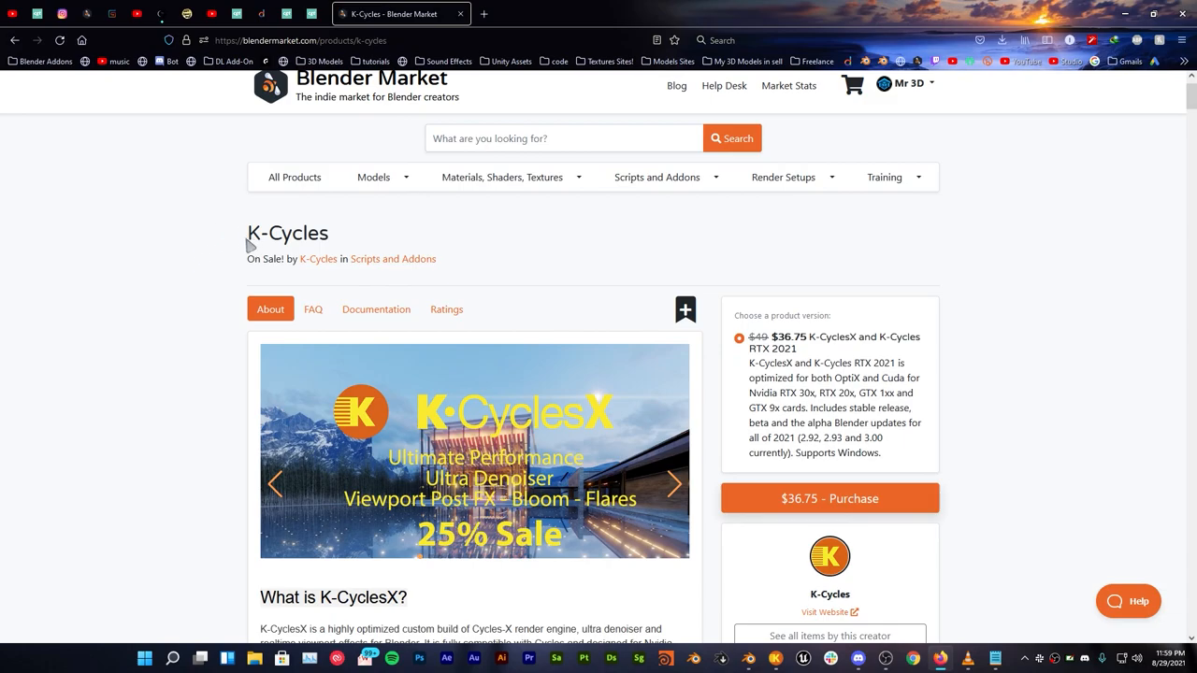
mouse_move(320, 243)
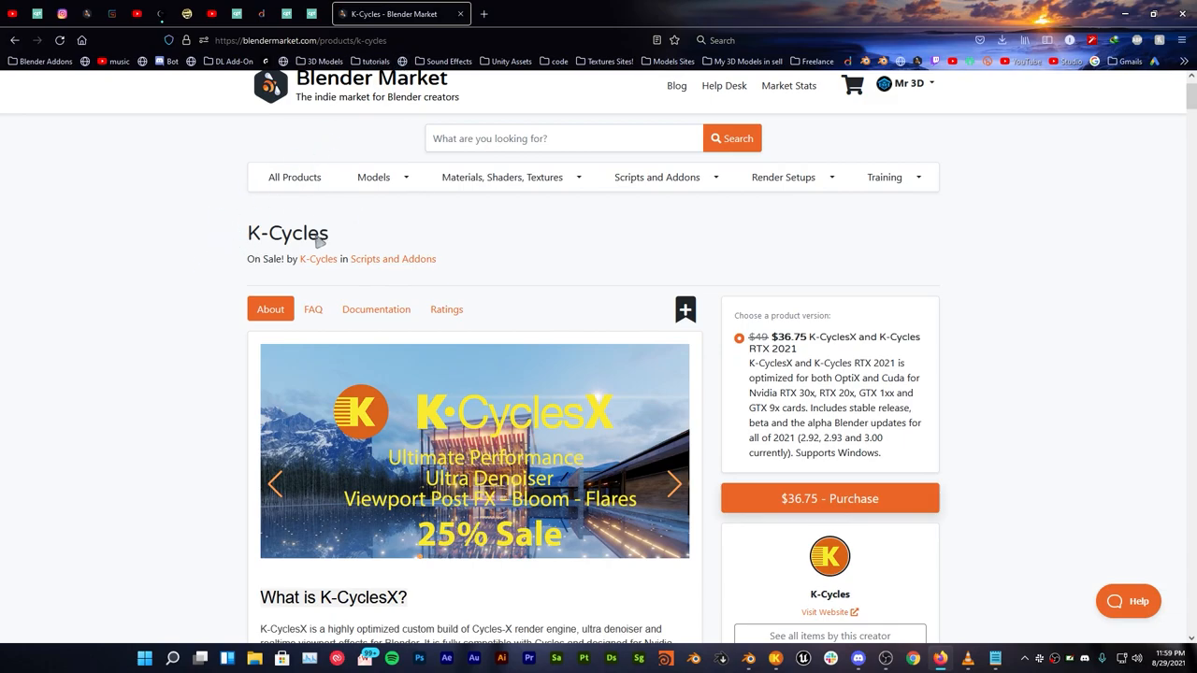
scroll("down", 3)
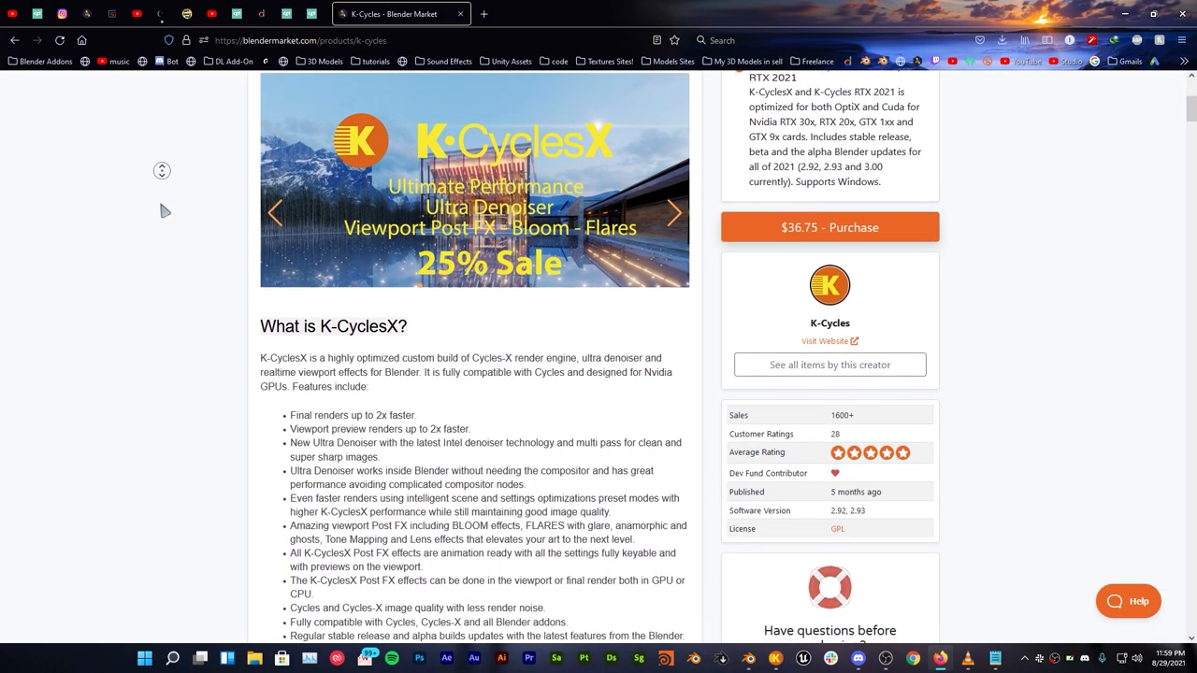
scroll("down", 3)
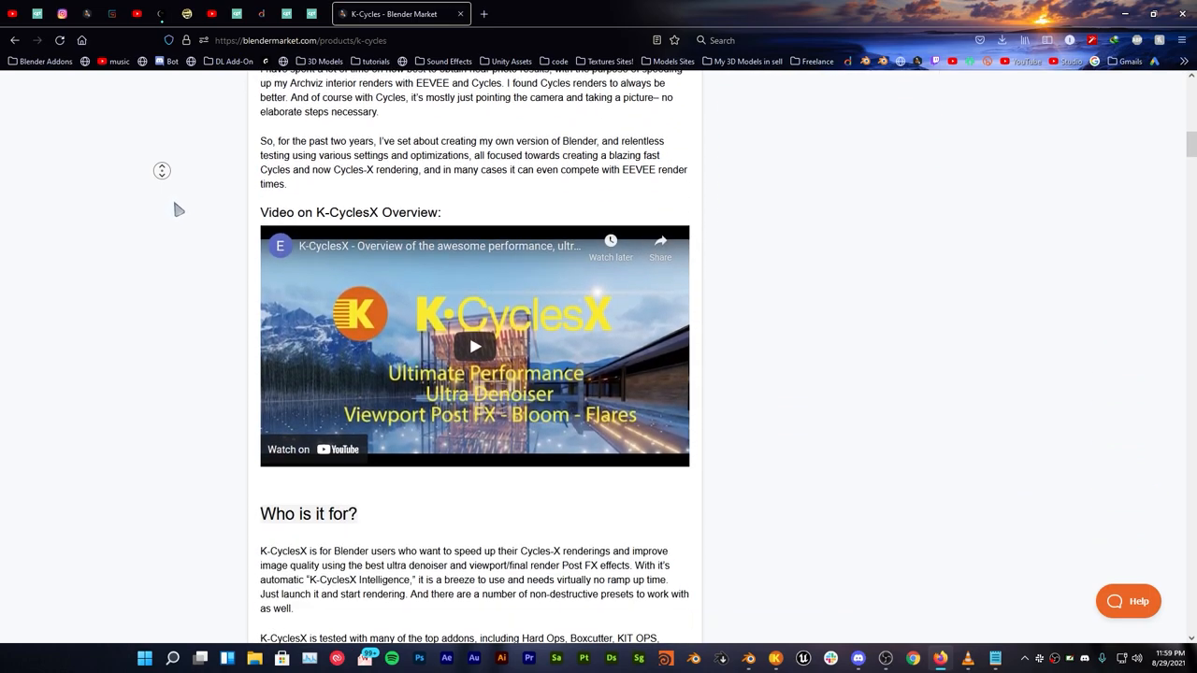
scroll("down", 3)
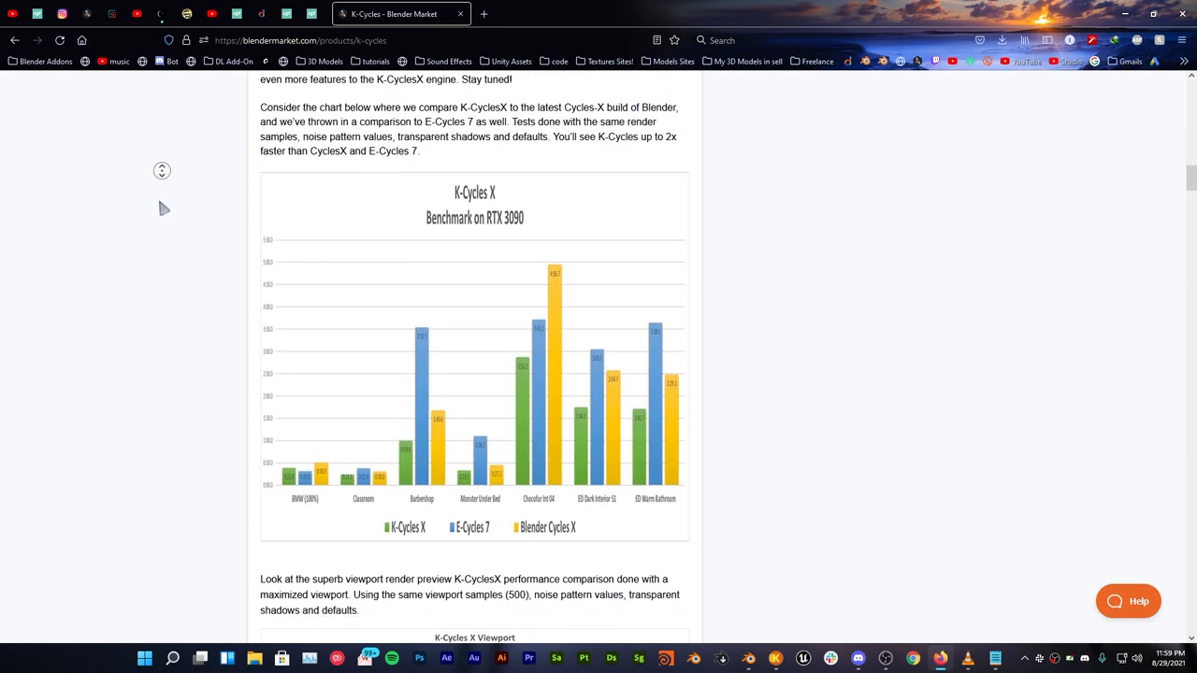
scroll("down", 3)
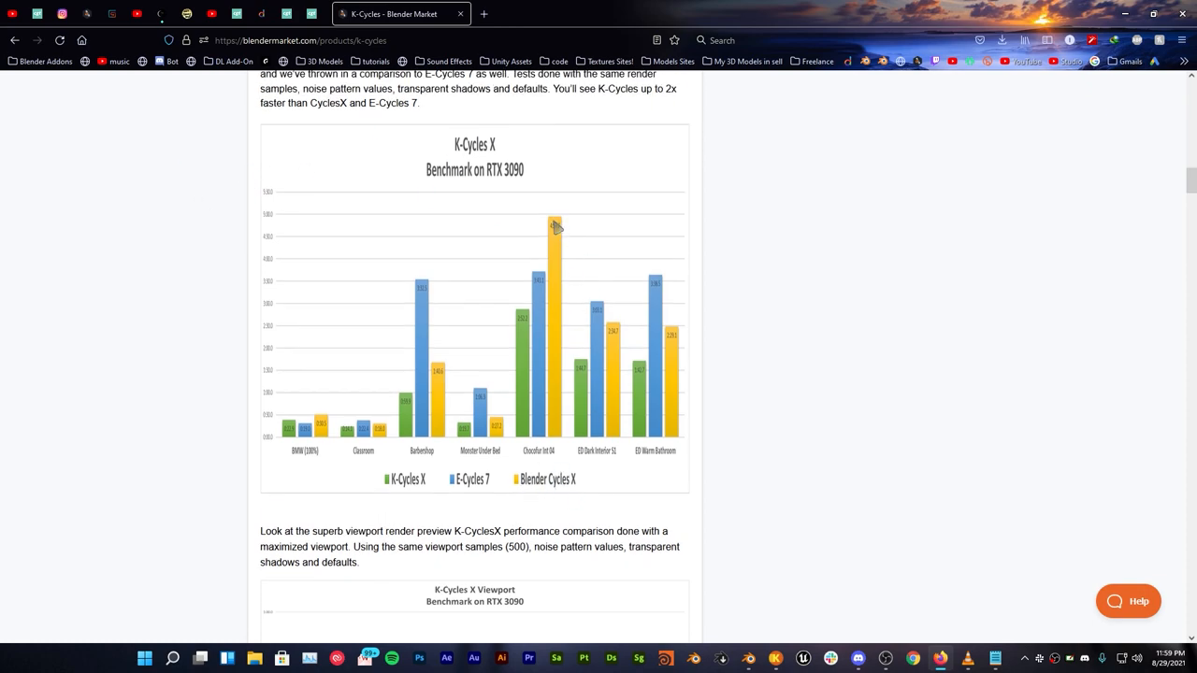
scroll("down", 3)
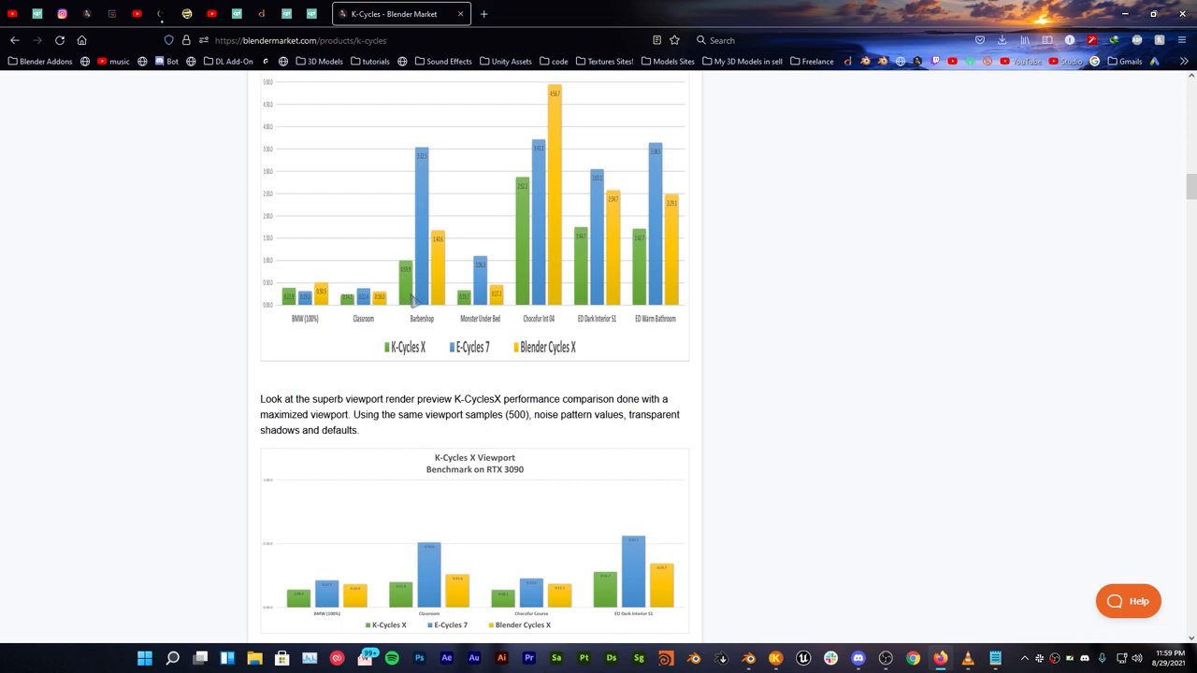
mouse_move(442, 267)
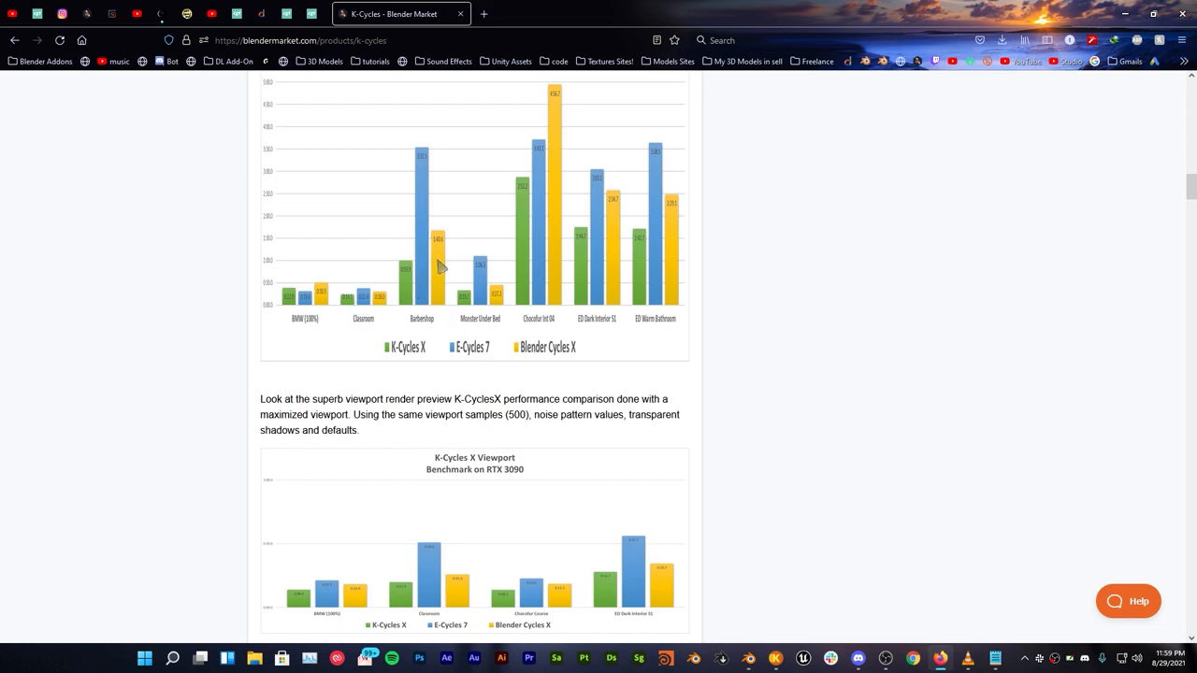
mouse_move(420, 172)
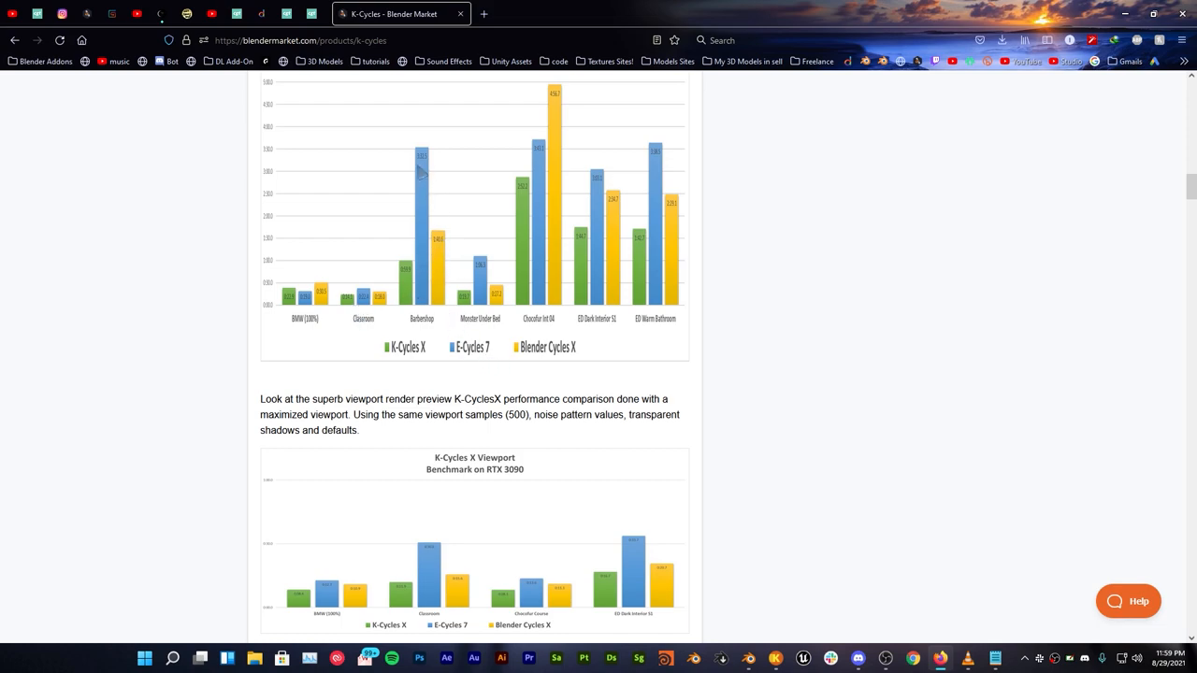
scroll("up", 3)
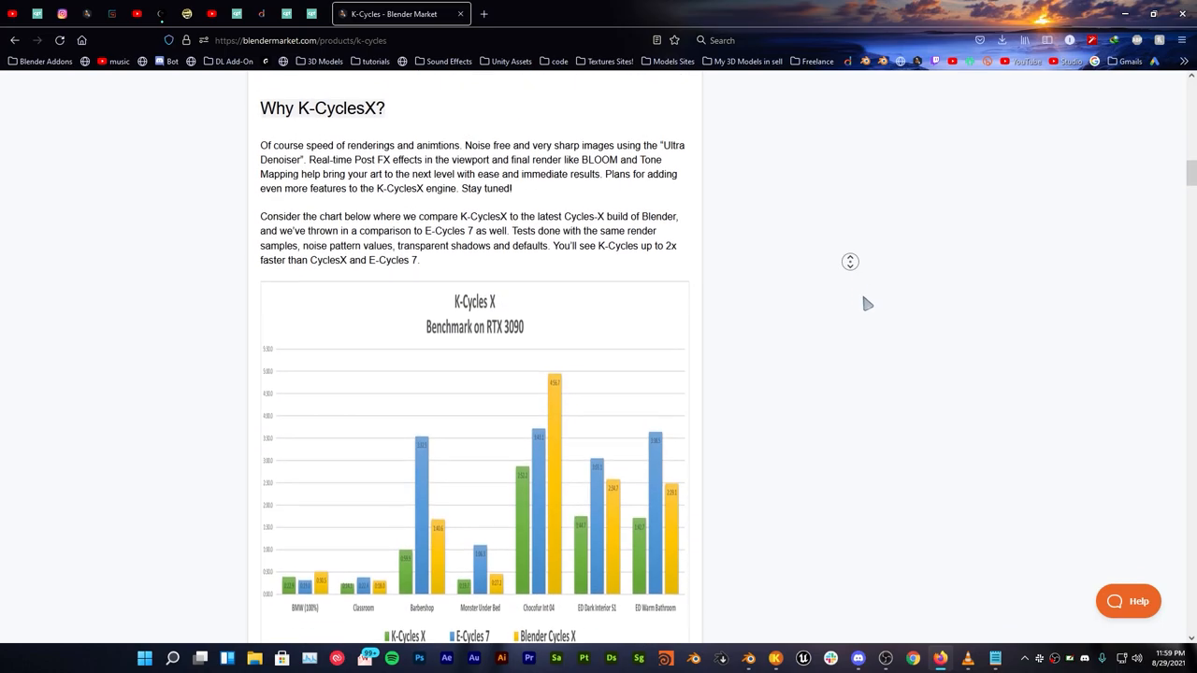
scroll("up", 3)
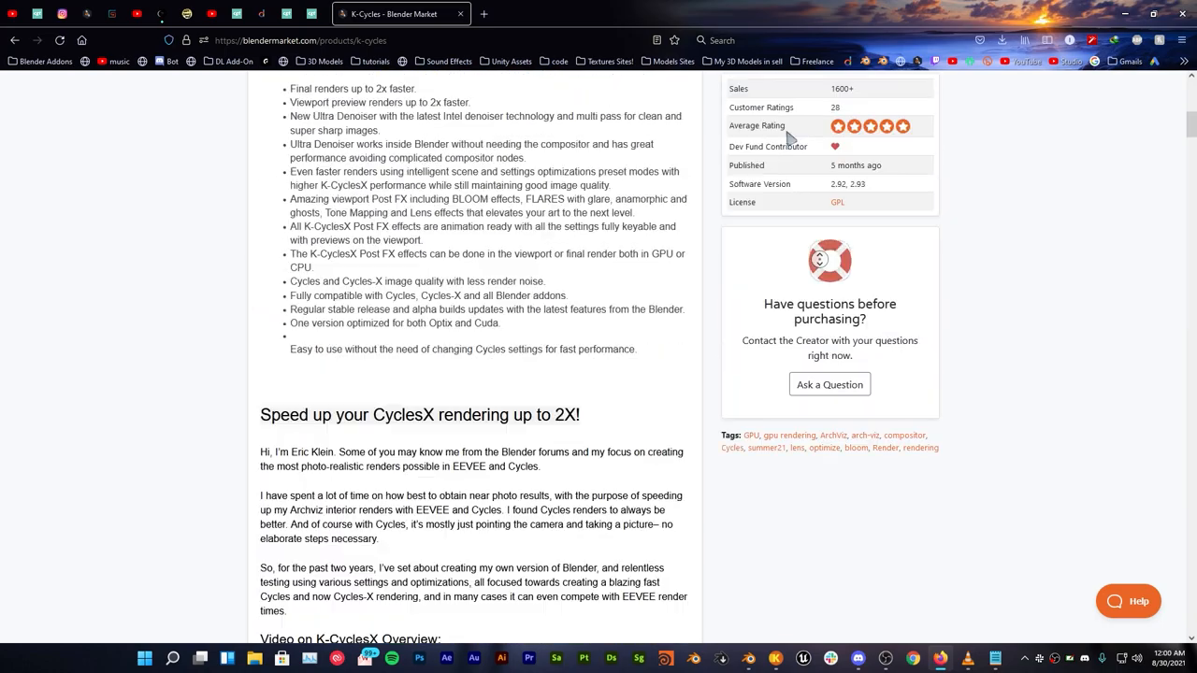
scroll("up", 3)
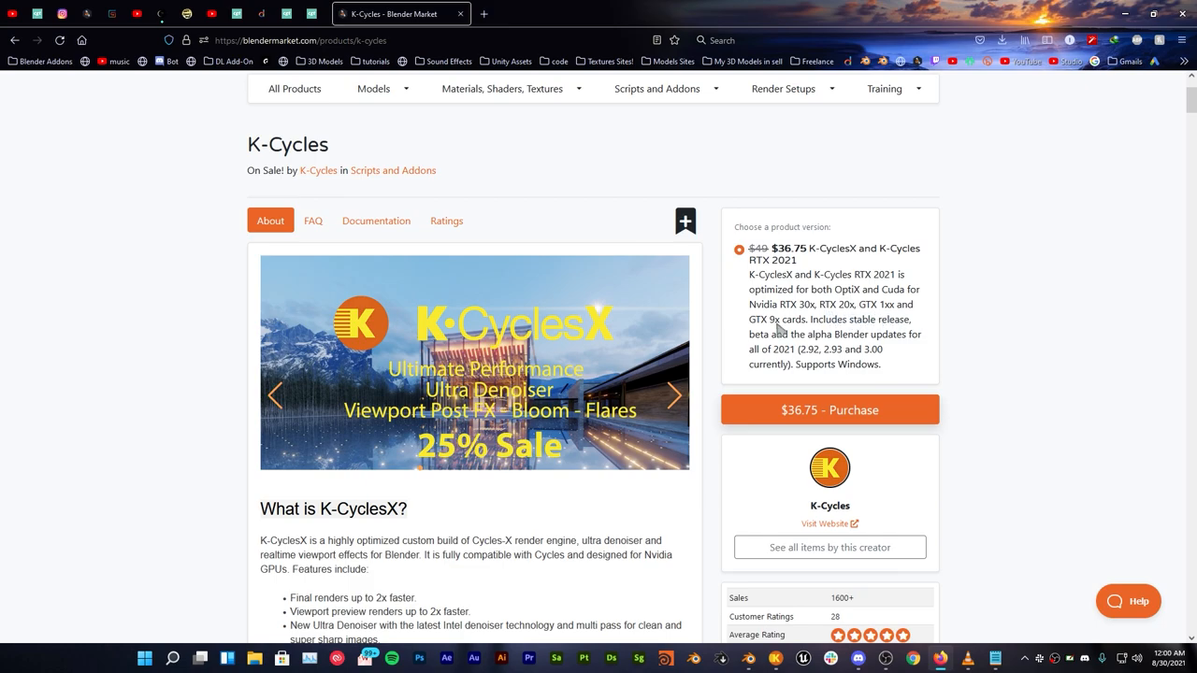
mouse_move(994, 323)
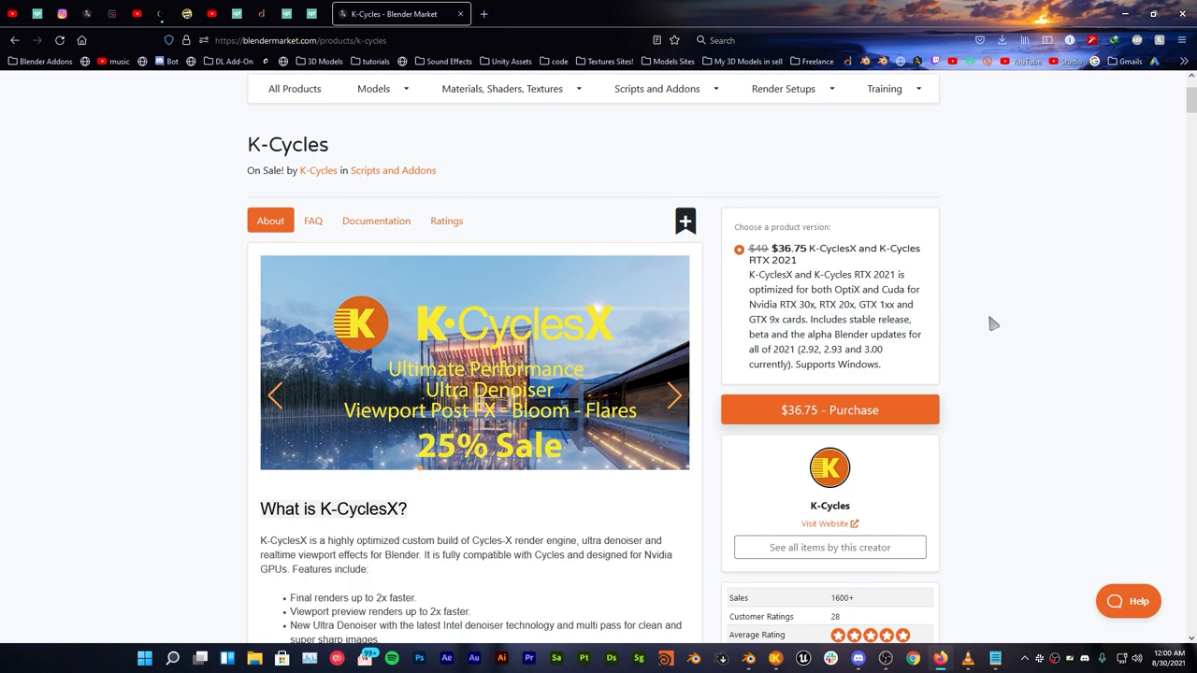
mouse_move(879, 362)
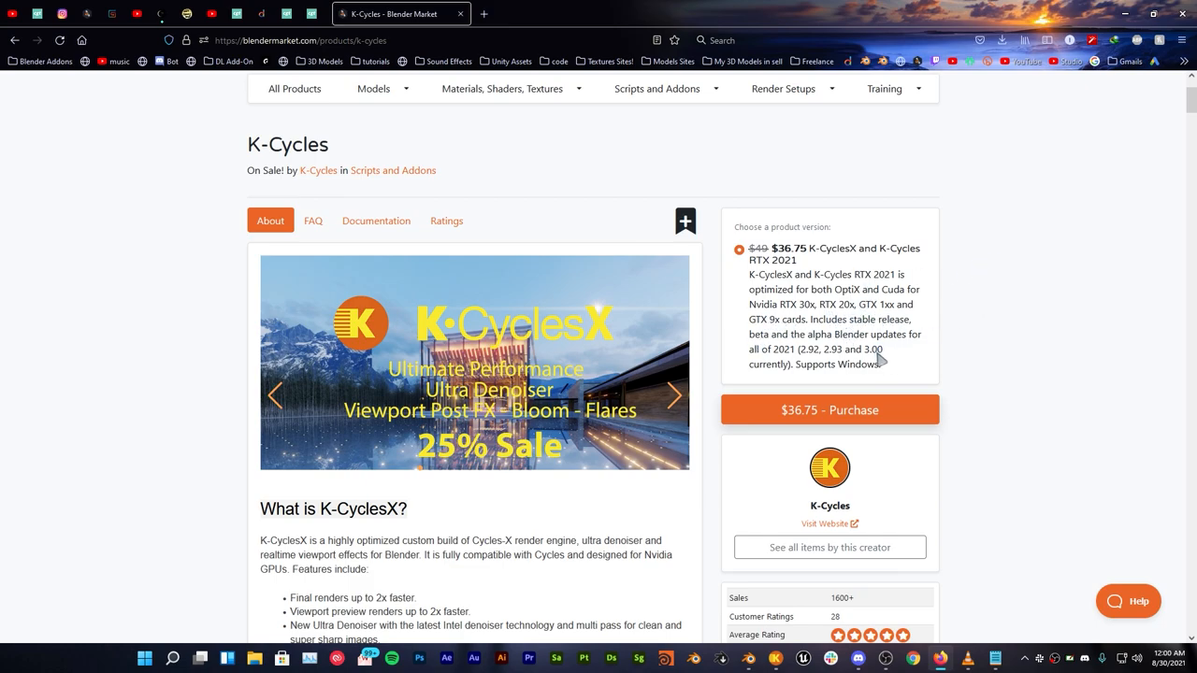
scroll("down", 3)
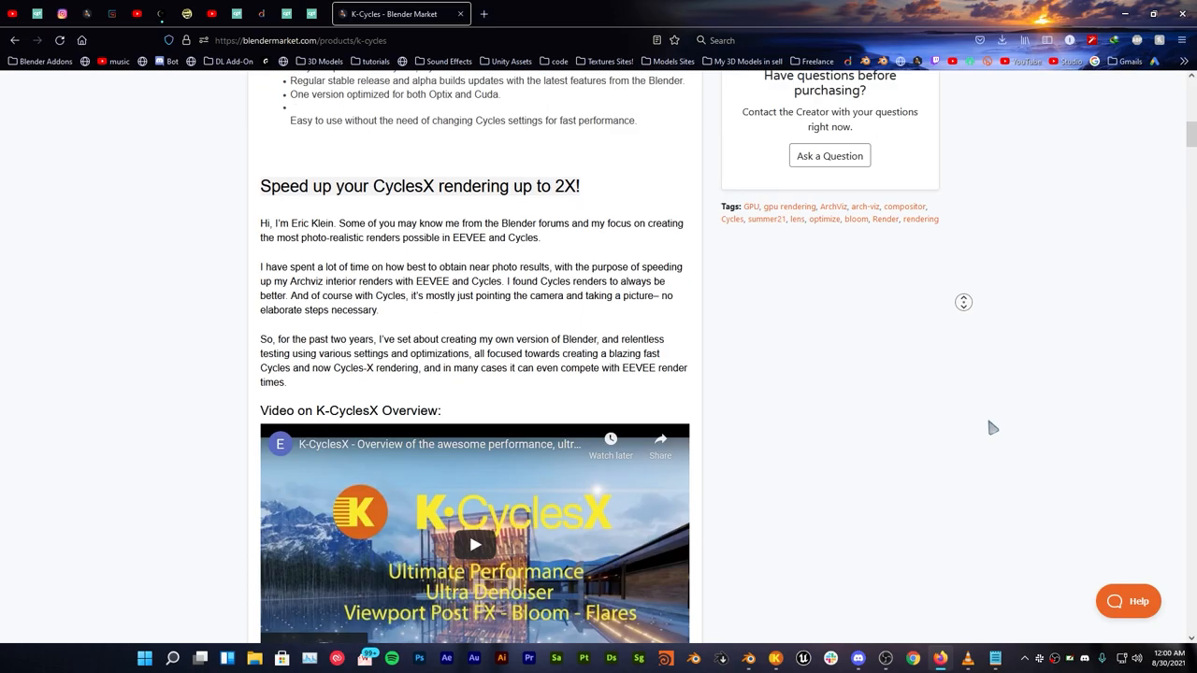
scroll("down", 3)
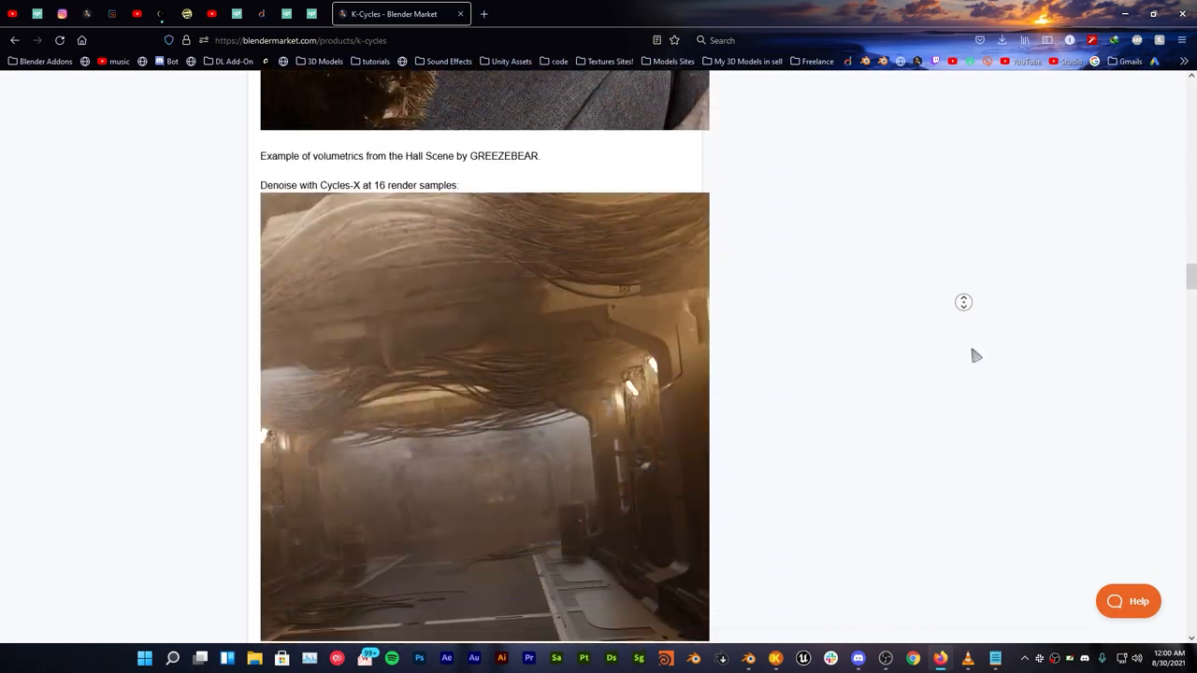
scroll("down", 3)
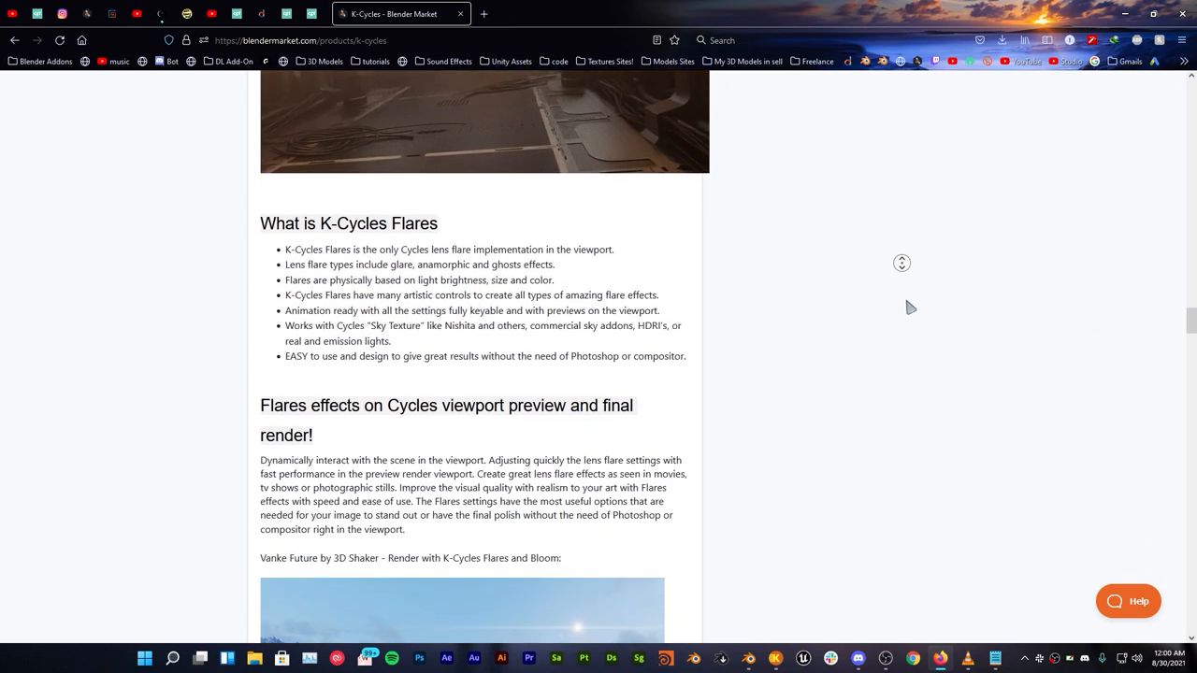
scroll("down", 3)
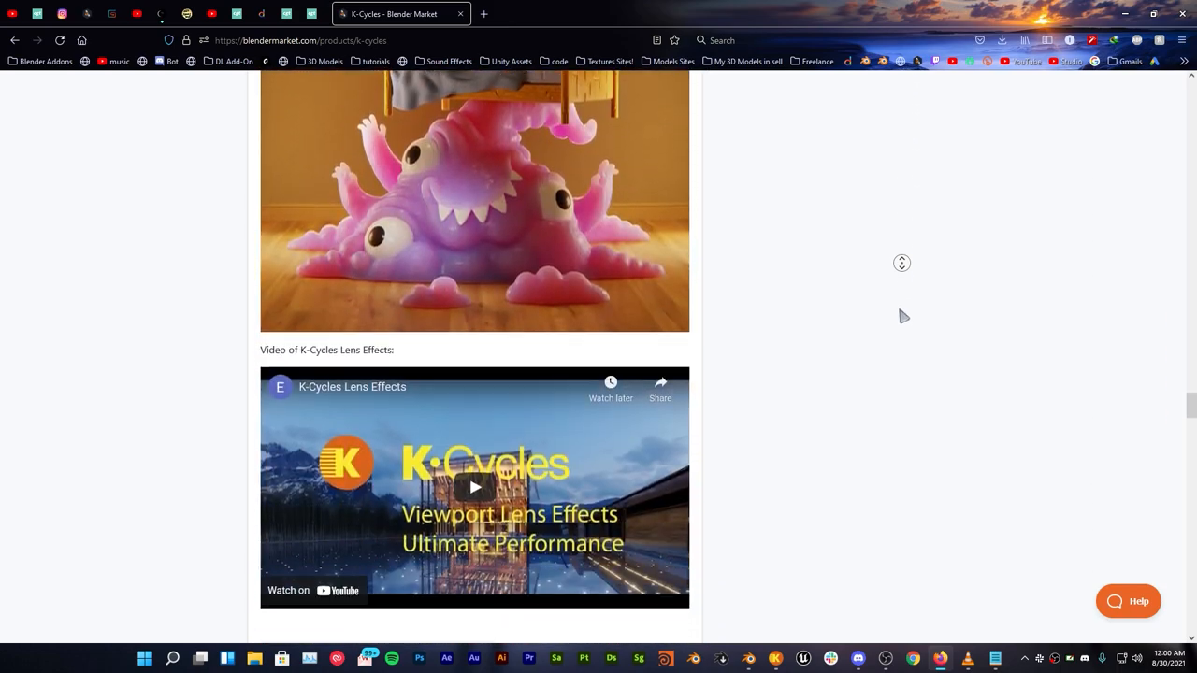
scroll("down", 3)
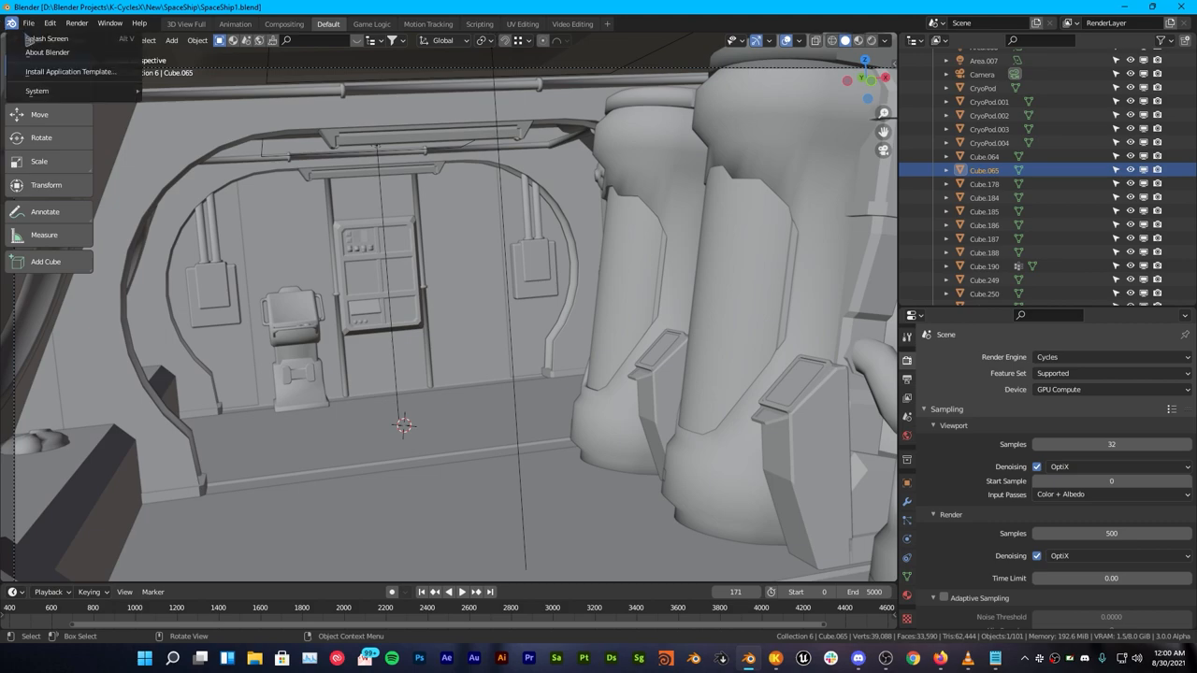
left_click(49, 51)
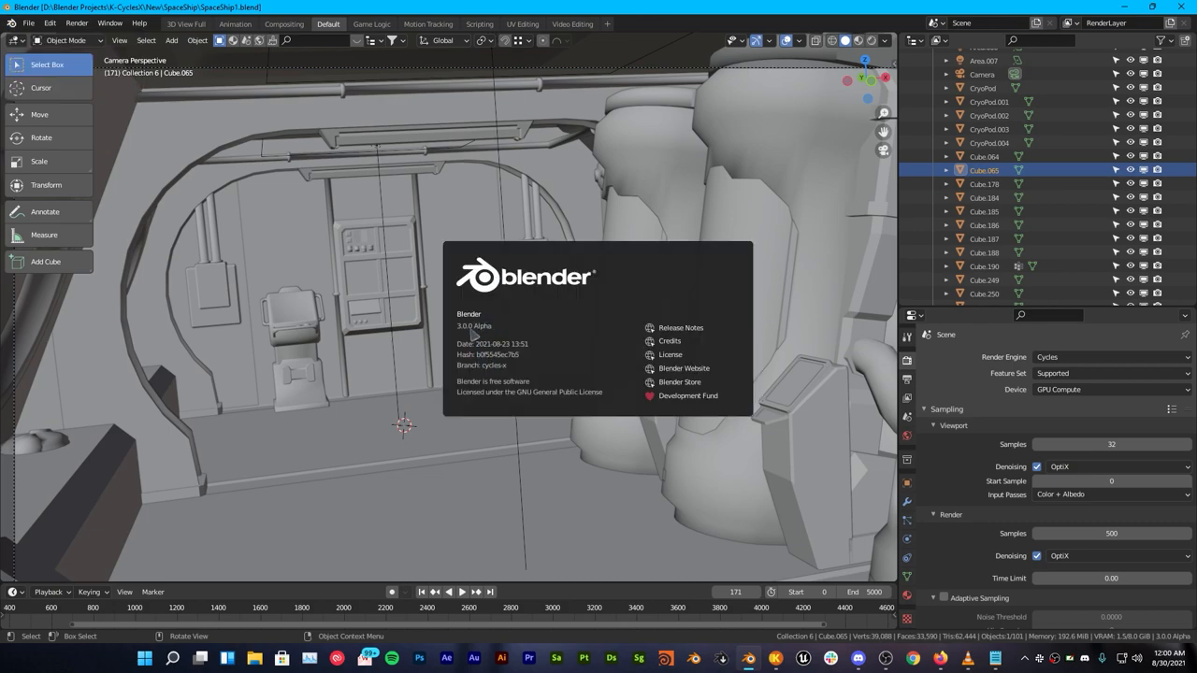
mouse_move(538, 374)
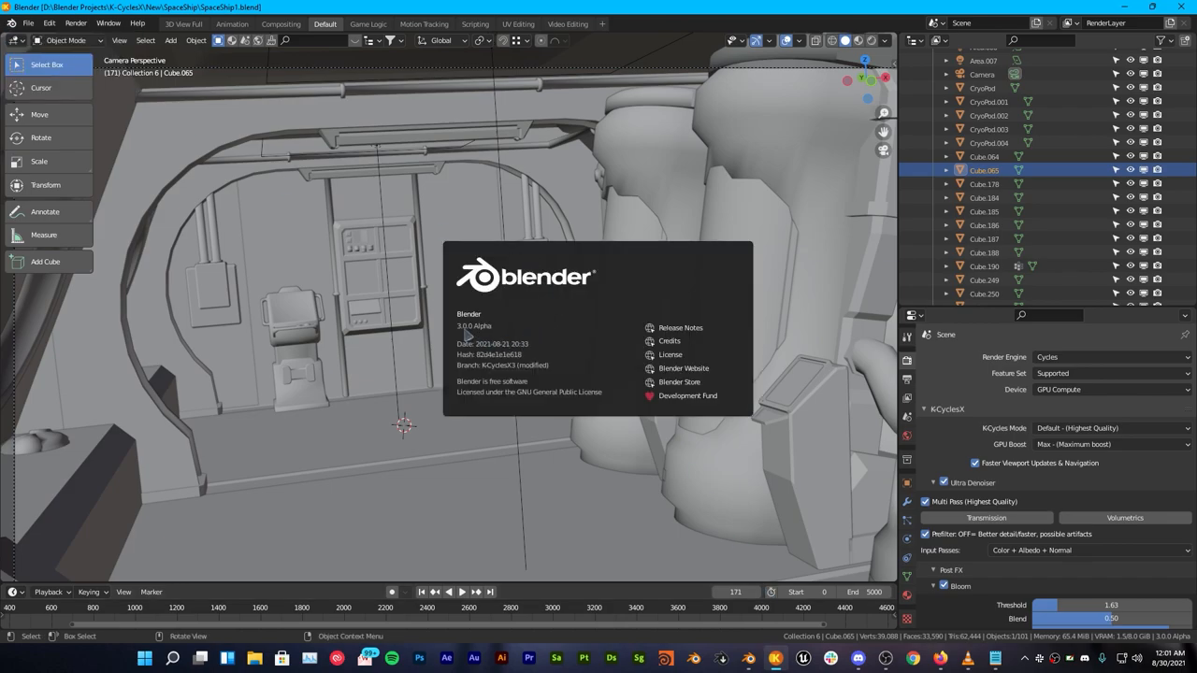
mouse_move(467, 338)
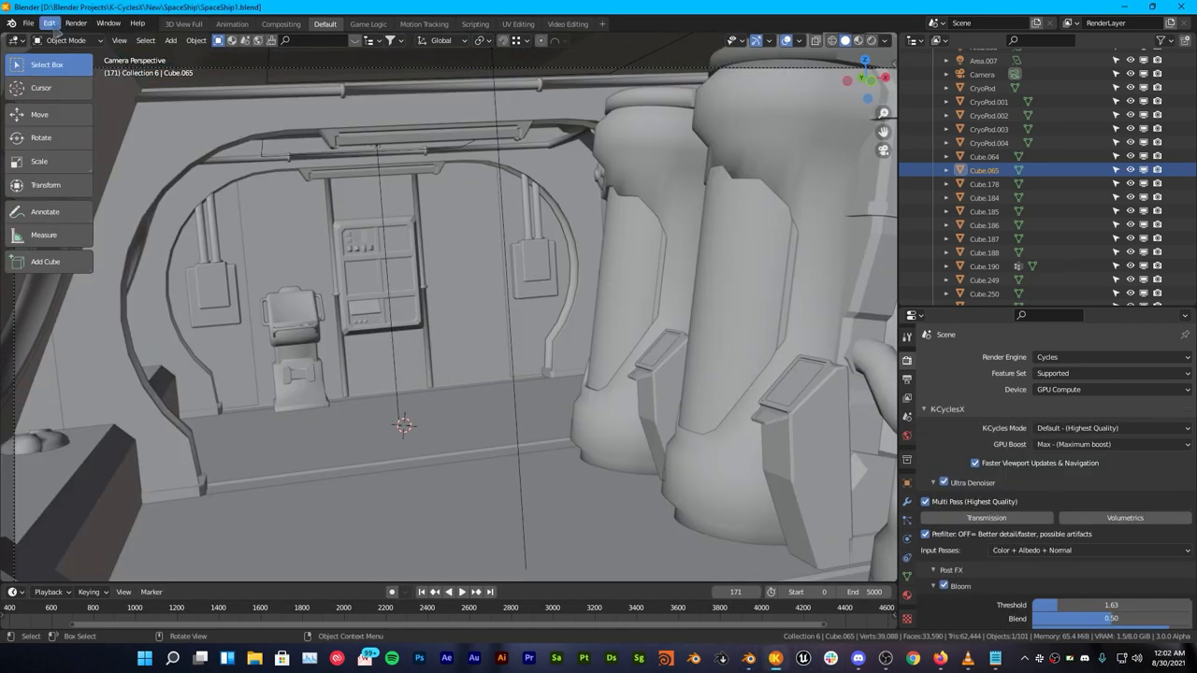
Check Preferences > System for OptiX render devices on the GeForce GTX 1080.
left_click(48, 23)
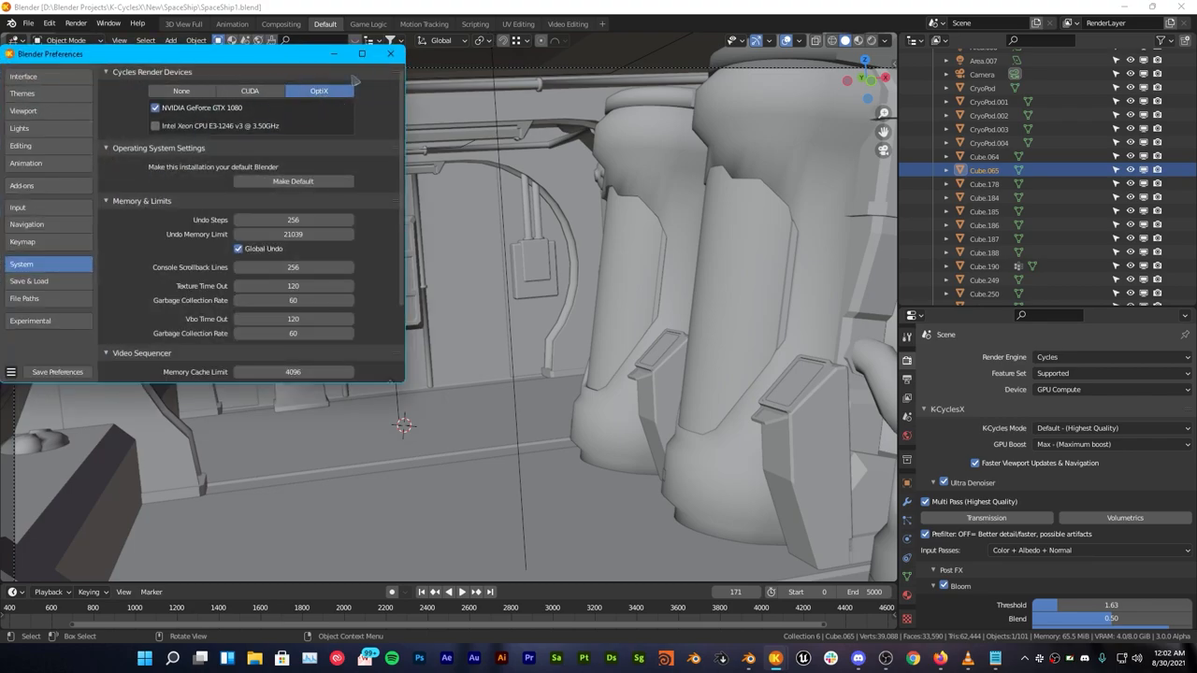
left_click(390, 53)
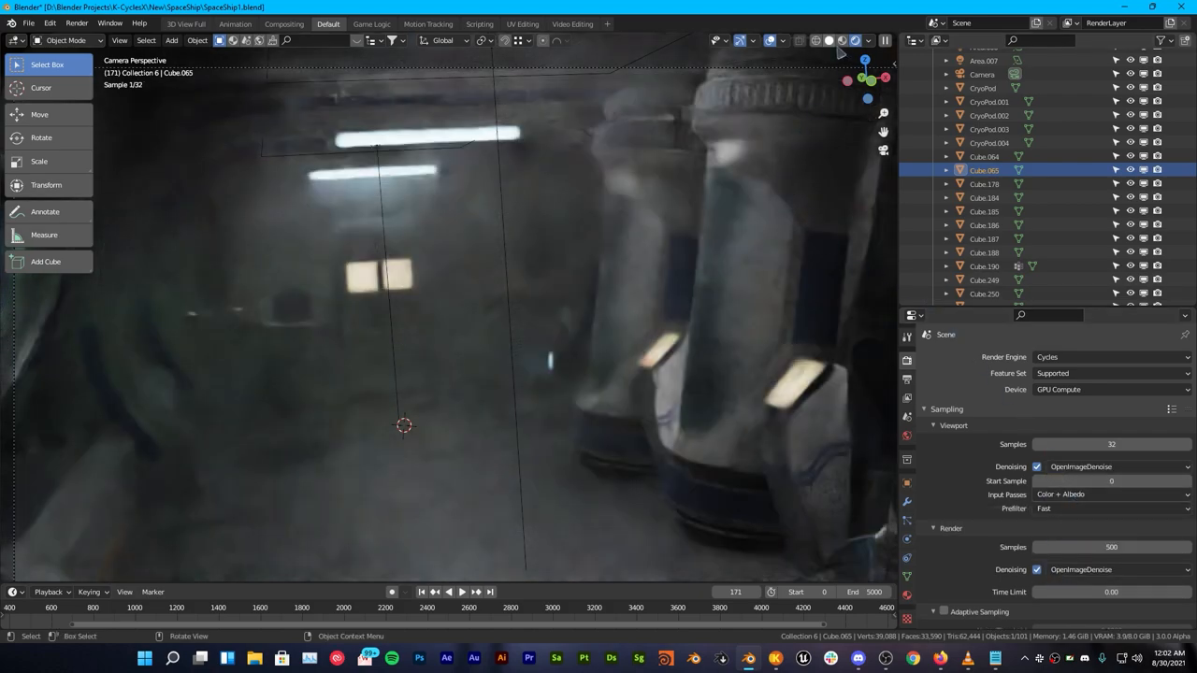
Render frame 171 of the corridor with Cycles, finishing in about 6 minutes 45 seconds.
left_click(830, 40)
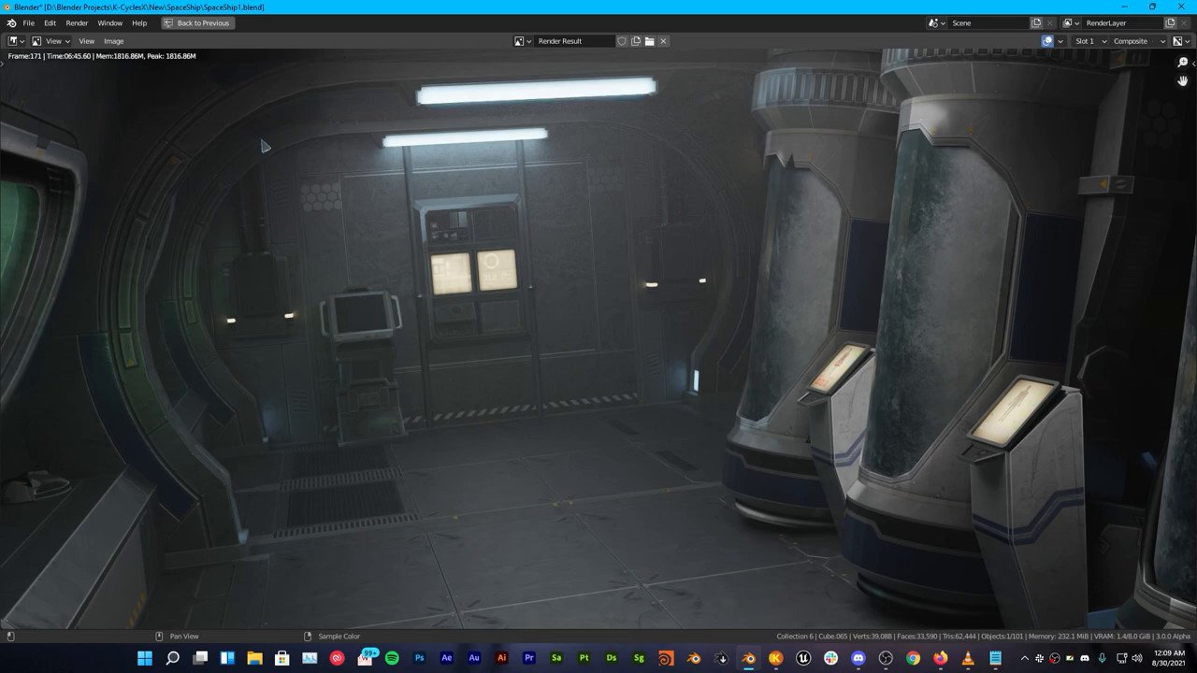
mouse_move(86, 73)
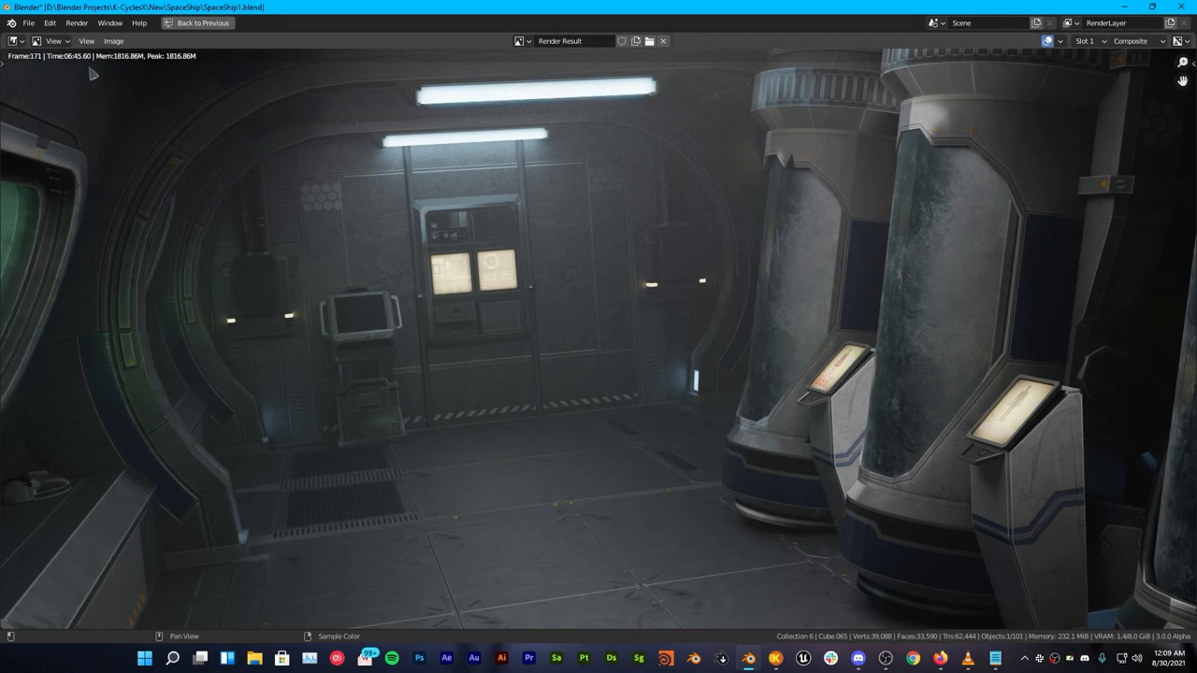
mouse_move(194, 105)
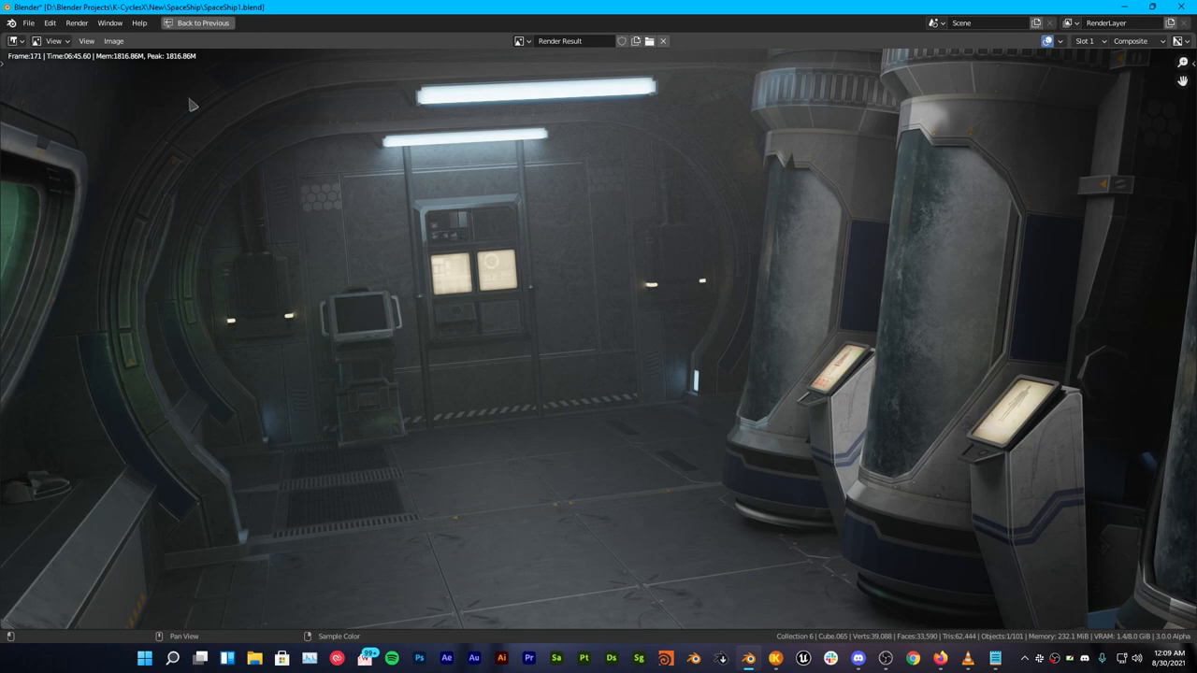
left_click(196, 23)
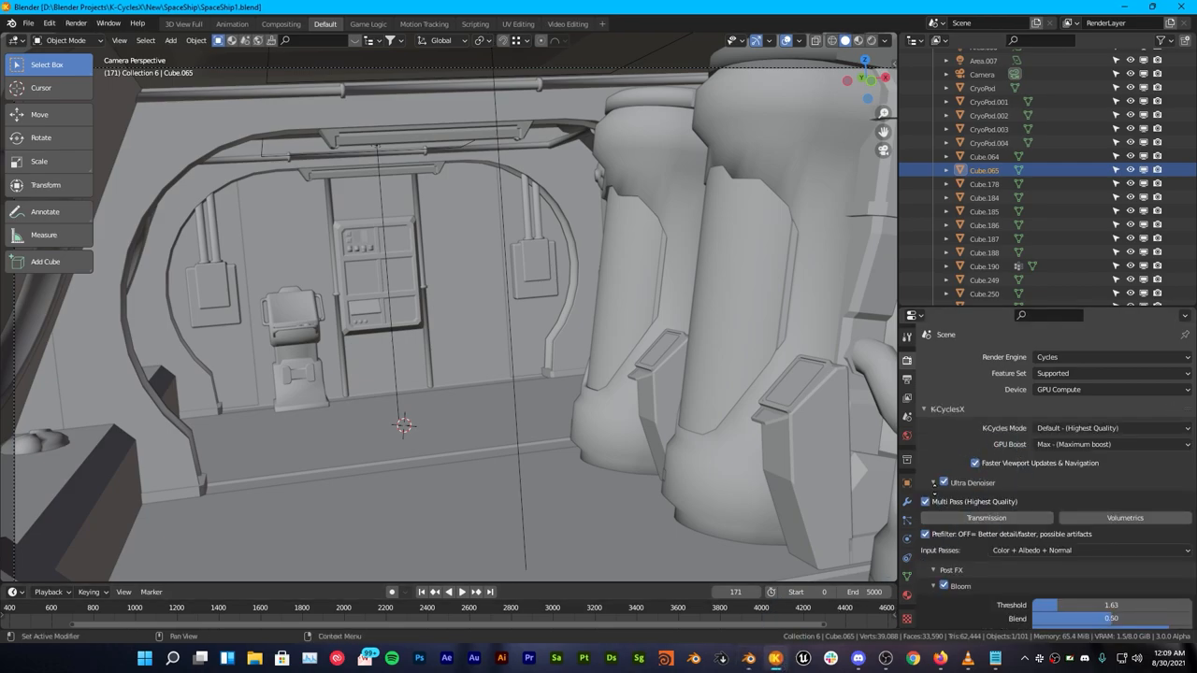
Preview the corridor in Rendered shading with full K-CyclesX lighting and materials.
scroll("down", 3)
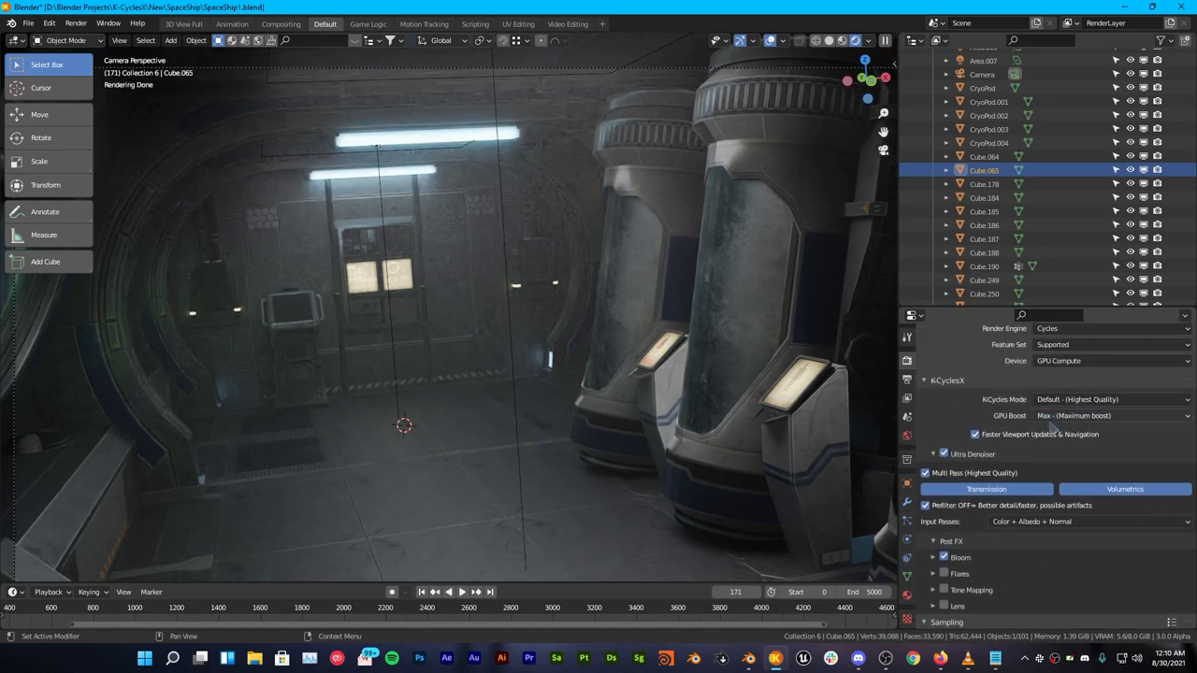
Enable Flares beside Bloom in K-CyclesX Post FX, then return to Solid shading.
left_click(1111, 415)
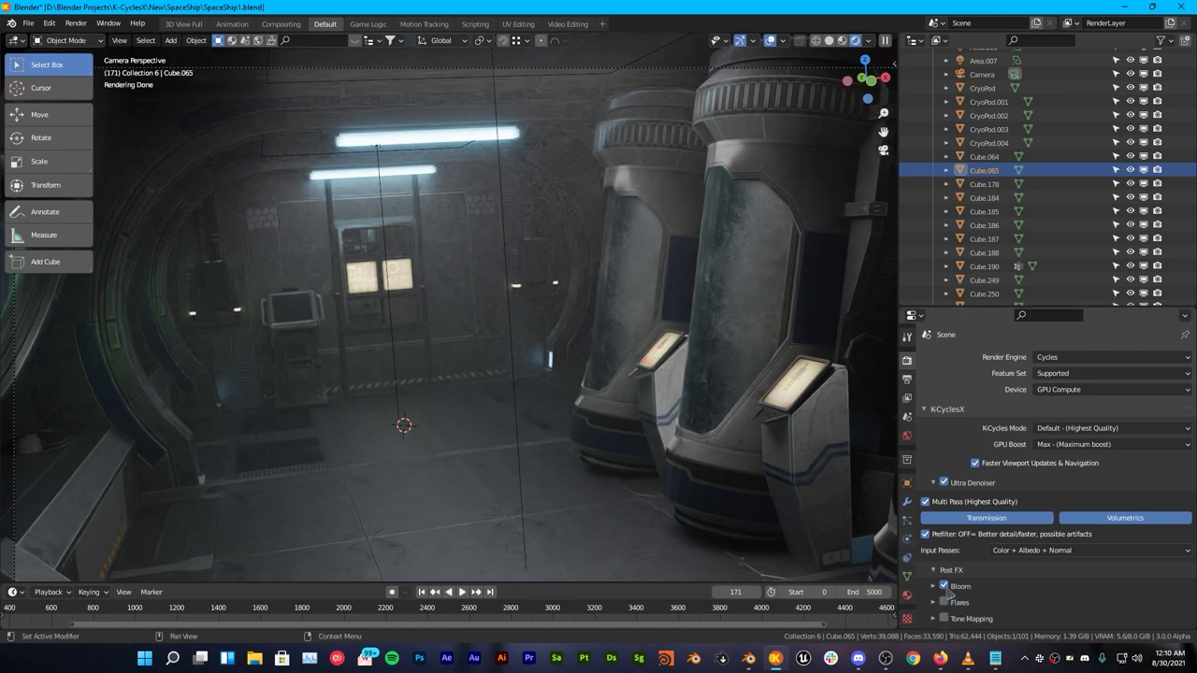
mouse_move(874, 450)
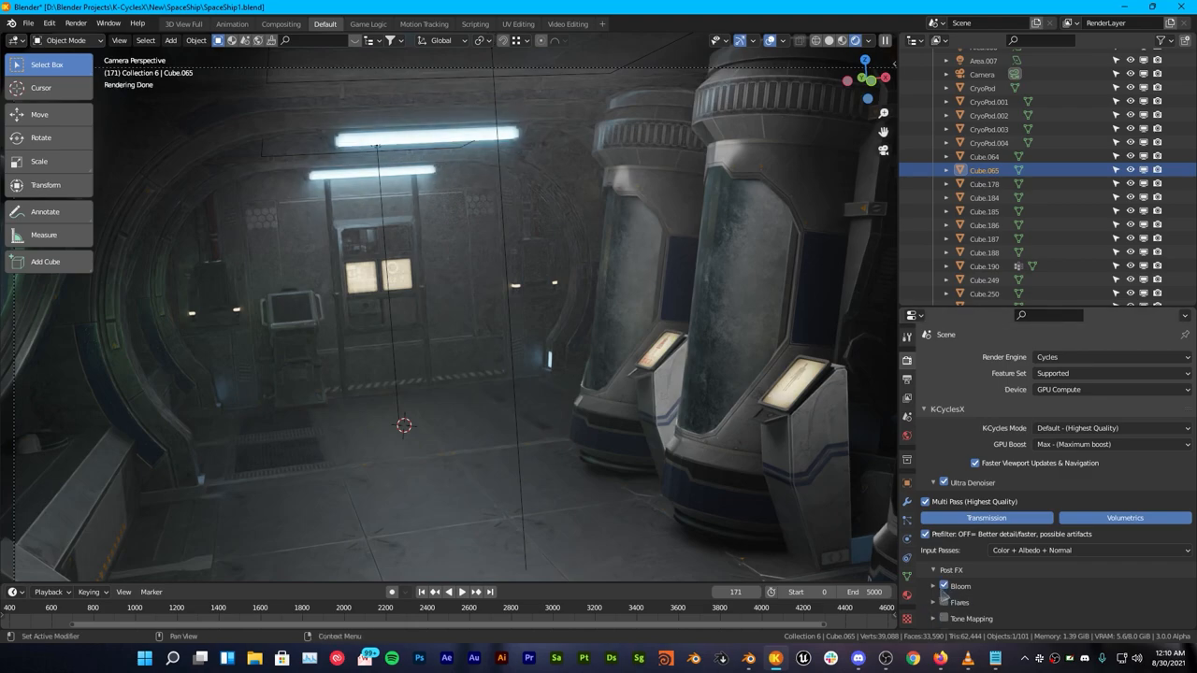
scroll("down", 3)
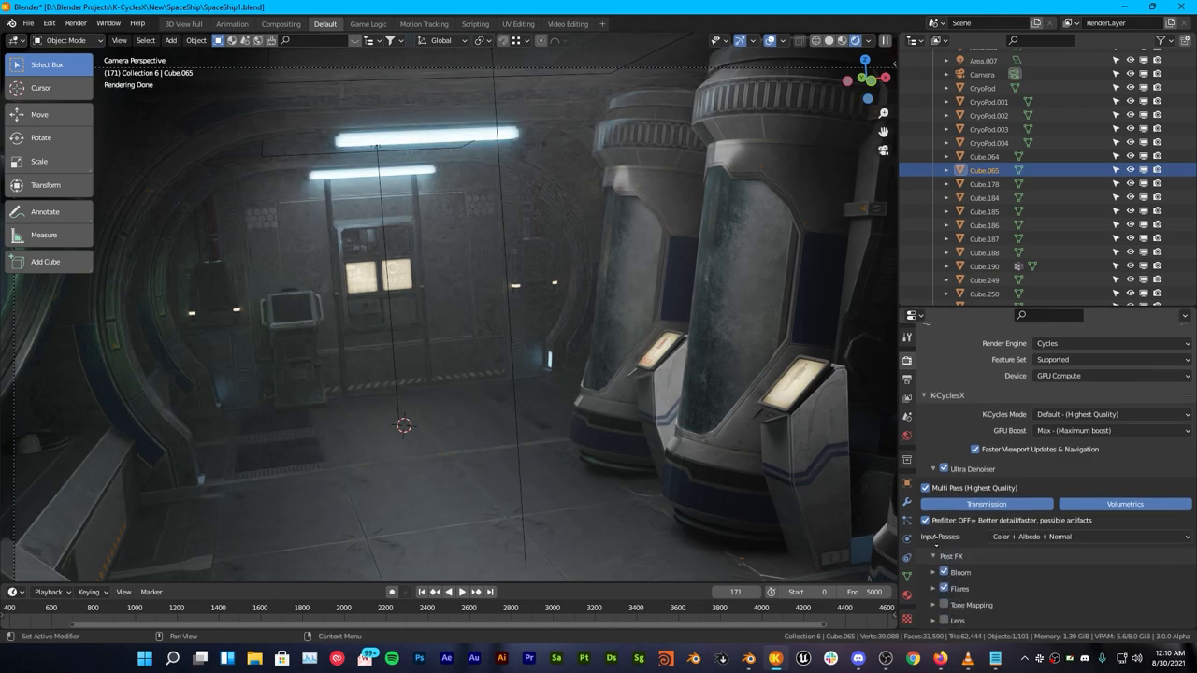
scroll("down", 3)
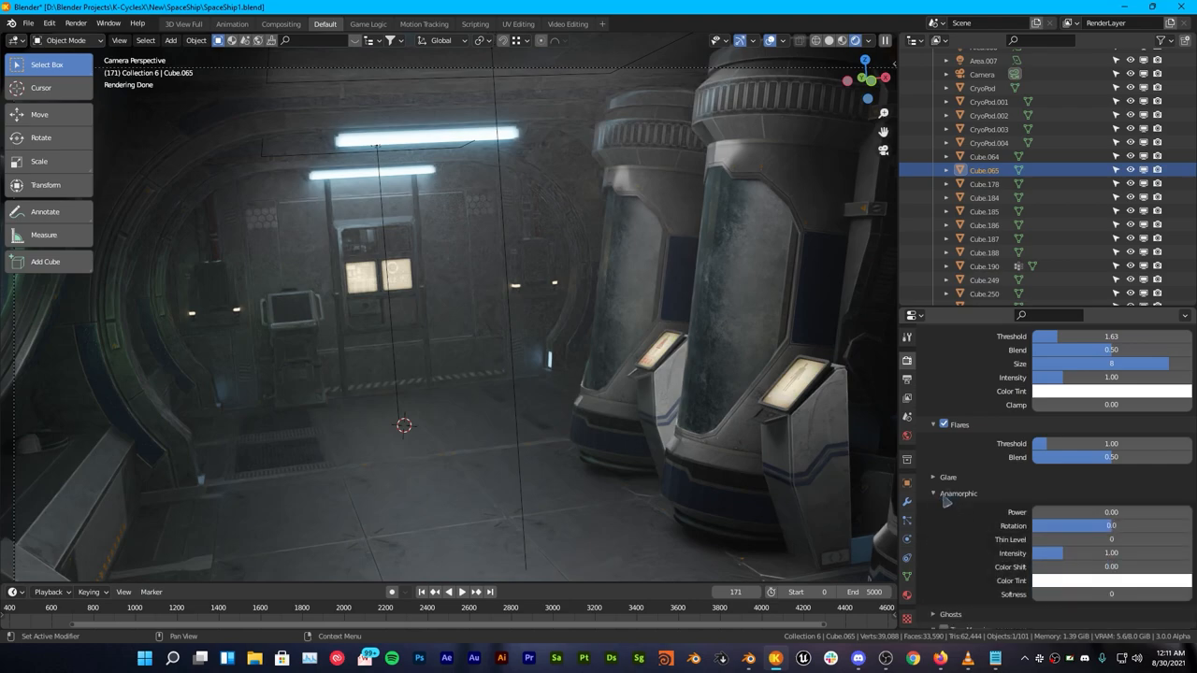
left_click(933, 493)
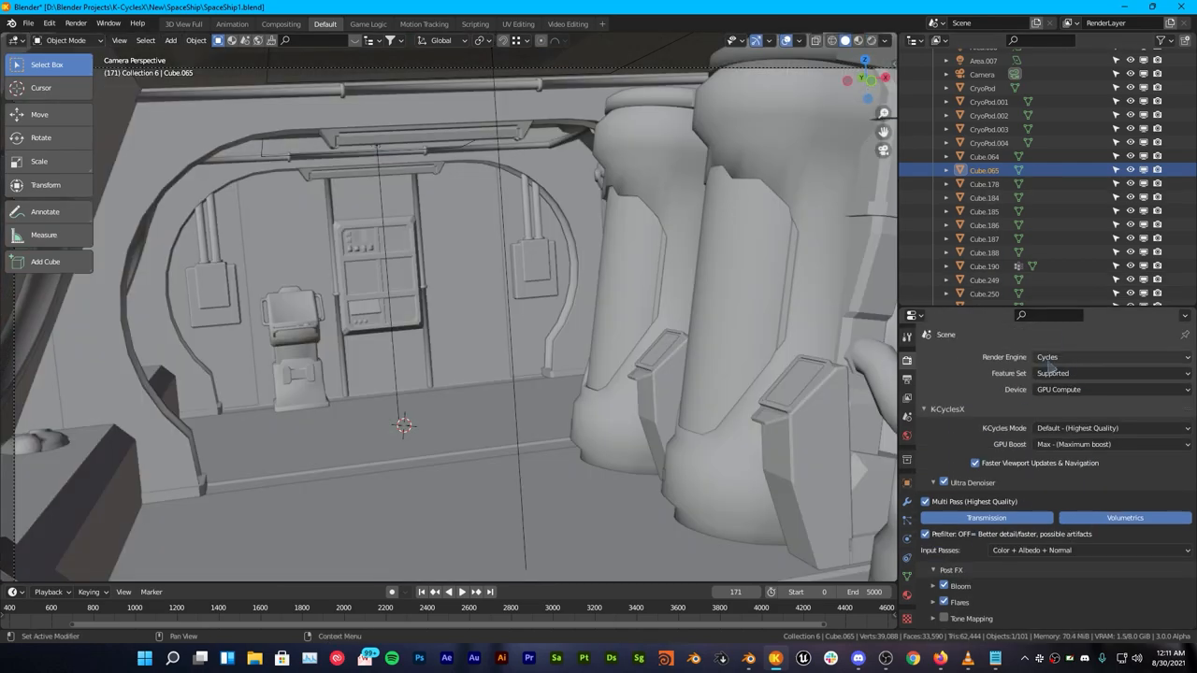
Render the corridor frame in about 5 minutes 15 seconds, then load the Tantive interior.
key("F12")
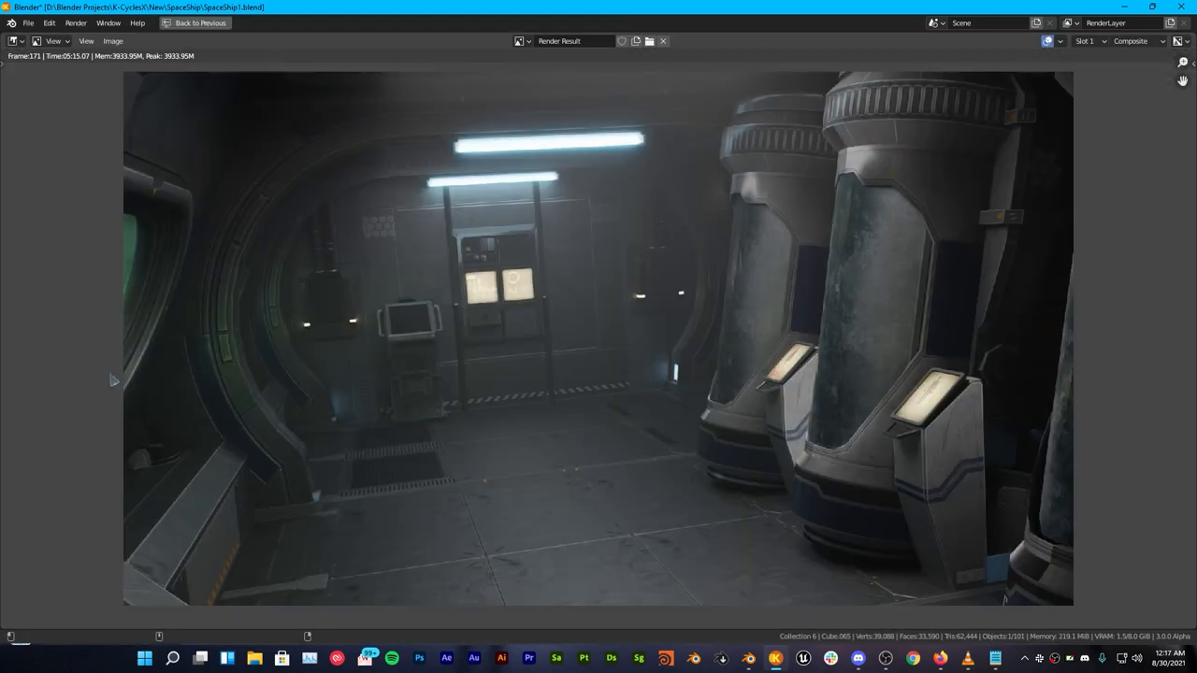
mouse_move(104, 101)
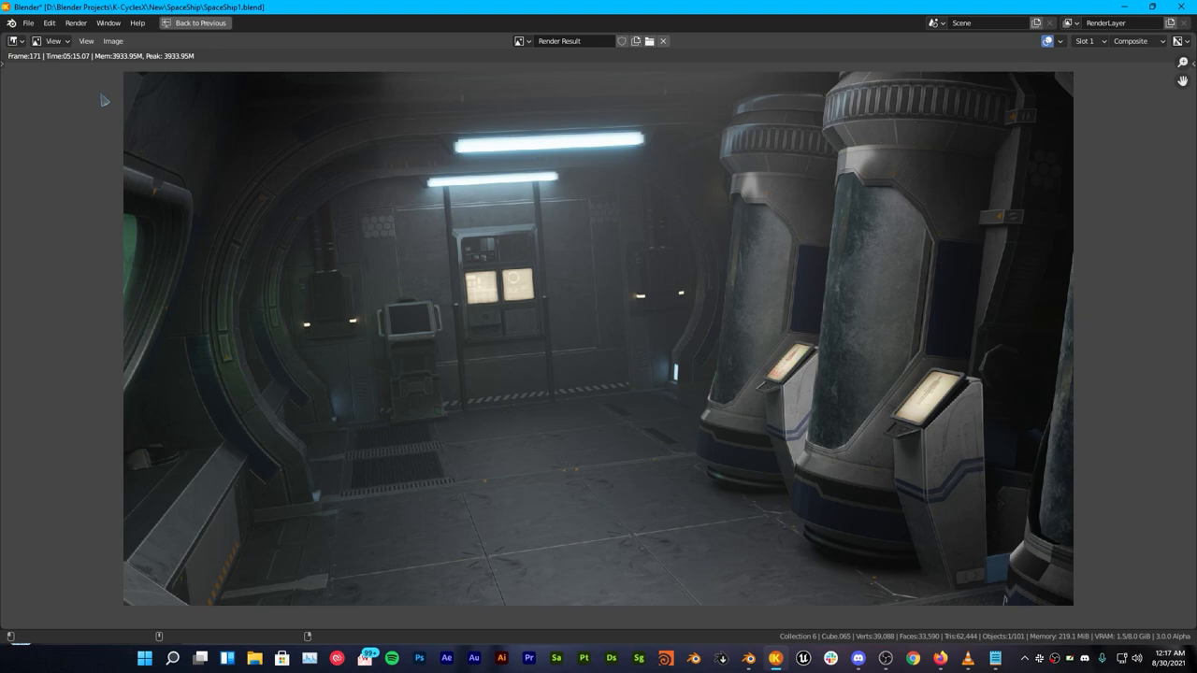
mouse_move(295, 103)
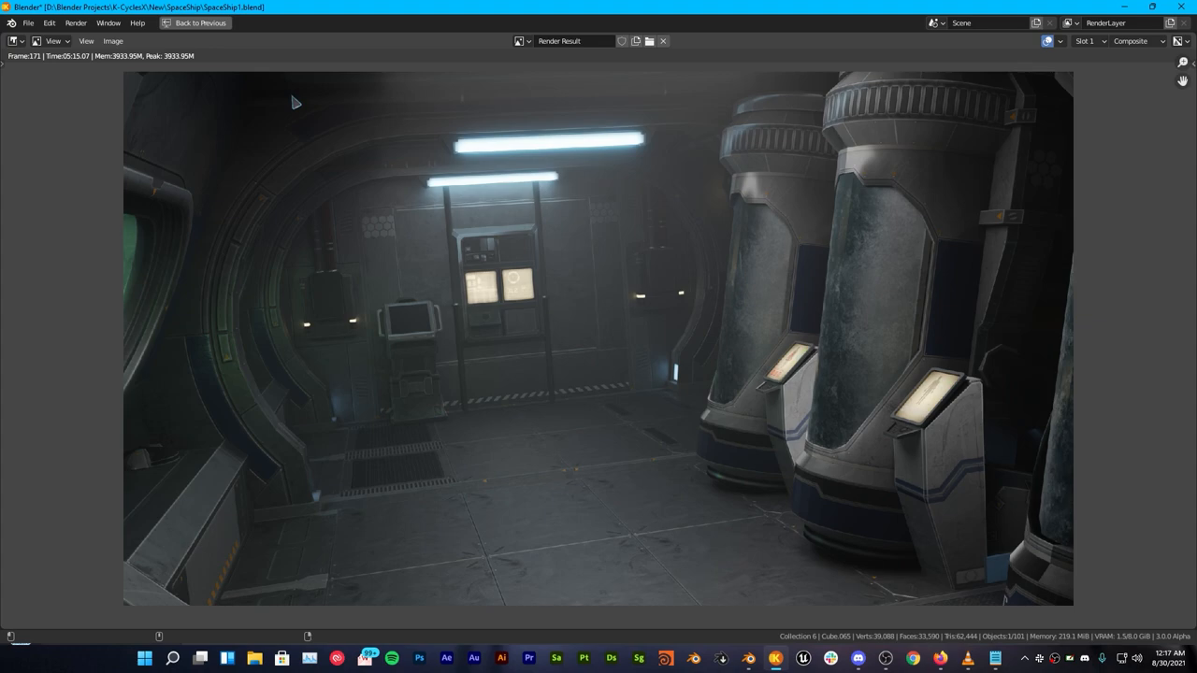
mouse_move(674, 164)
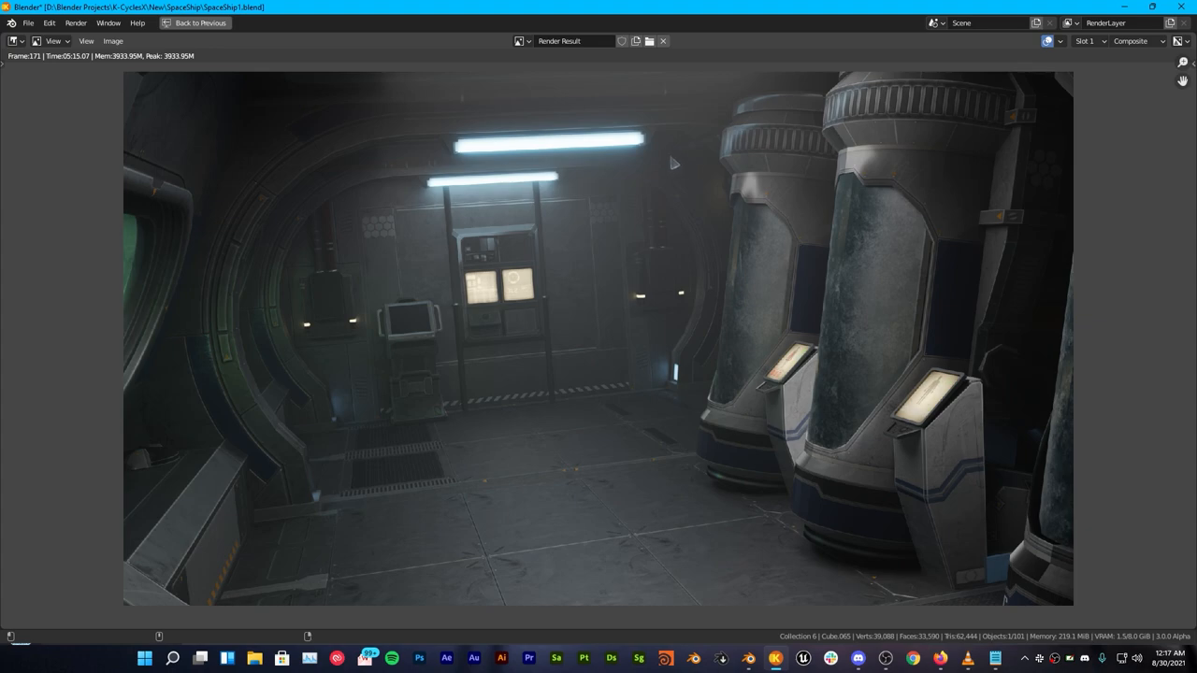
mouse_move(181, 95)
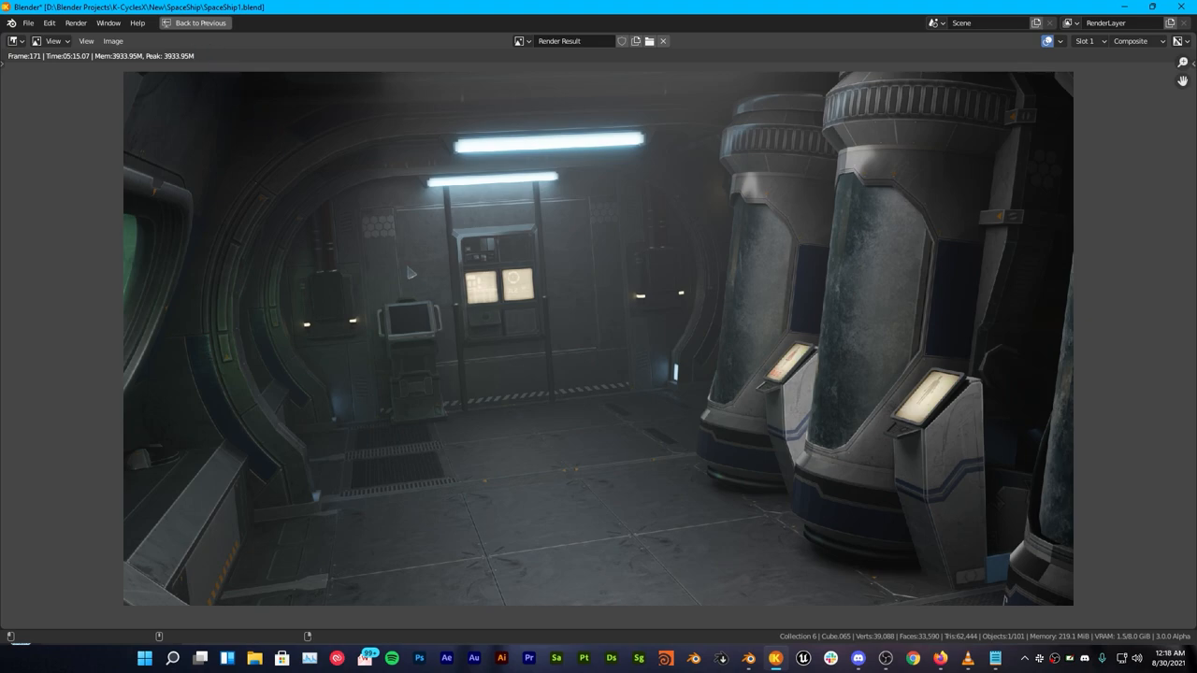
mouse_move(413, 201)
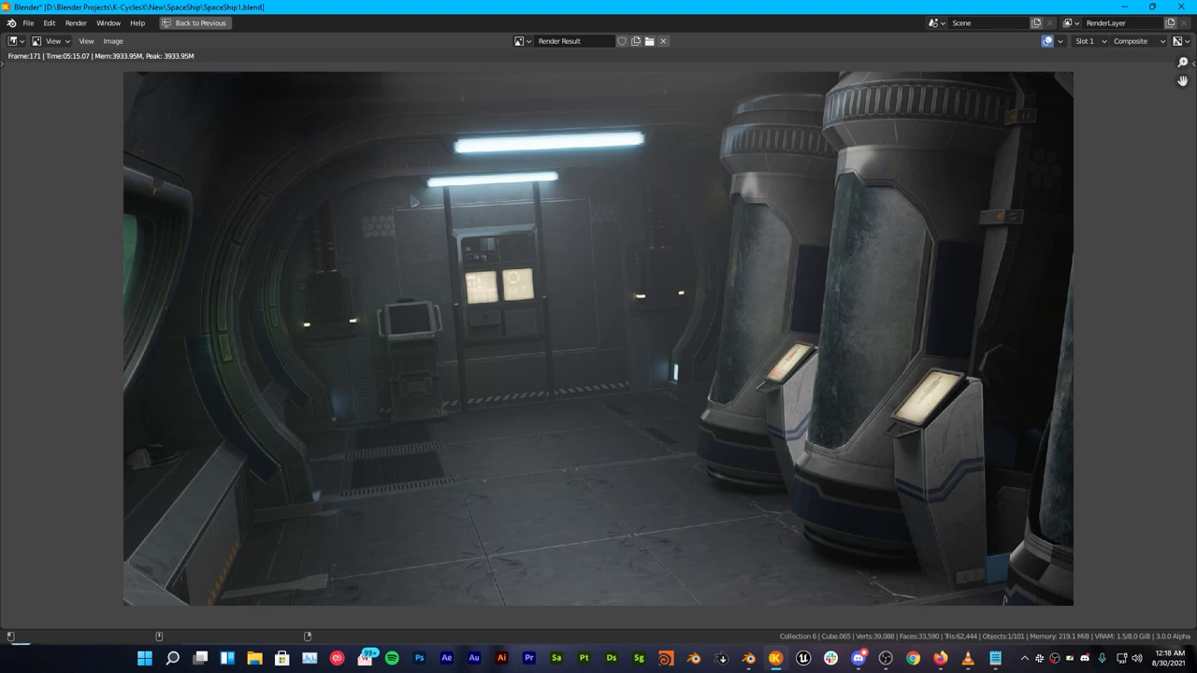
mouse_move(338, 204)
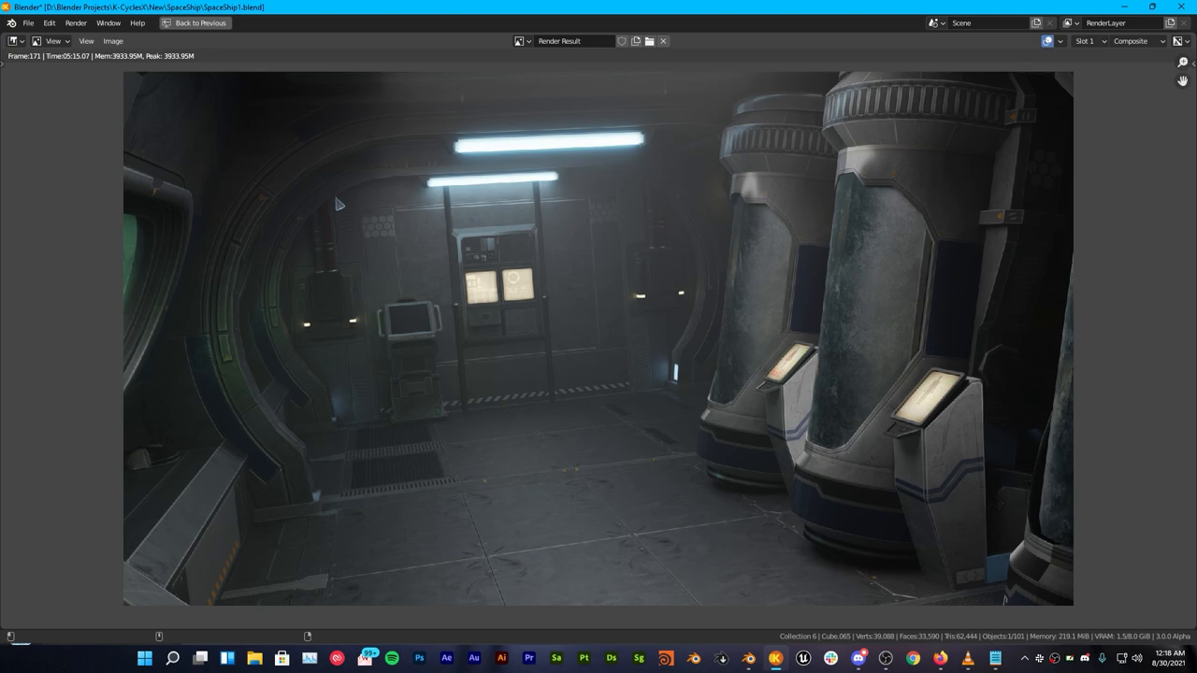
mouse_move(439, 241)
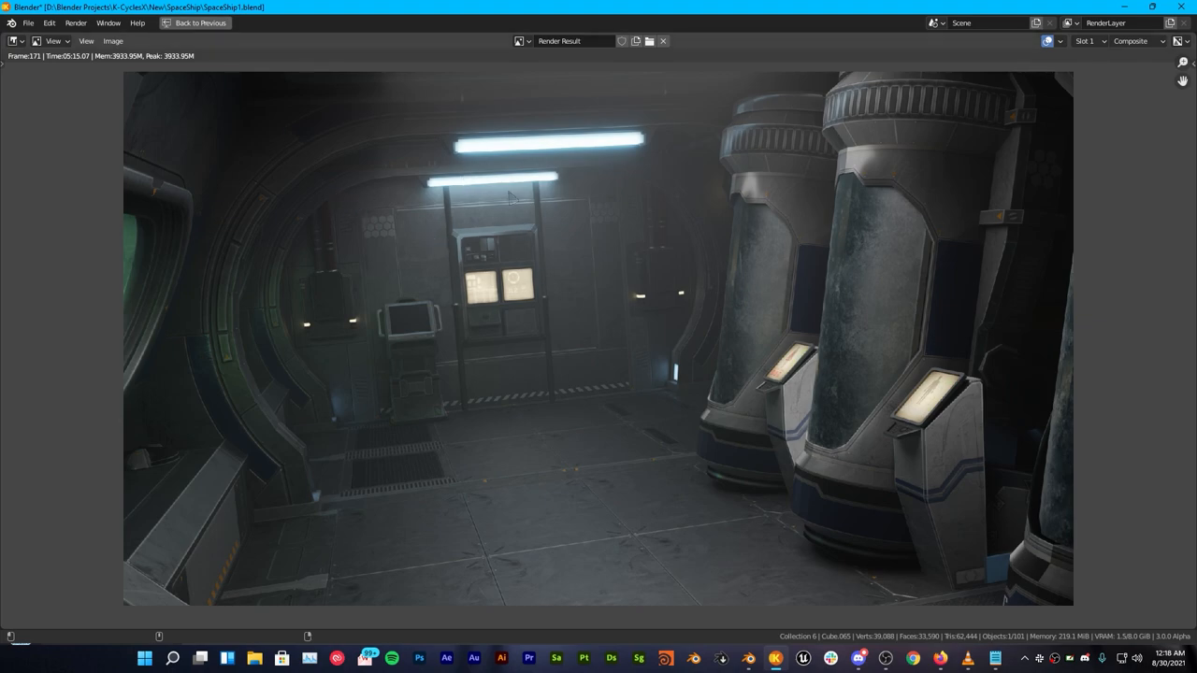
mouse_move(505, 155)
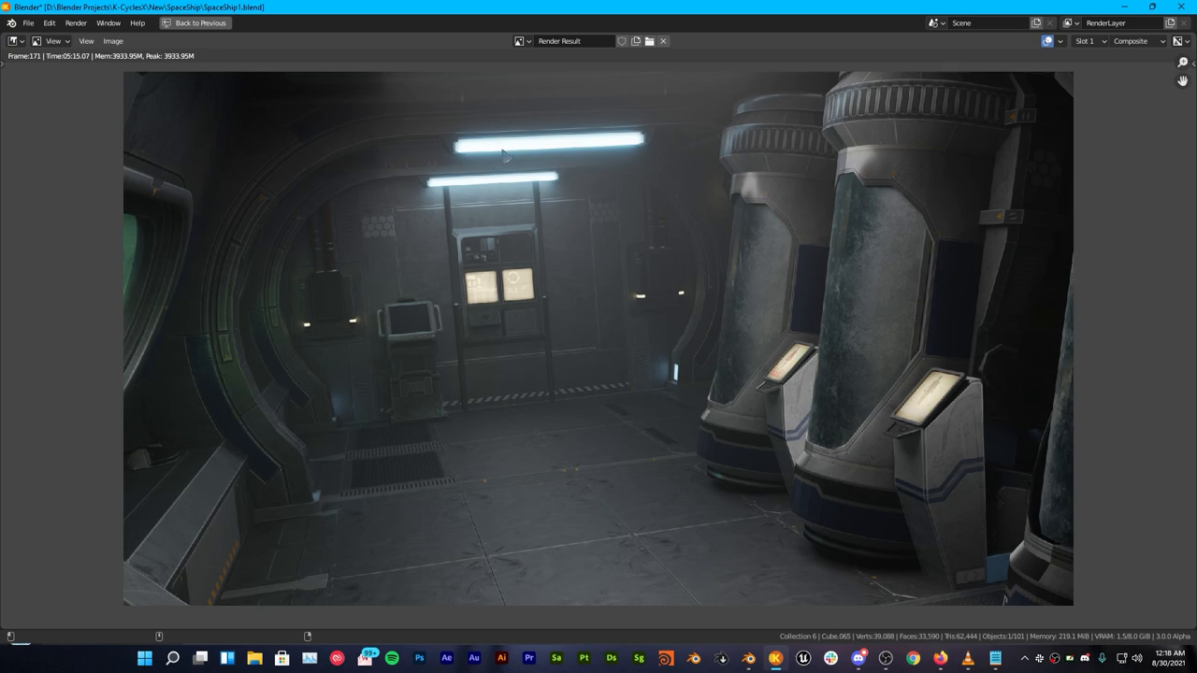
mouse_move(509, 157)
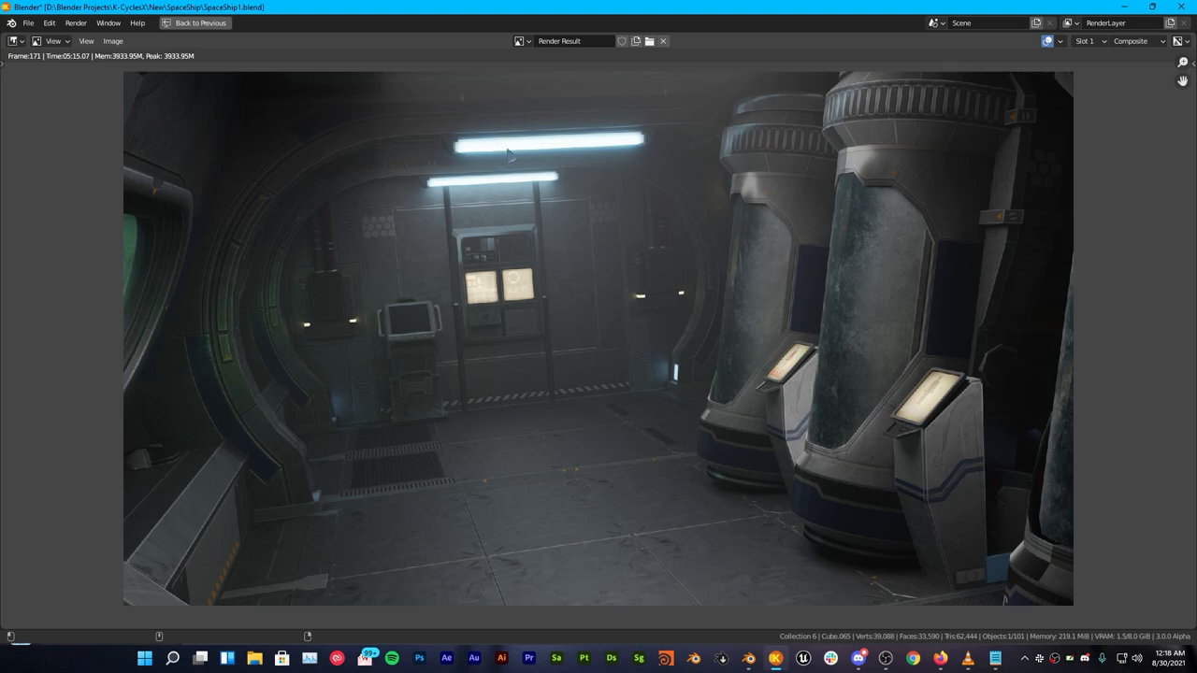
mouse_move(510, 157)
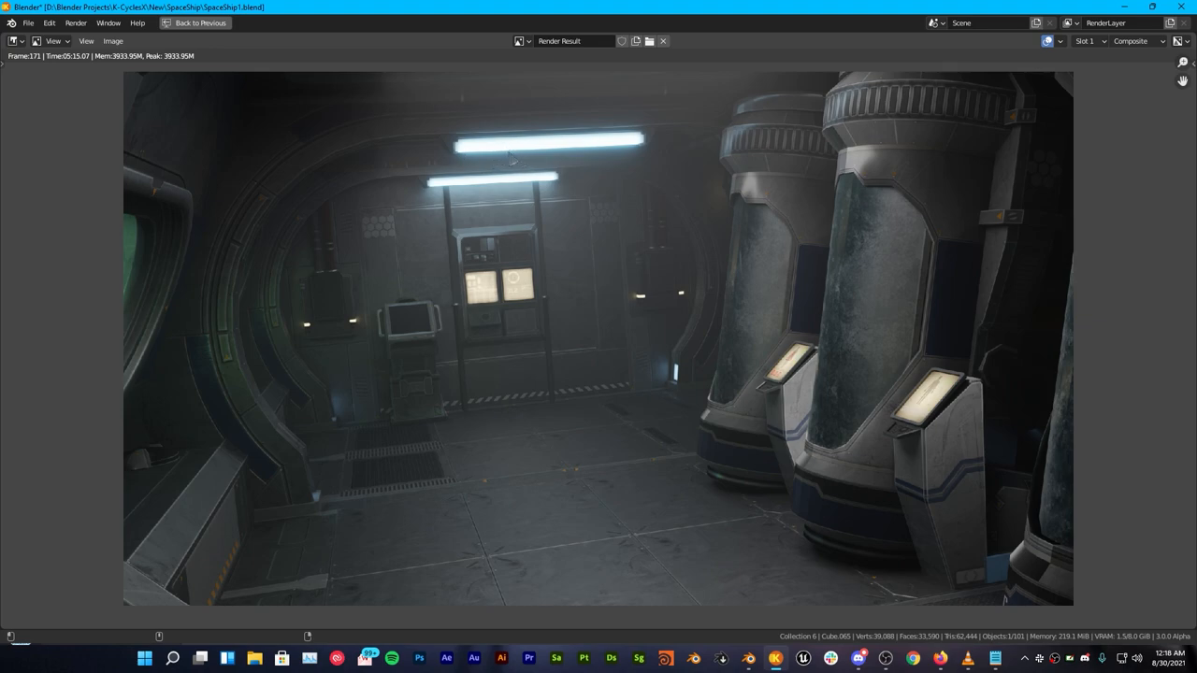
left_click(198, 22)
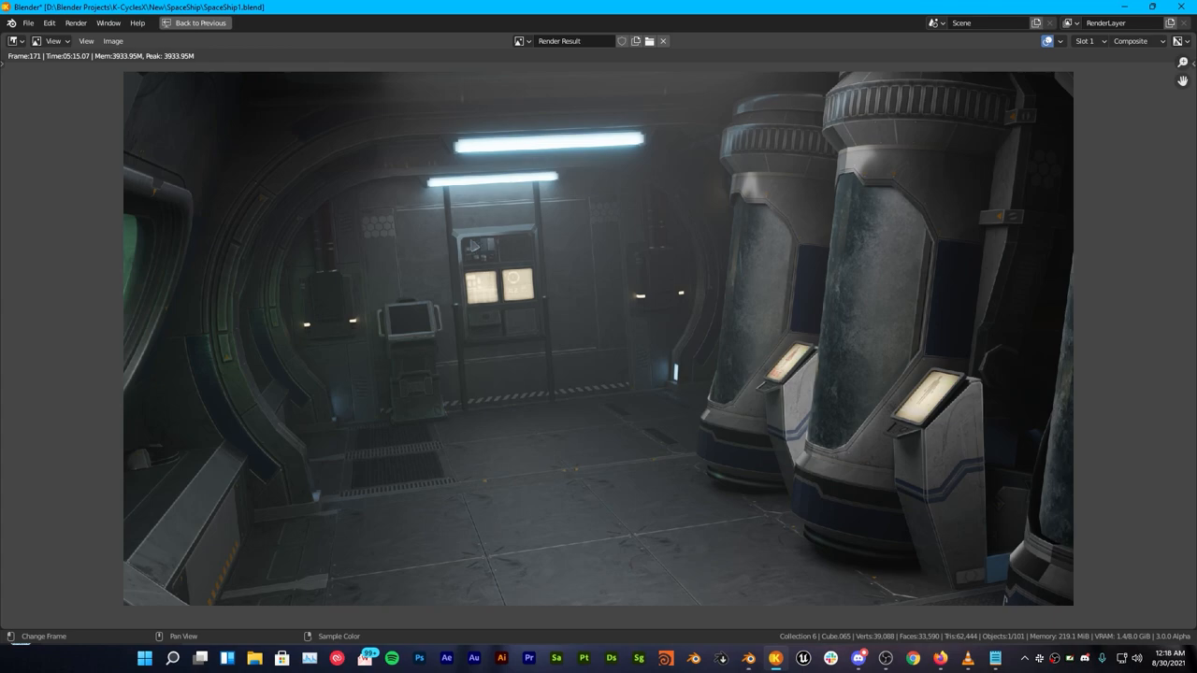
mouse_move(473, 155)
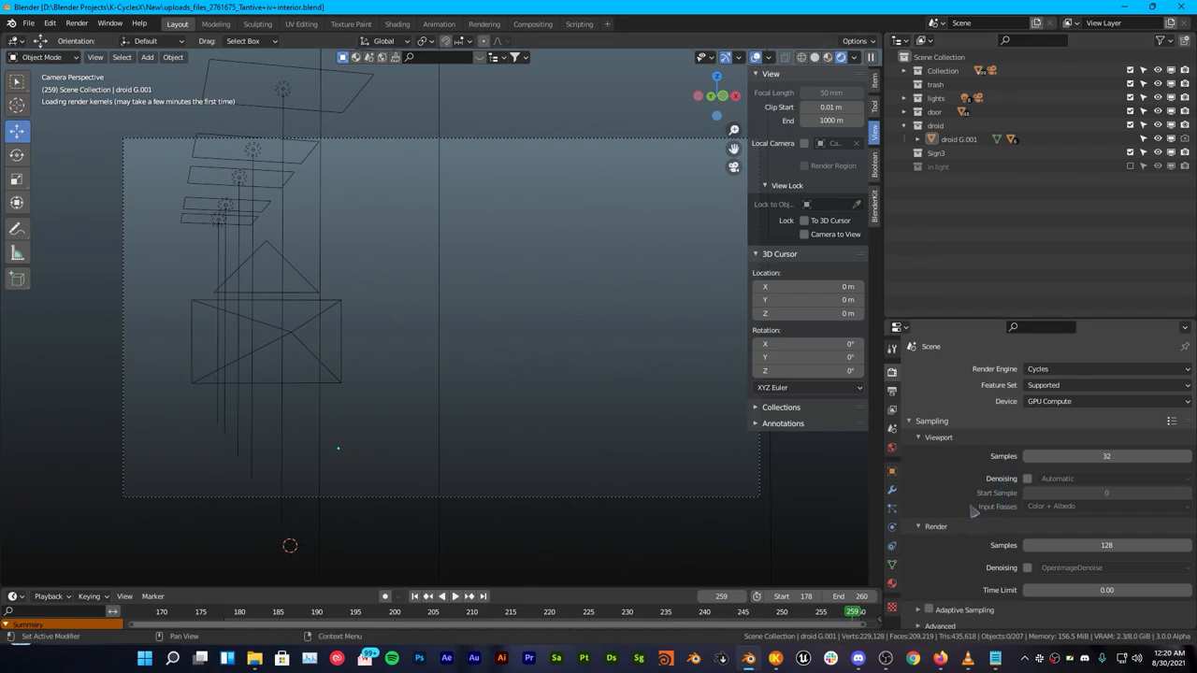
Enable Ultra Denoiser, set Render Samples to 200, and preview the Tantive interior rendered.
scroll("down", 3)
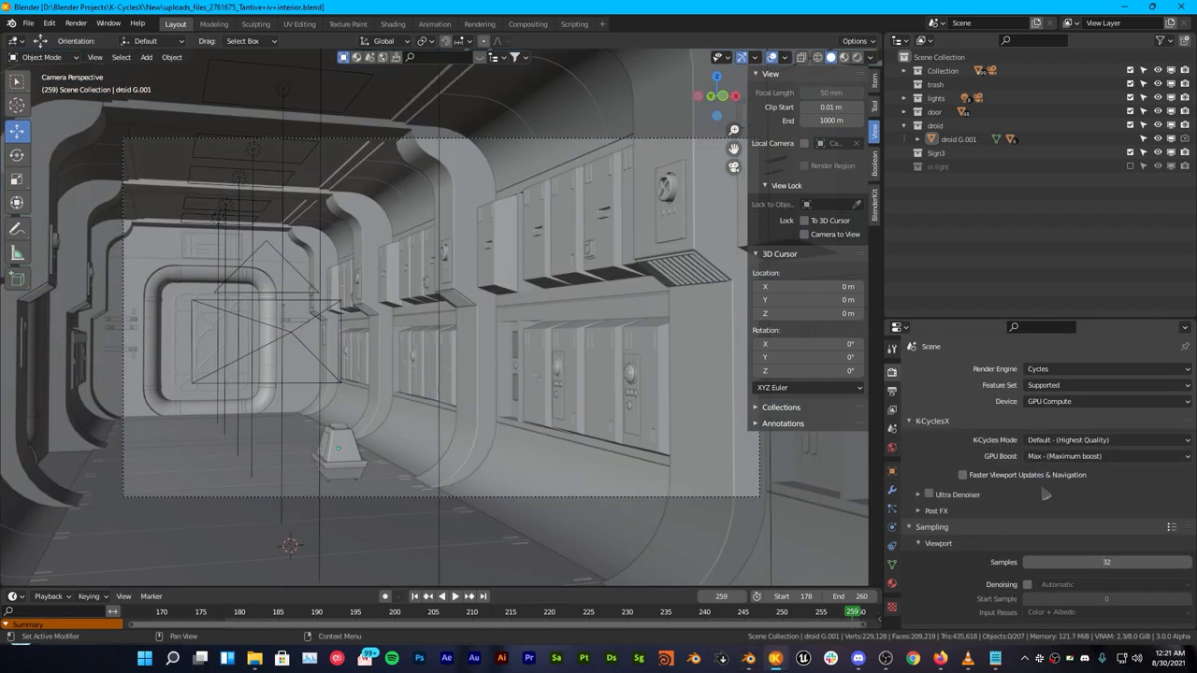
scroll("down", 3)
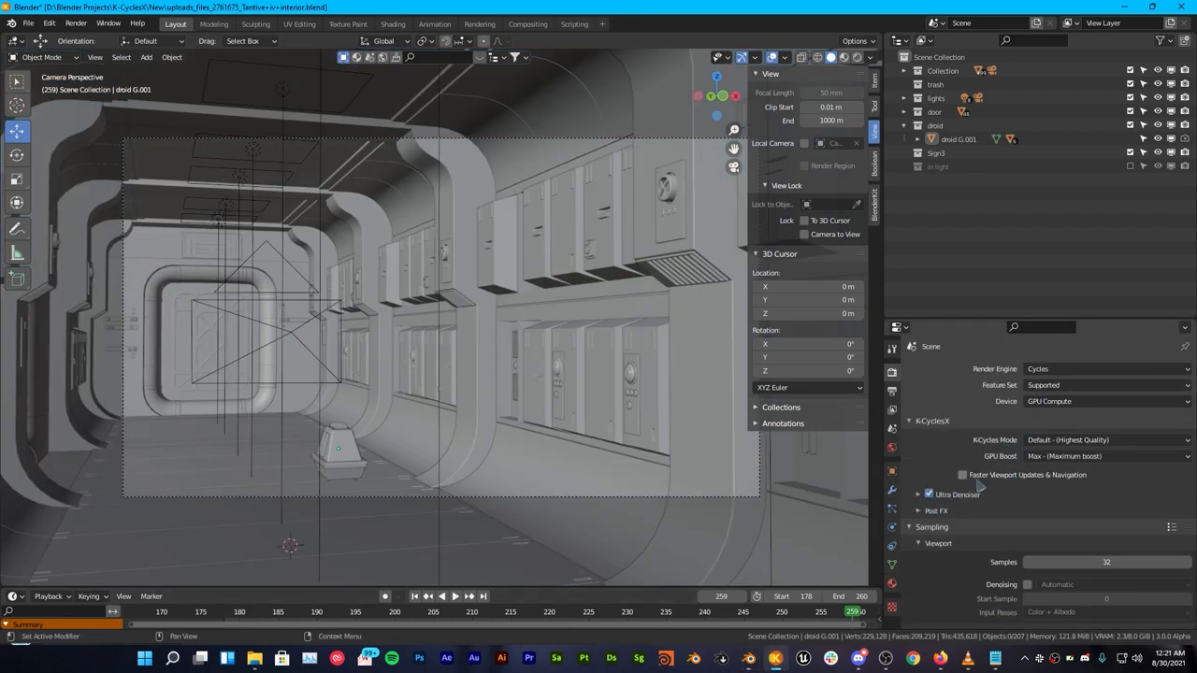
mouse_move(982, 486)
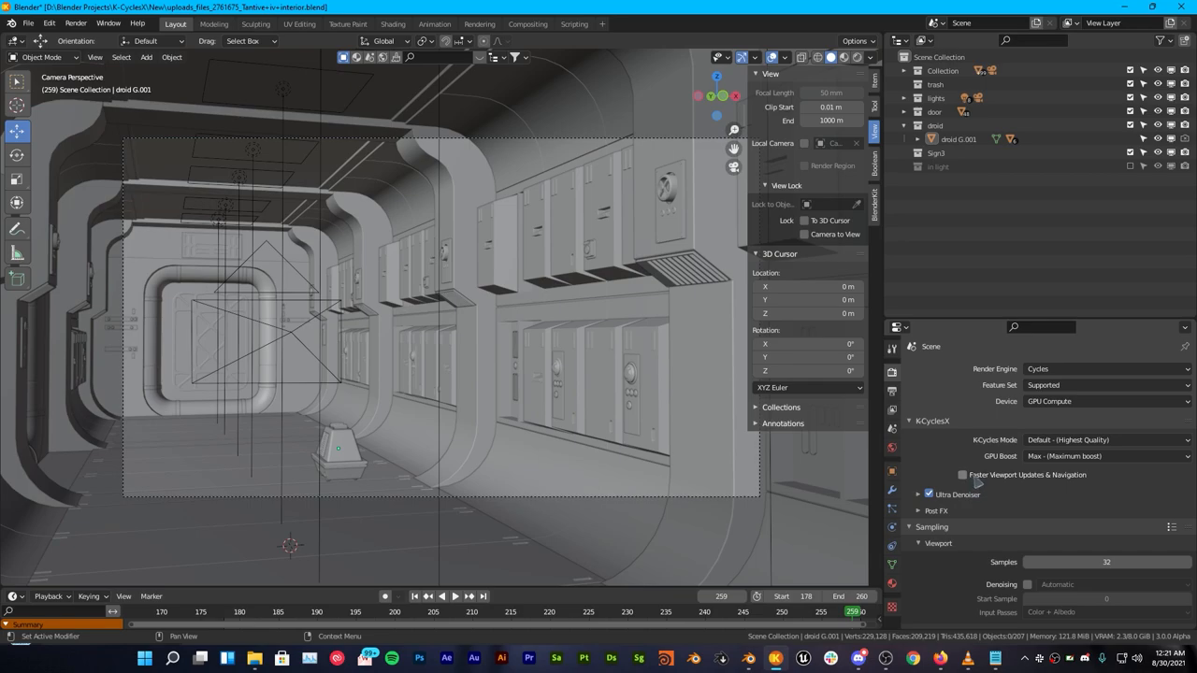
left_click(843, 57)
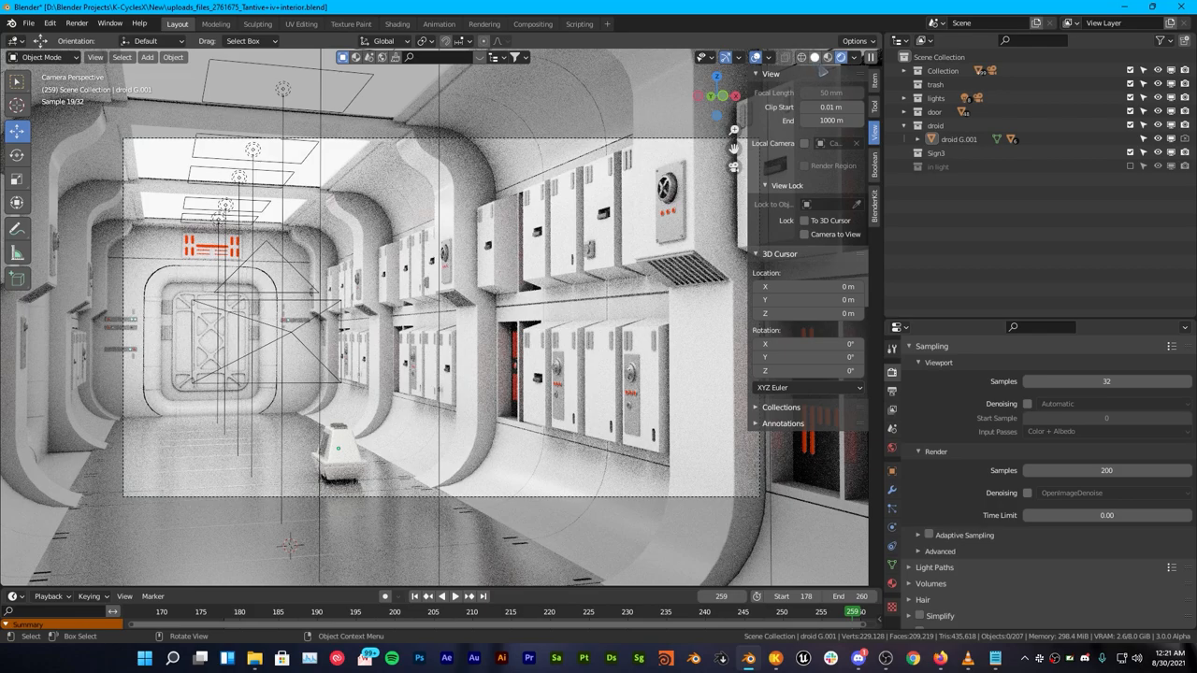
Review the finished Tantive corridor render, timed at about 4 minutes 13 seconds.
left_click(77, 23)
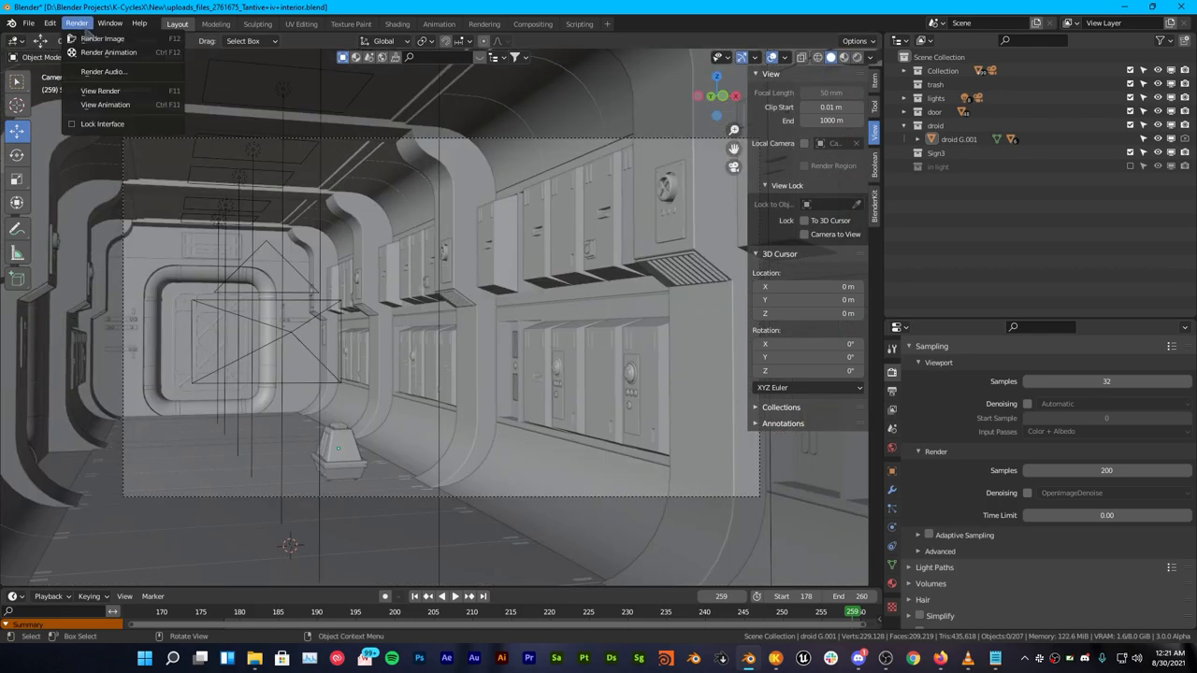
mouse_move(102, 39)
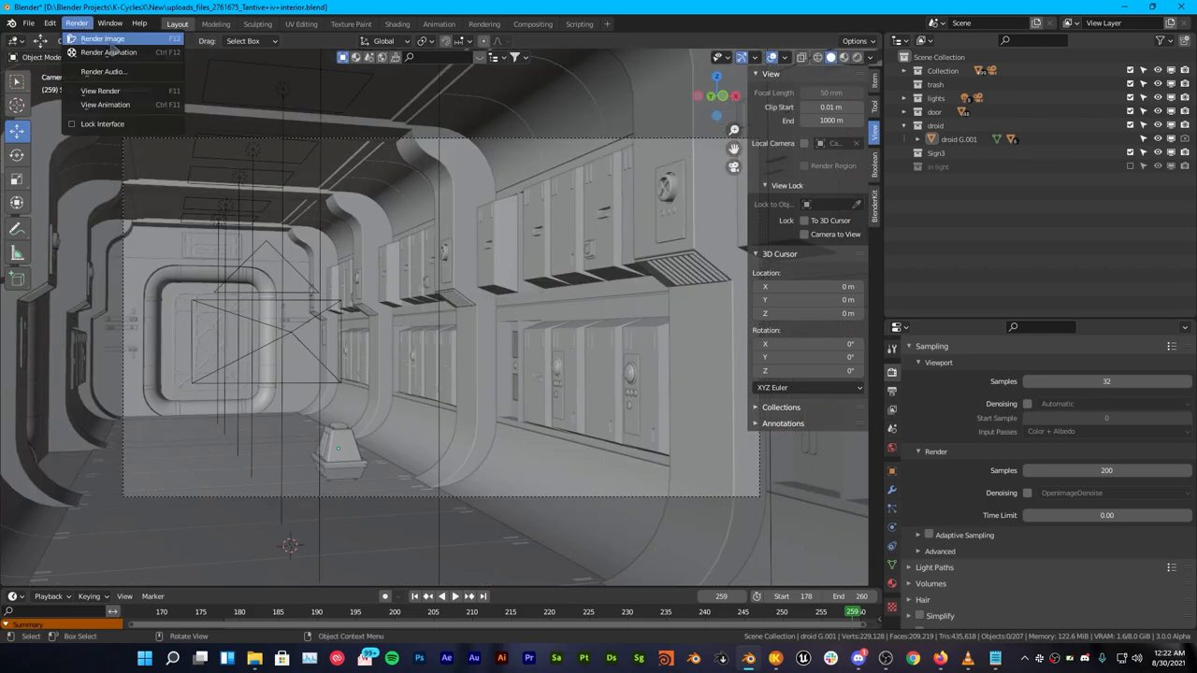
mouse_move(103, 38)
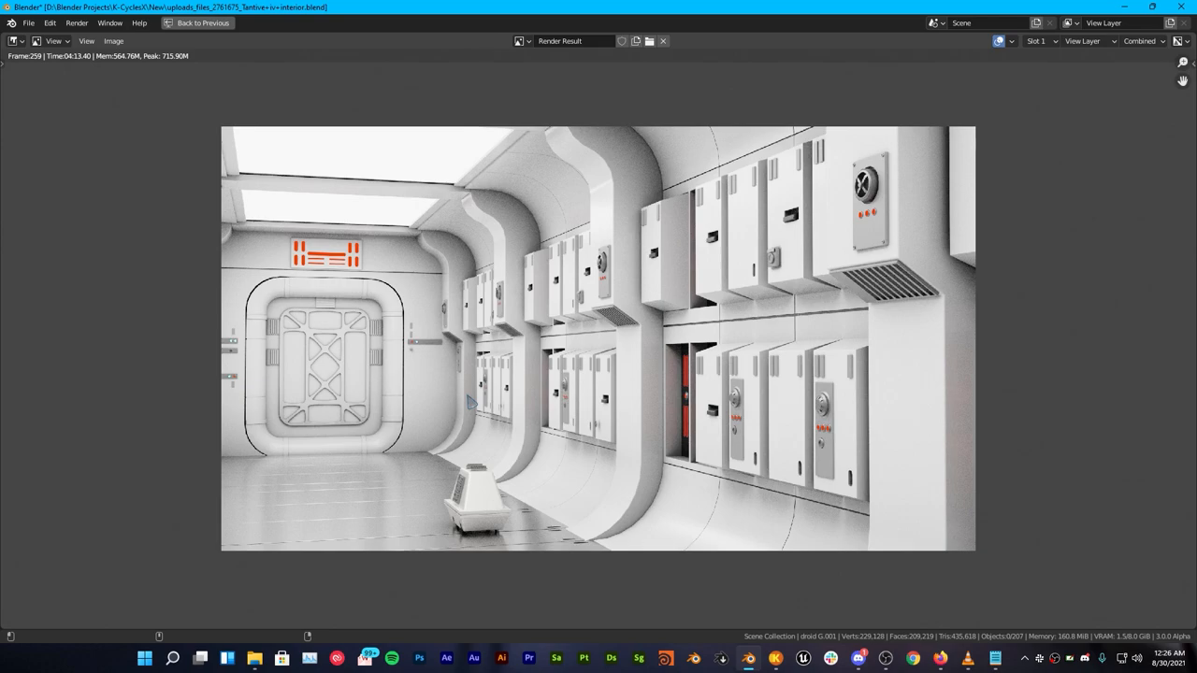
mouse_move(445, 398)
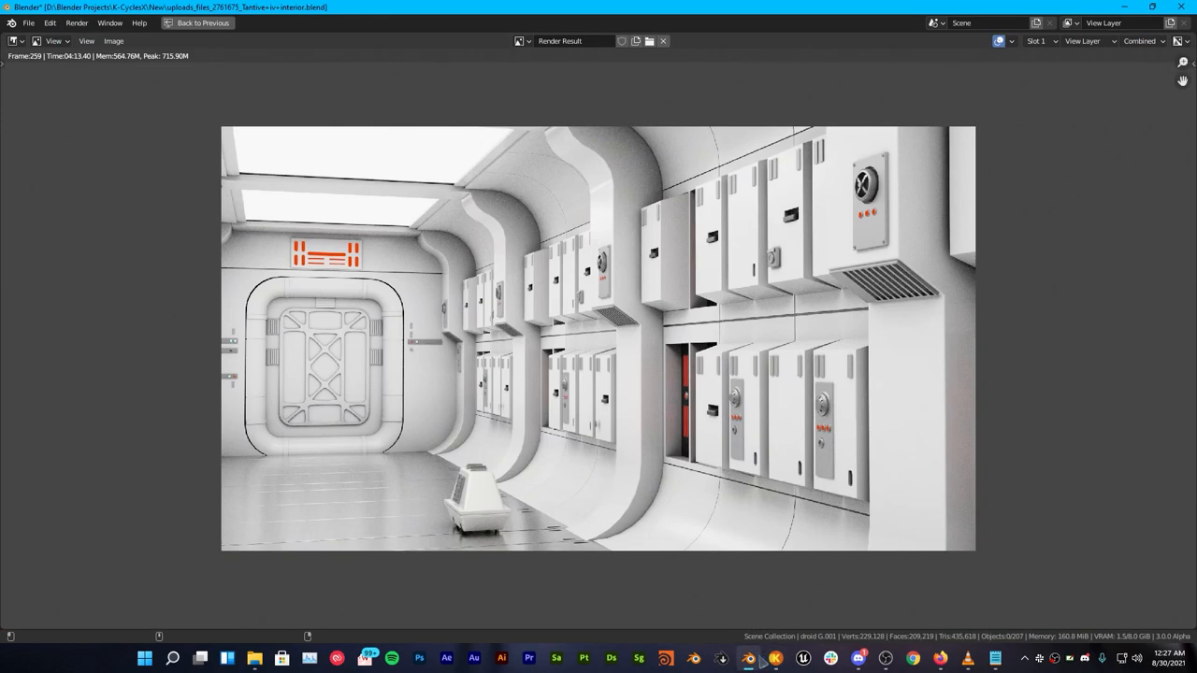
Go back to the scene, review the K-CyclesX render settings, and render the image again.
left_click(202, 23)
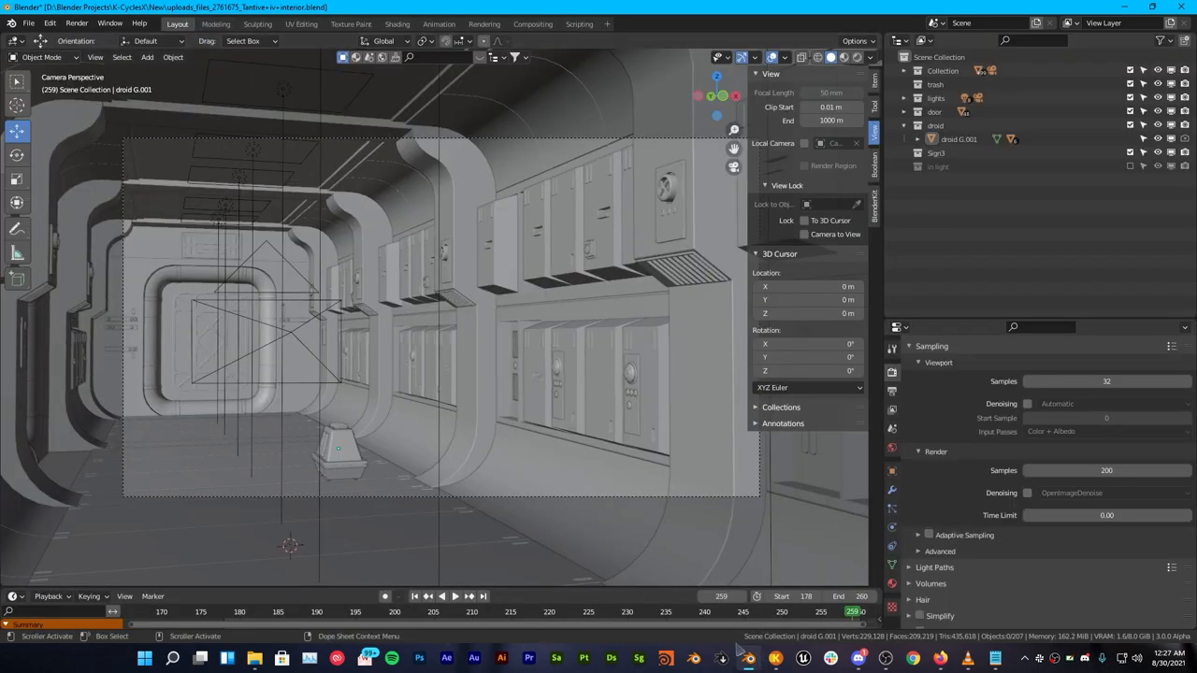
left_click(76, 23)
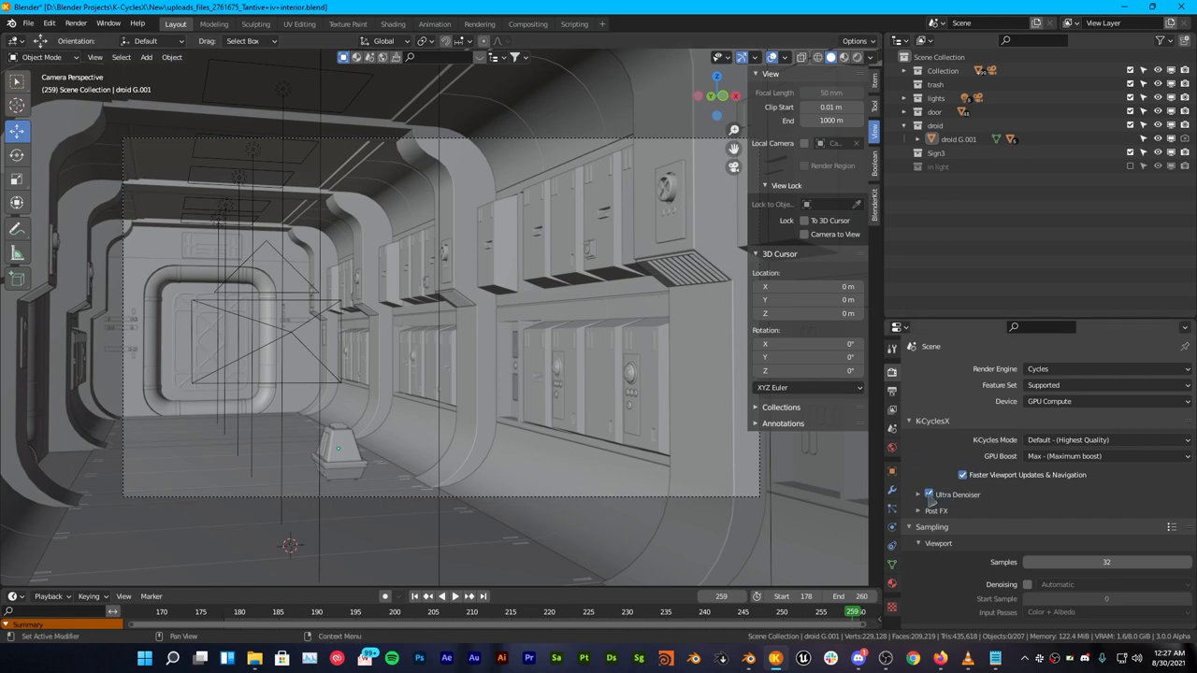
scroll("down", 3)
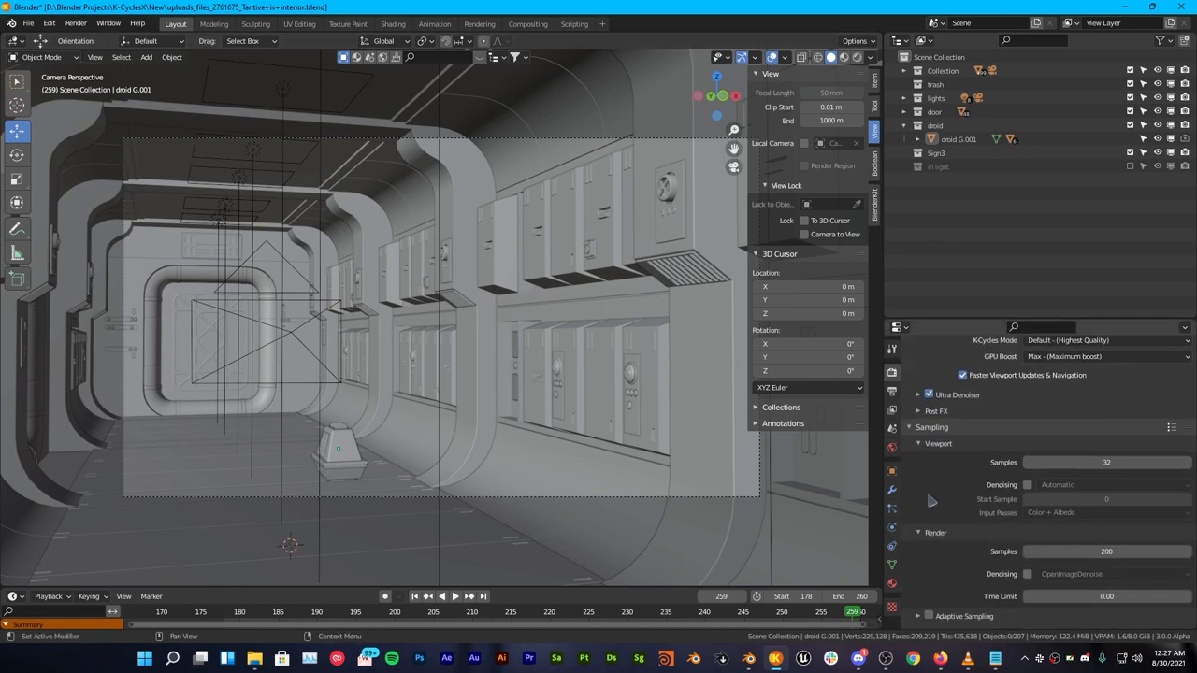
left_click(75, 23)
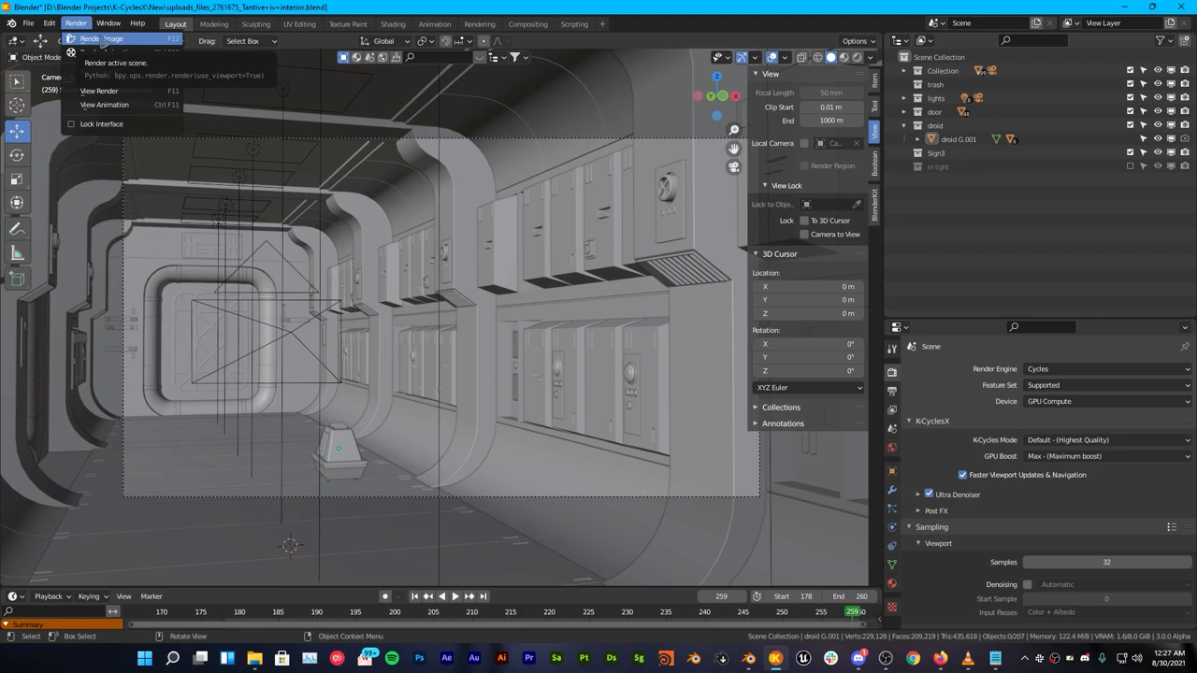
left_click(102, 62)
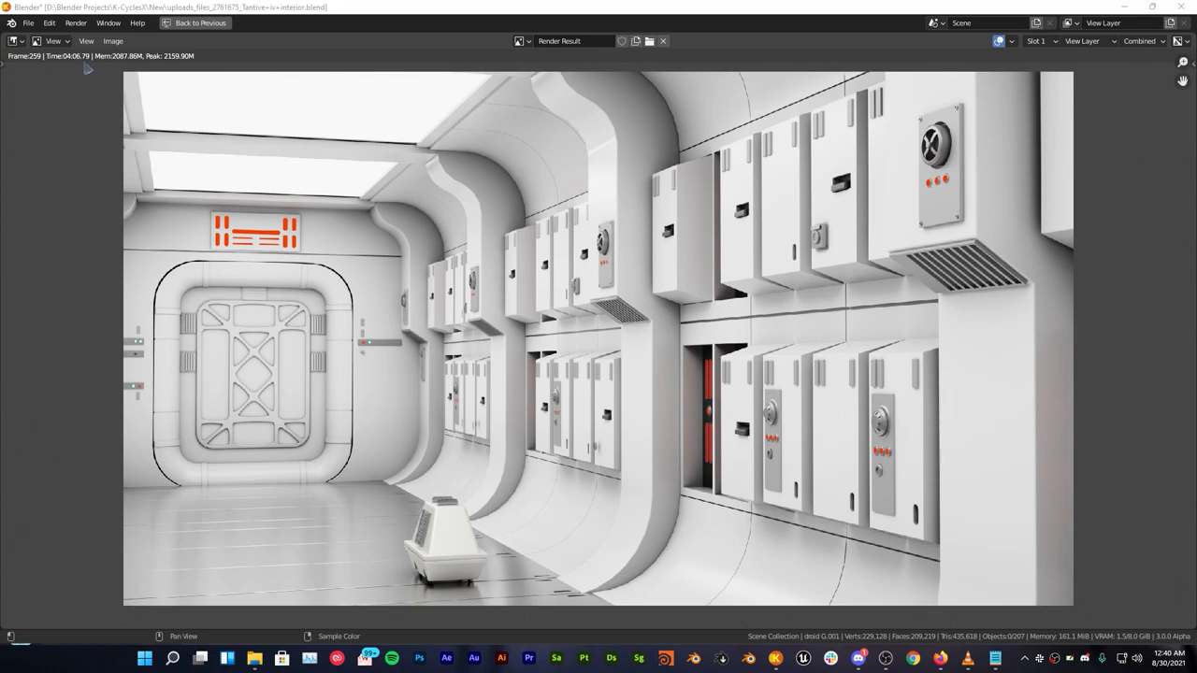
mouse_move(107, 76)
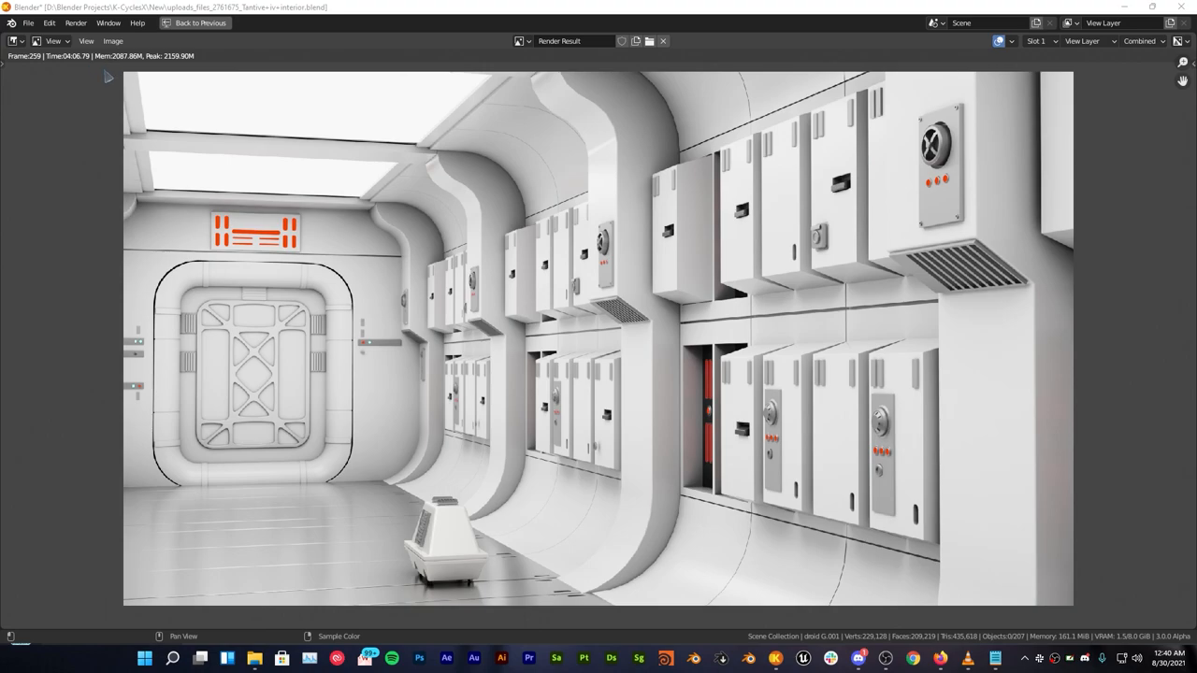
mouse_move(162, 89)
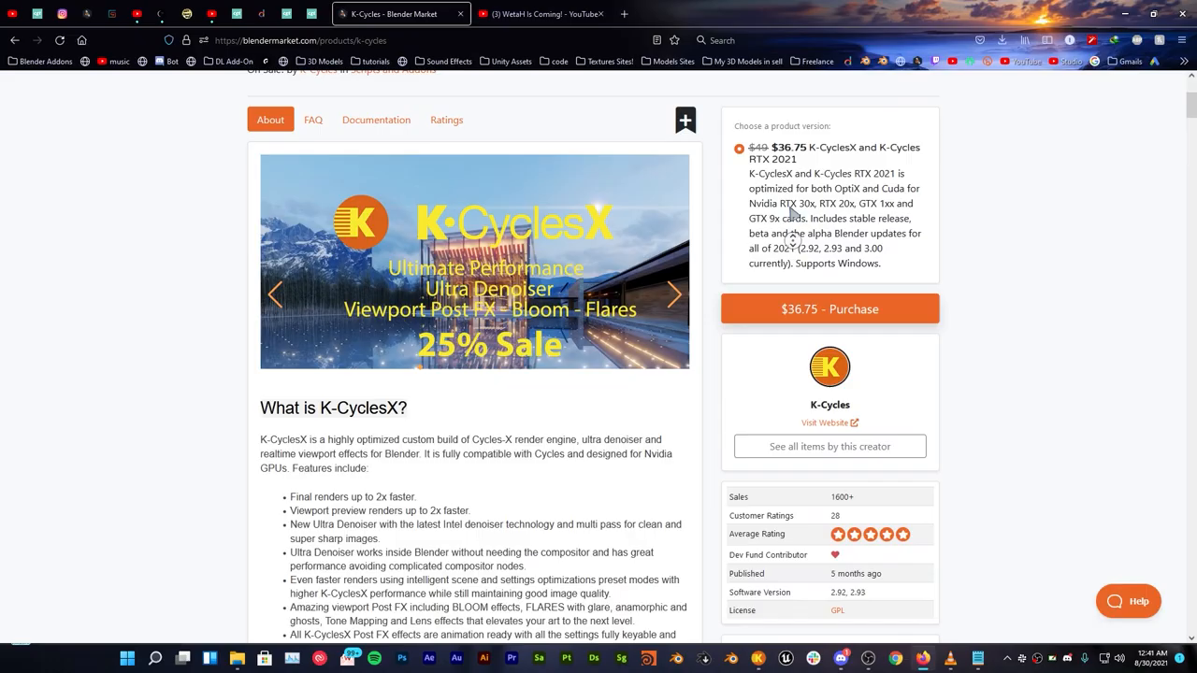
Open the Eevee Production Suite page in a new tab and scroll through its description.
scroll("up", 3)
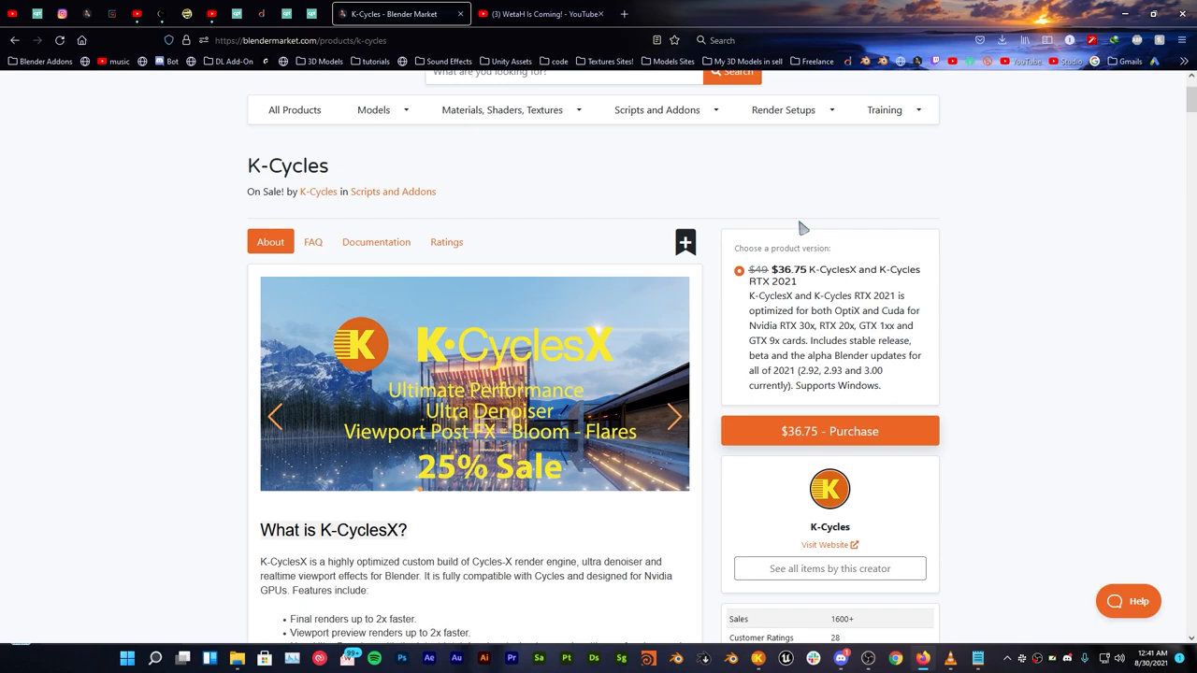
left_click(682, 13)
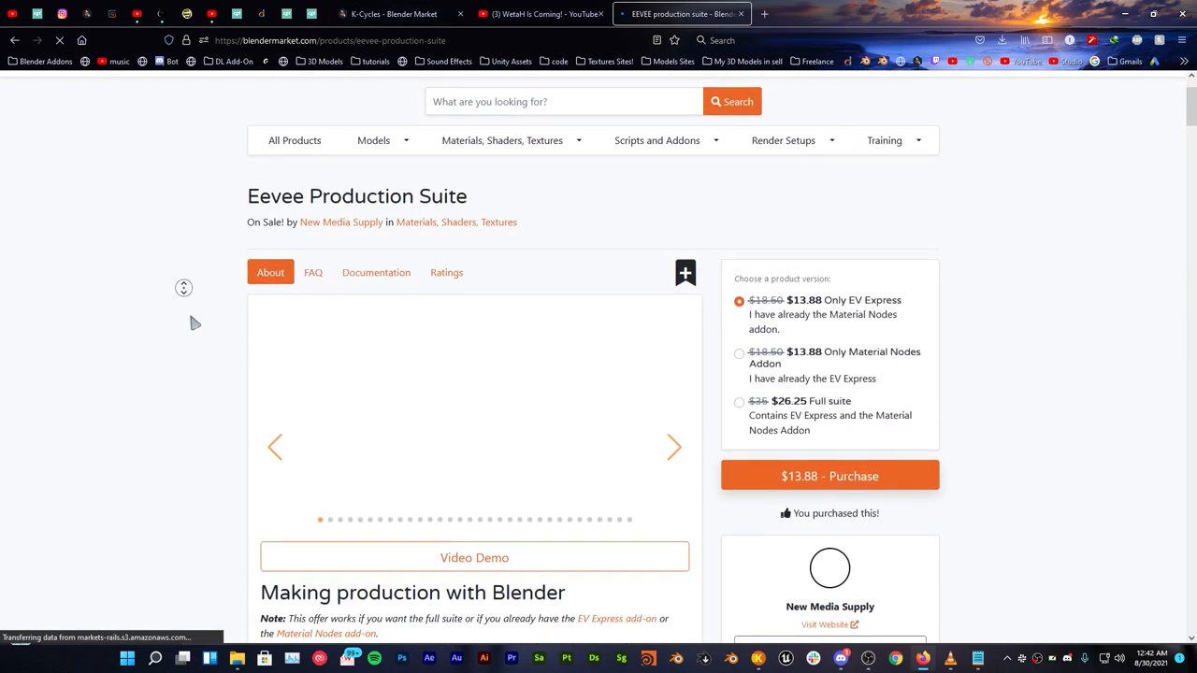
scroll("down", 3)
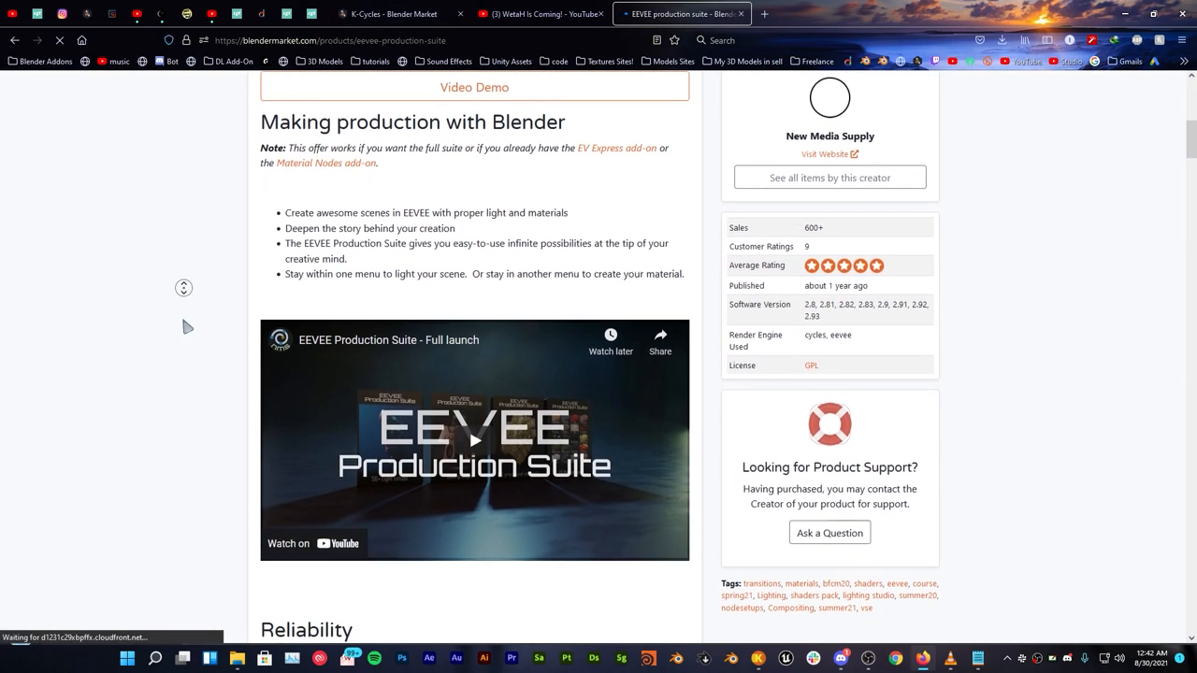
scroll("down", 3)
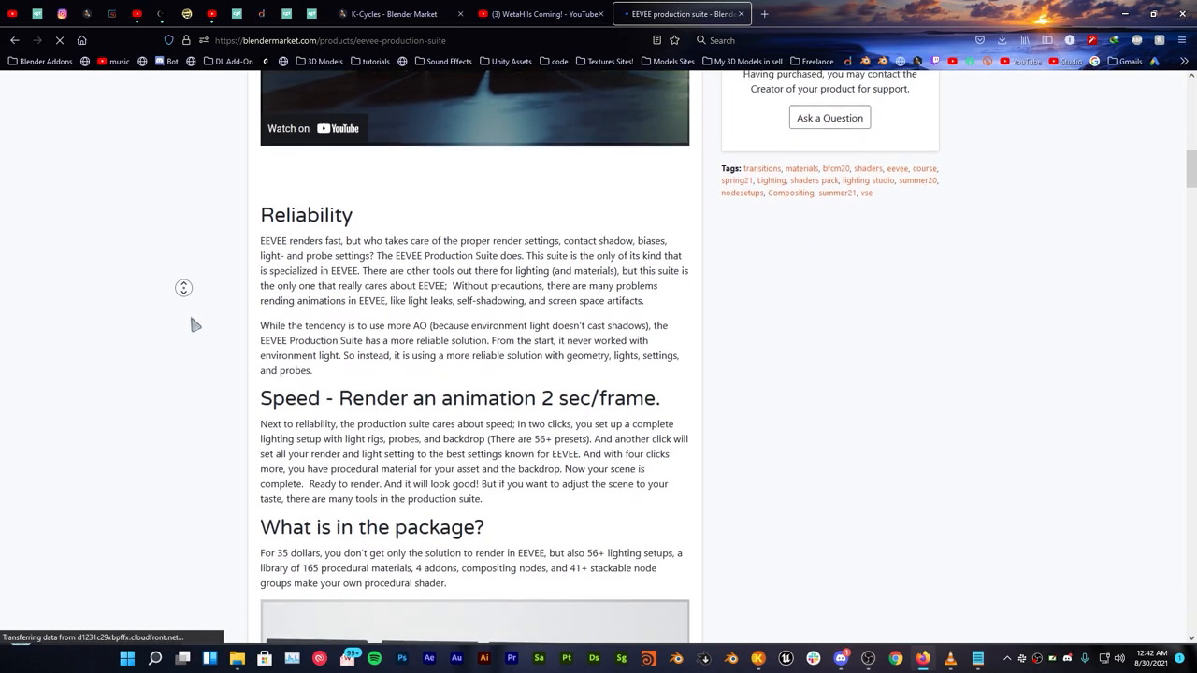
scroll("down", 3)
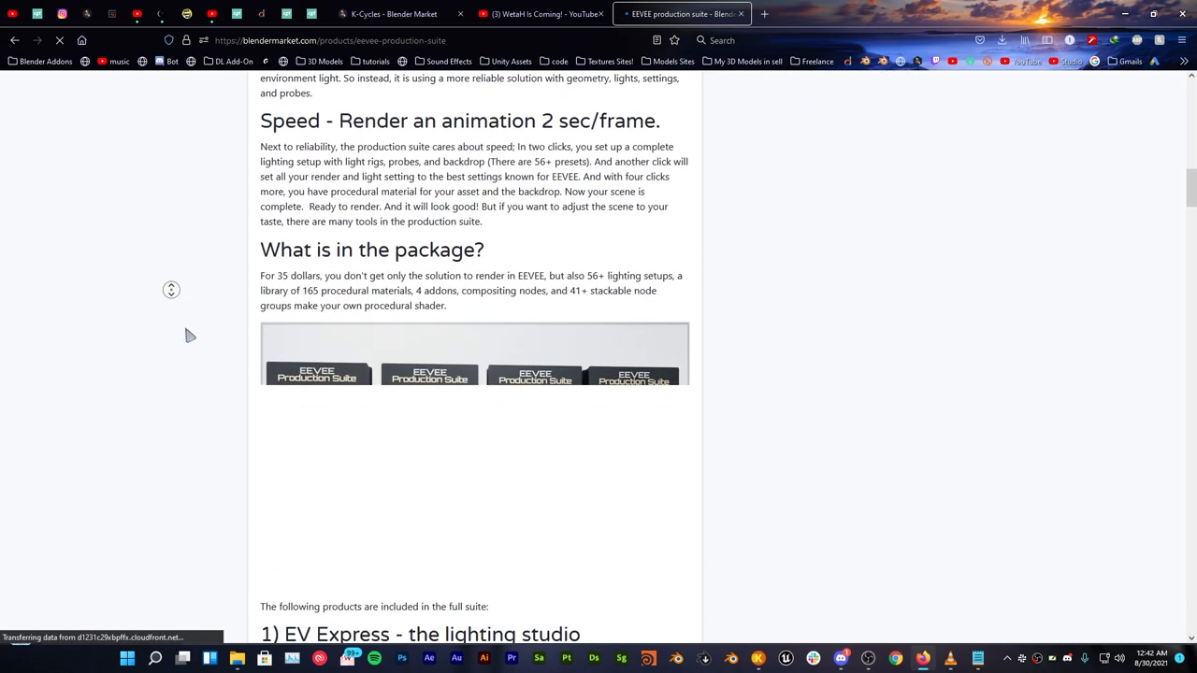
scroll("down", 3)
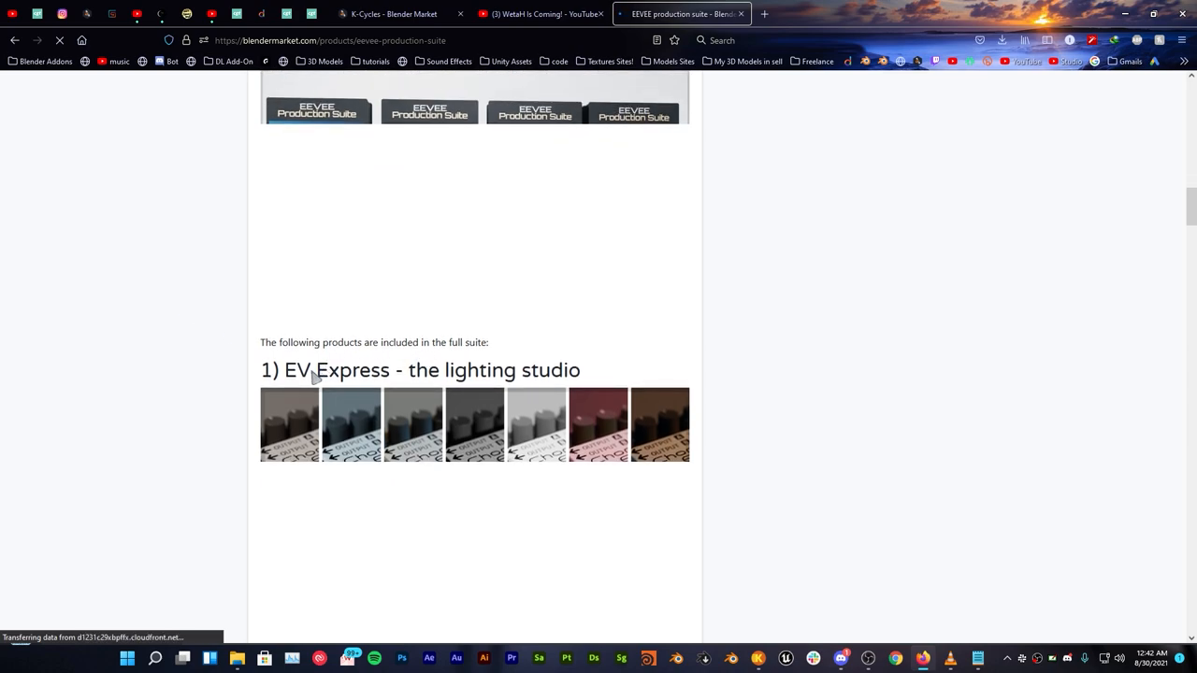
mouse_move(867, 330)
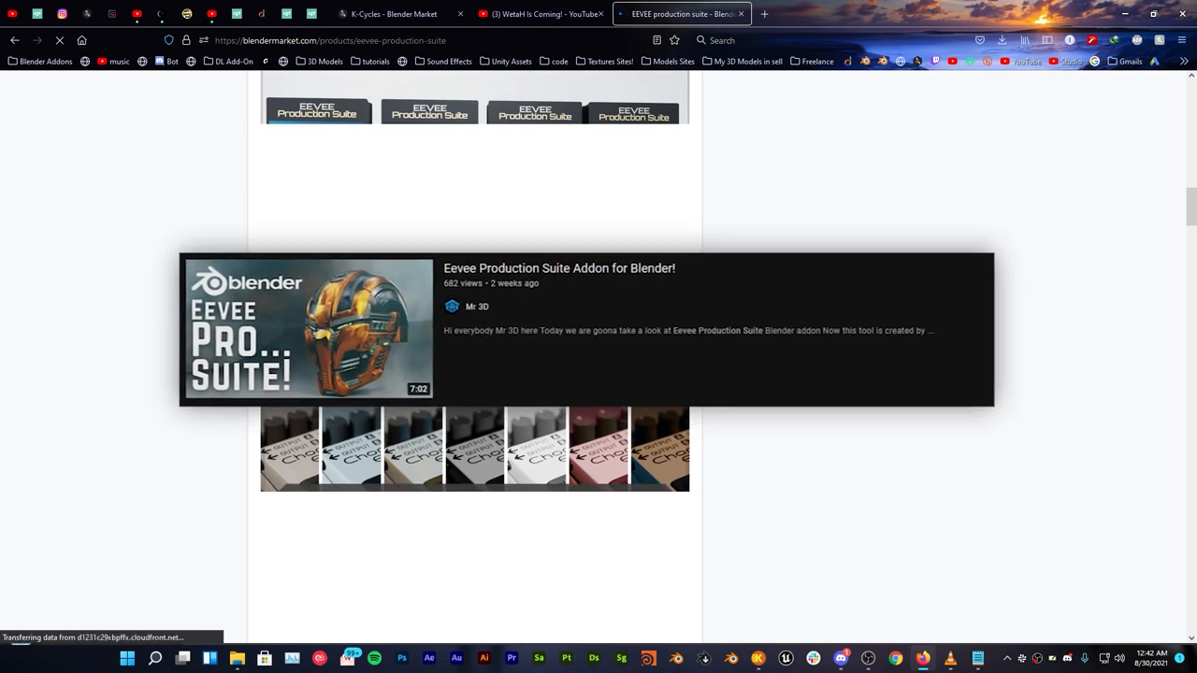
scroll("up", 3)
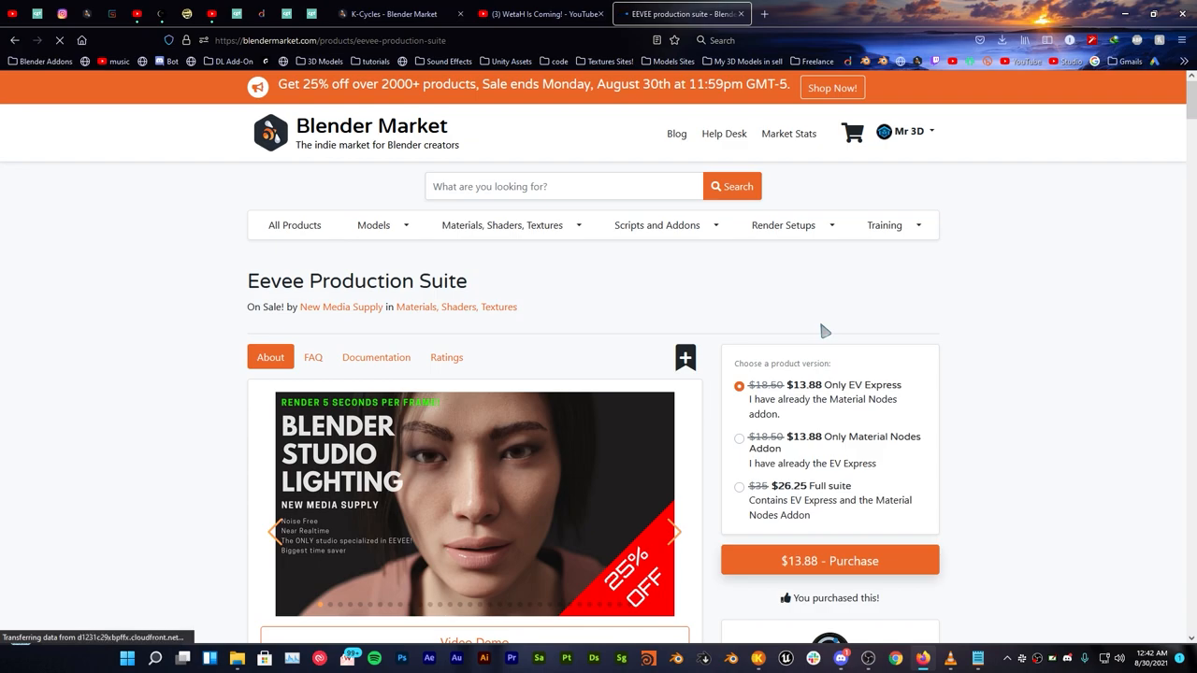
scroll("down", 3)
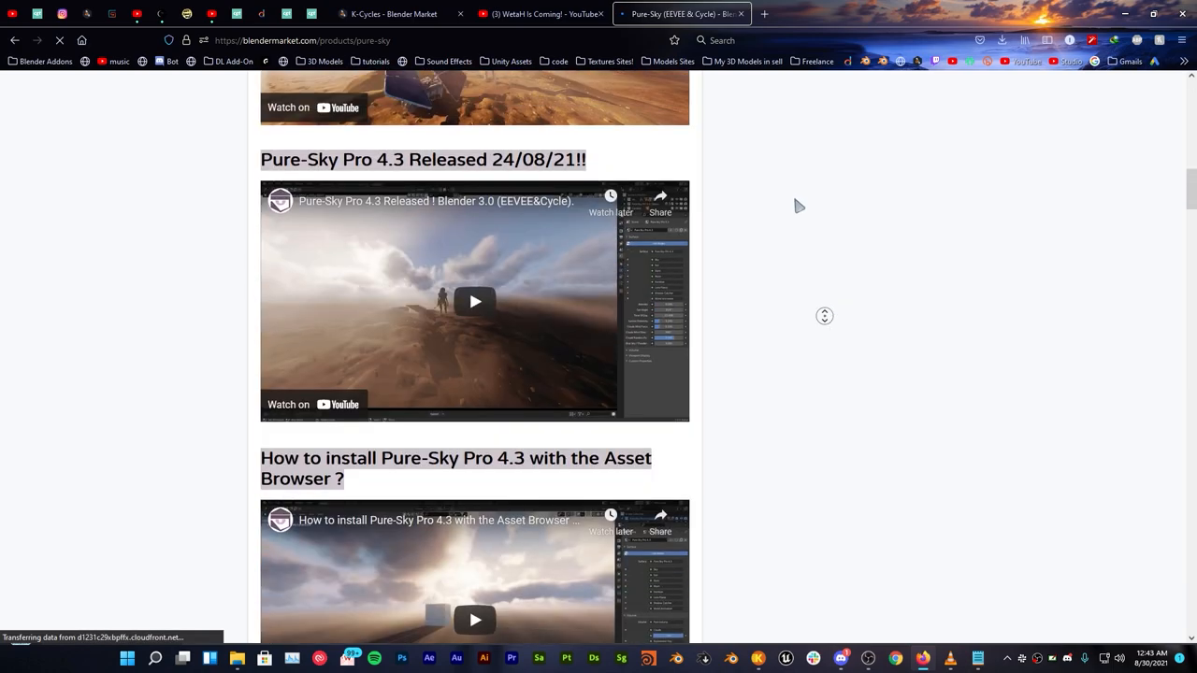
Scroll through the Pure-Sky product page's videos and back up to its four version options.
scroll("up", 3)
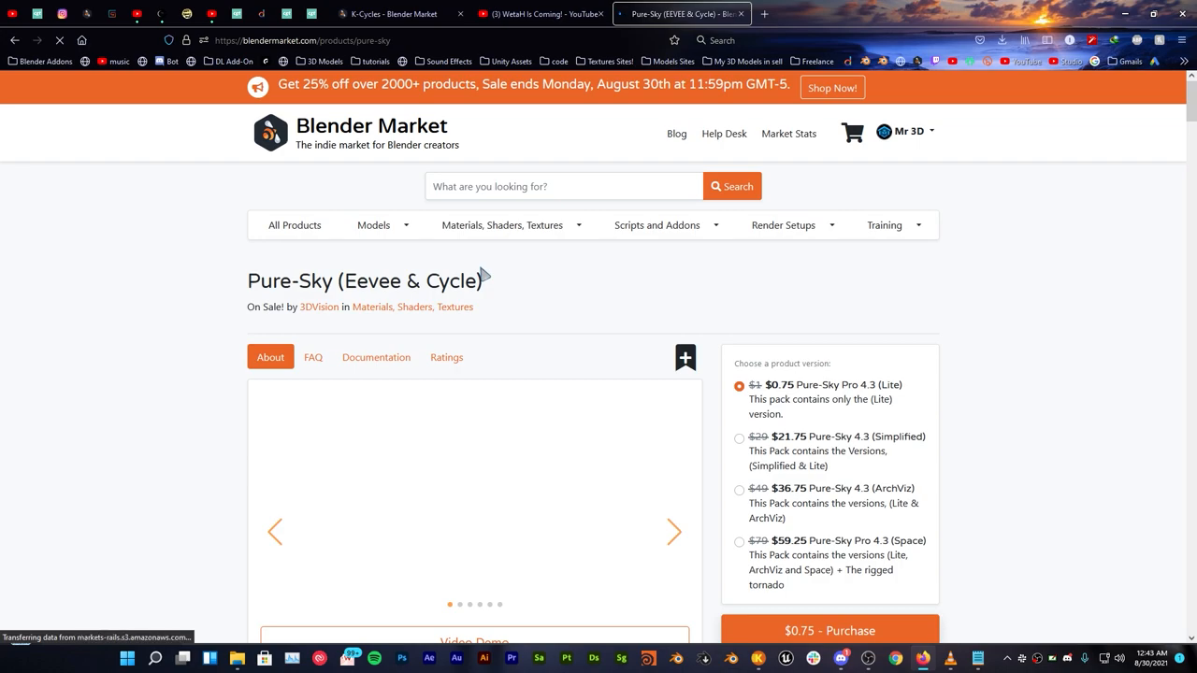
scroll("down", 3)
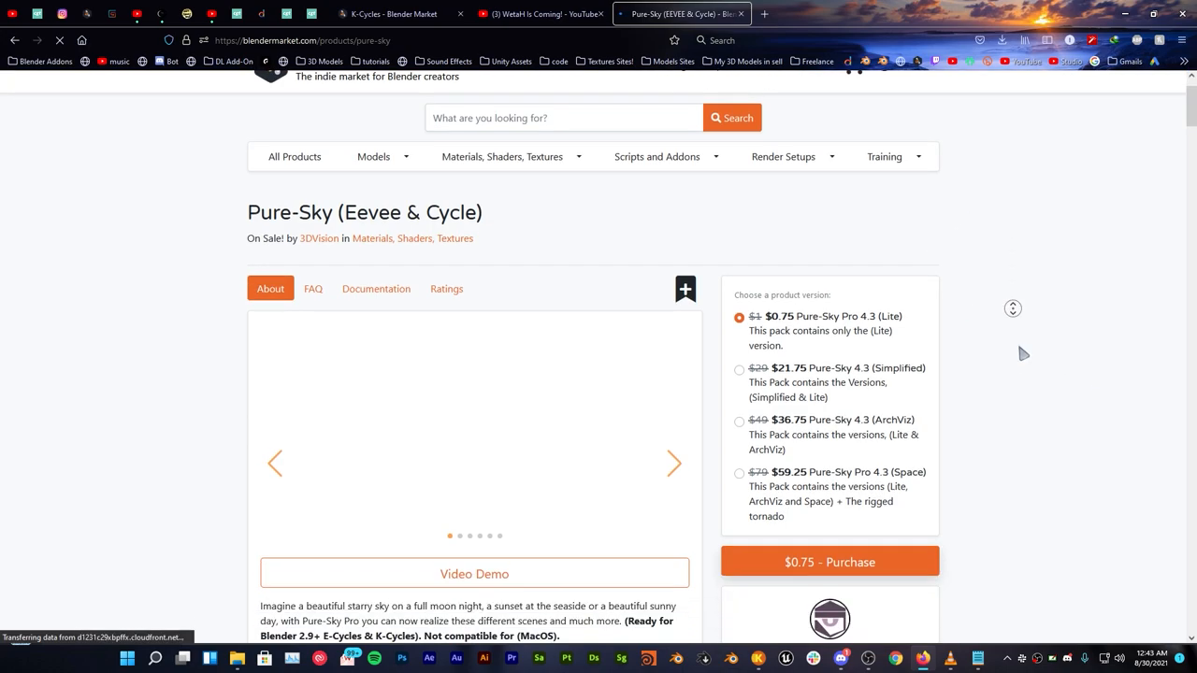
scroll("down", 3)
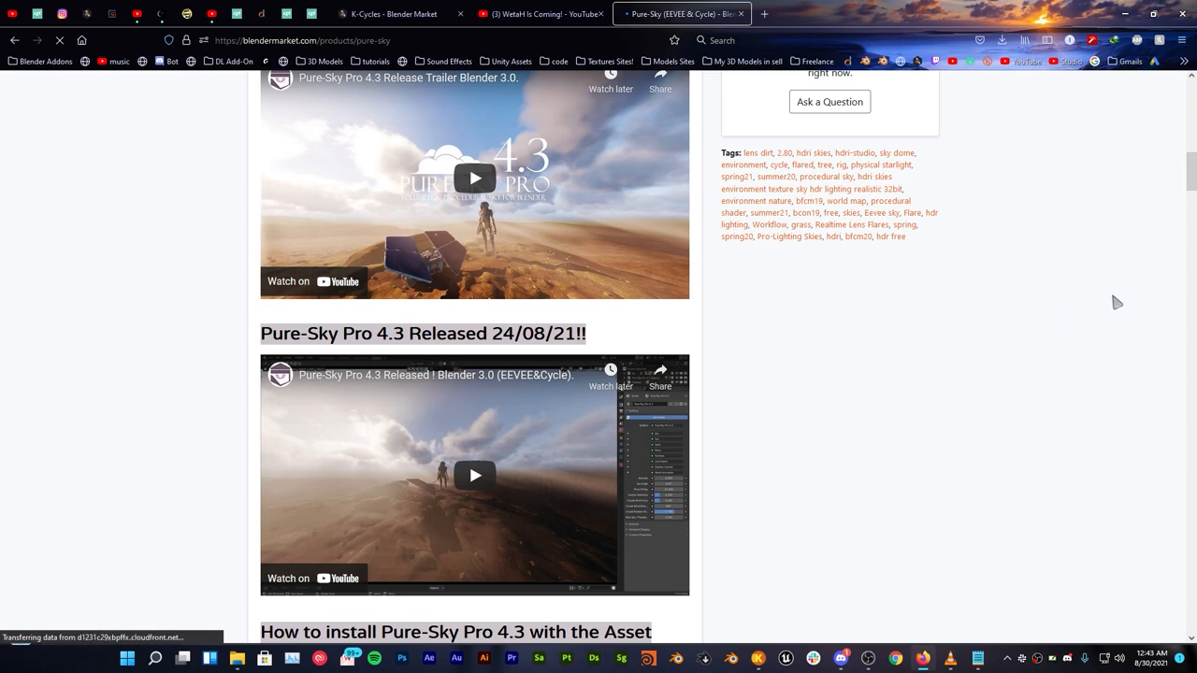
scroll("up", 3)
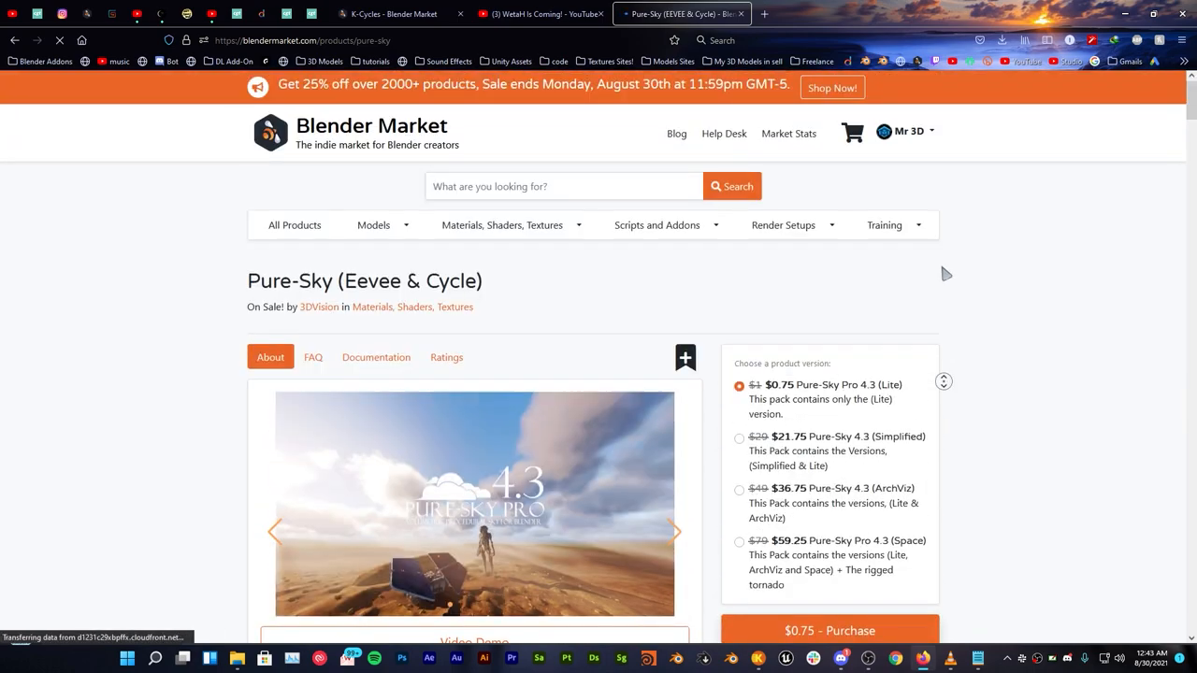
mouse_move(985, 274)
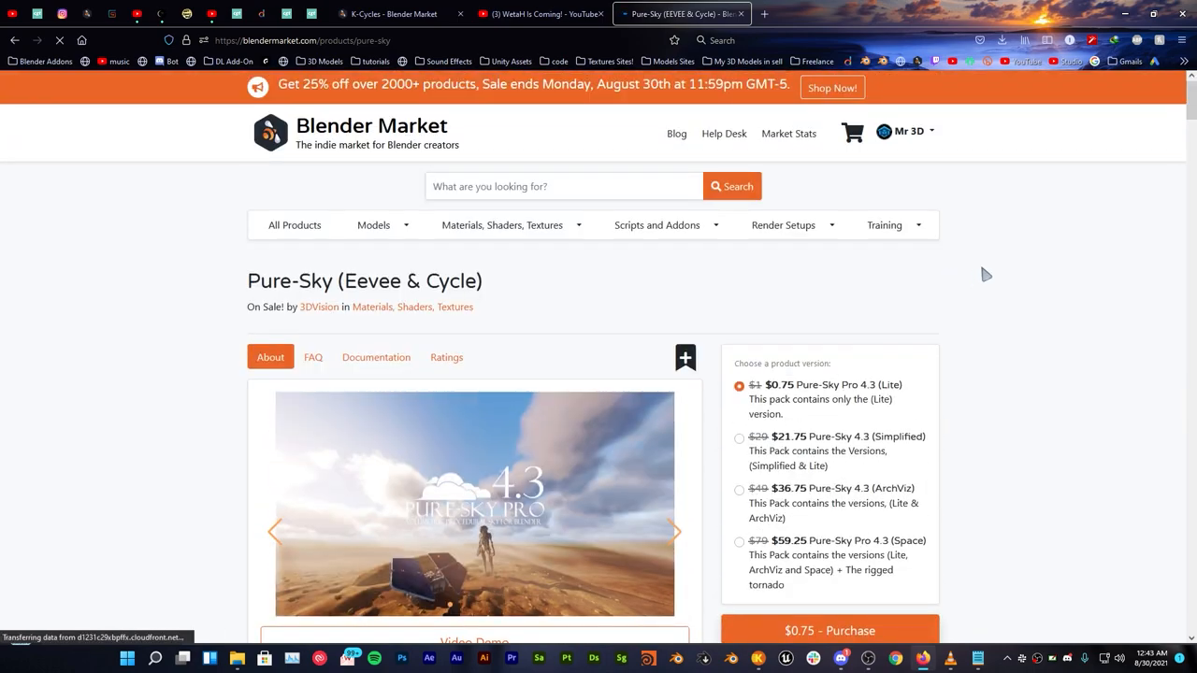